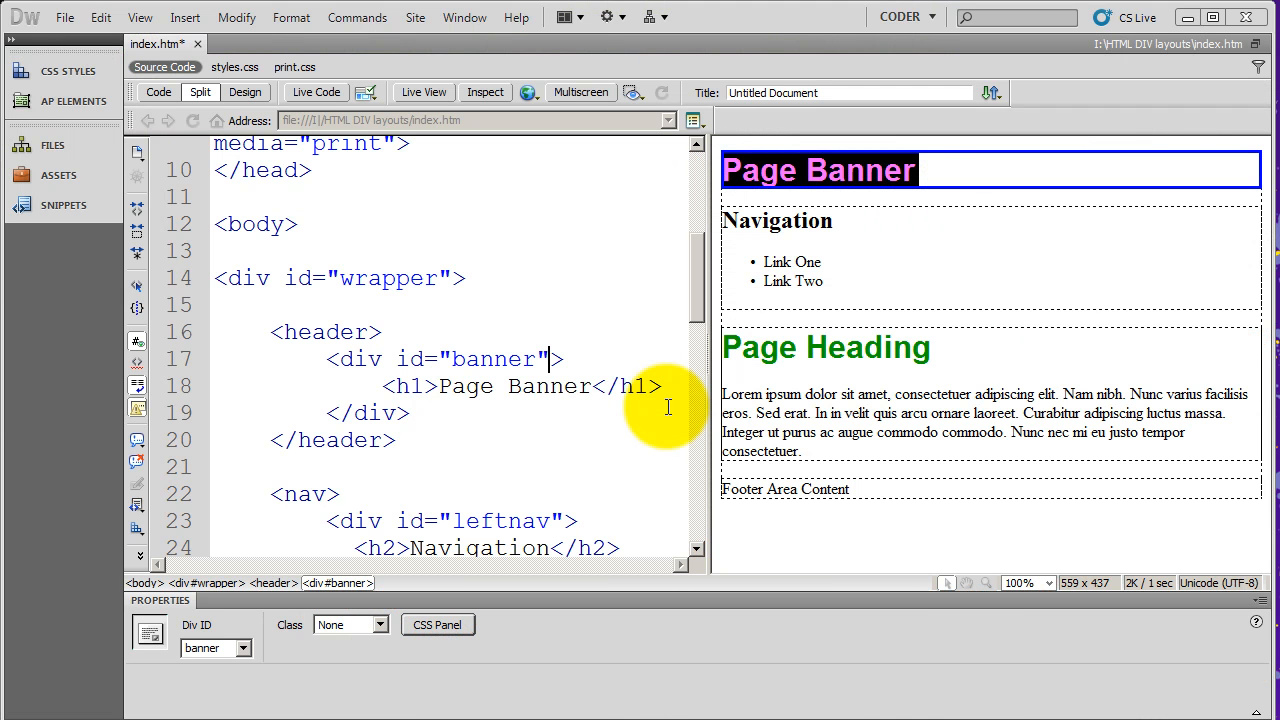
pyautogui.moveTo(587, 367)
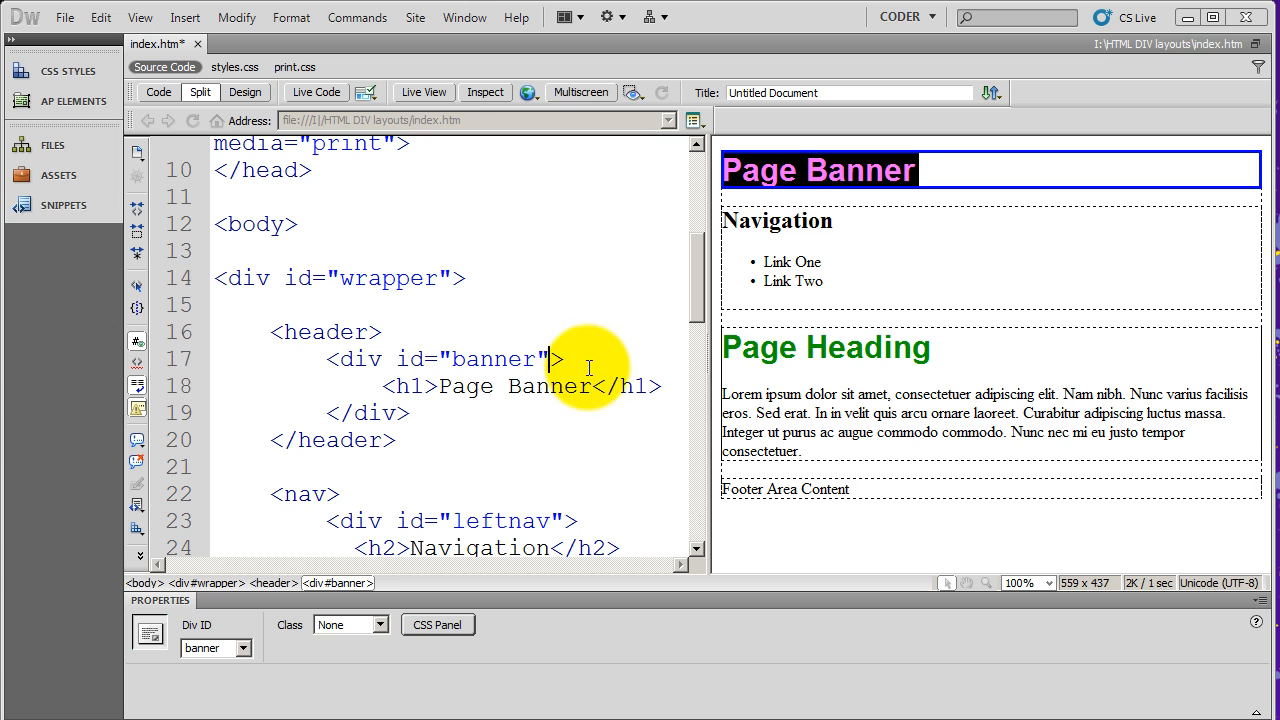
pyautogui.moveTo(497, 320)
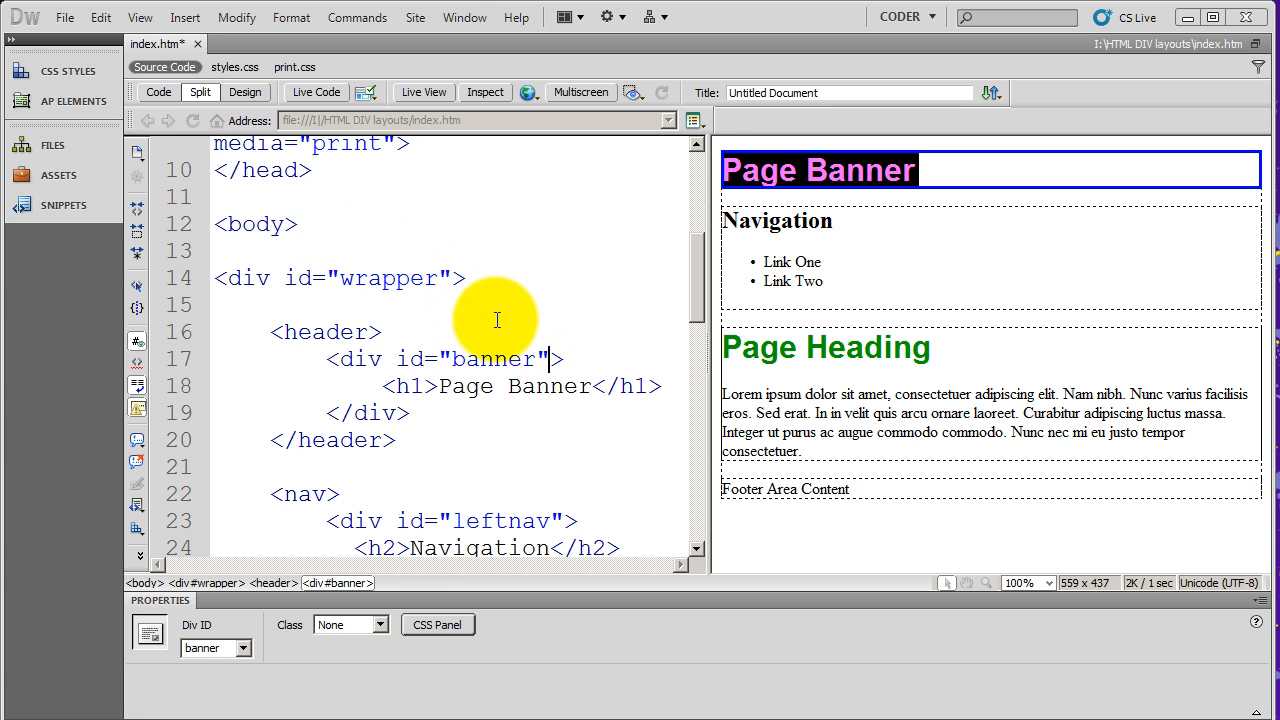
# - Show Page Banner's HTML properties: Heading 1, styled by h1 (Arial, 200%, #090)
pyautogui.click(772, 261)
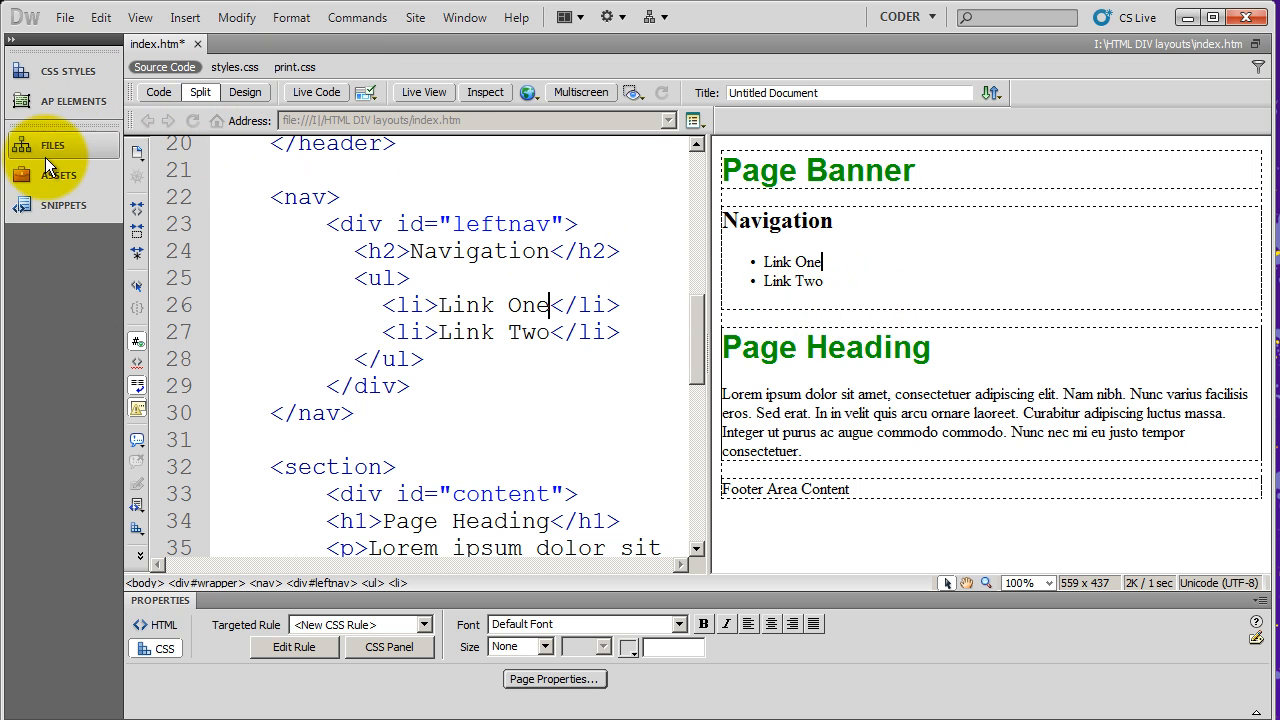
pyautogui.moveTo(457, 183)
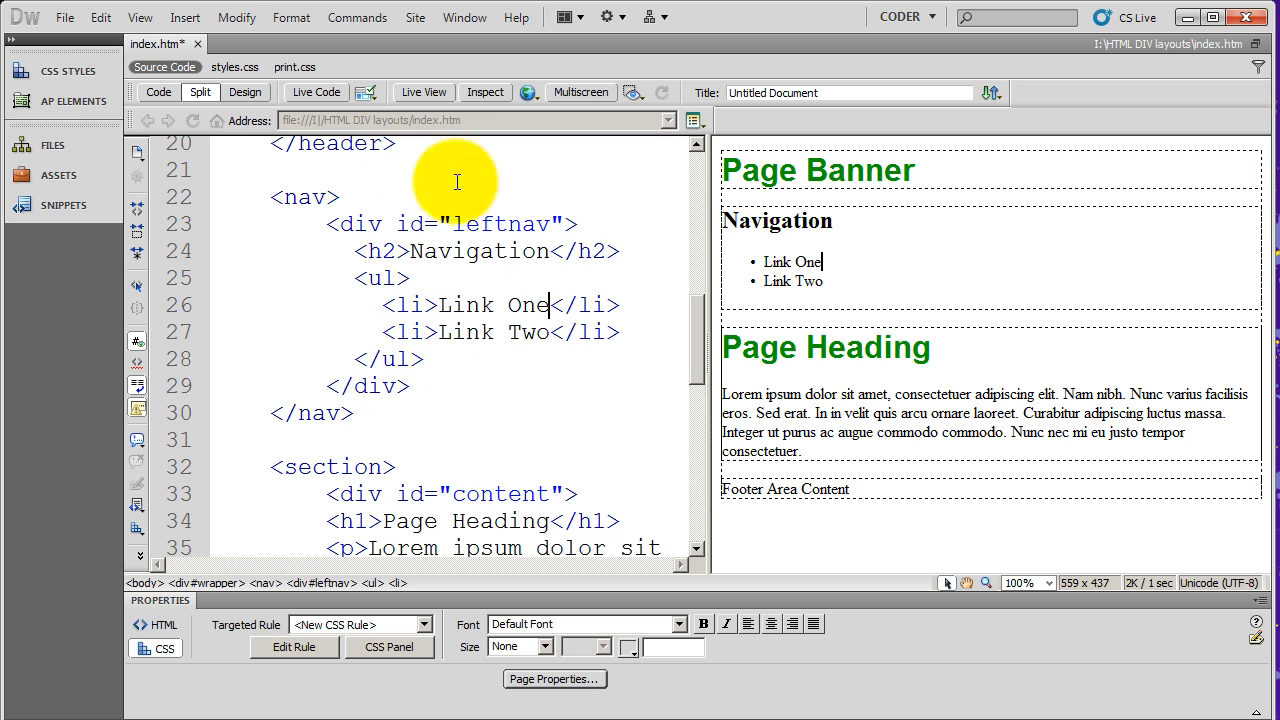
pyautogui.moveTo(667, 226)
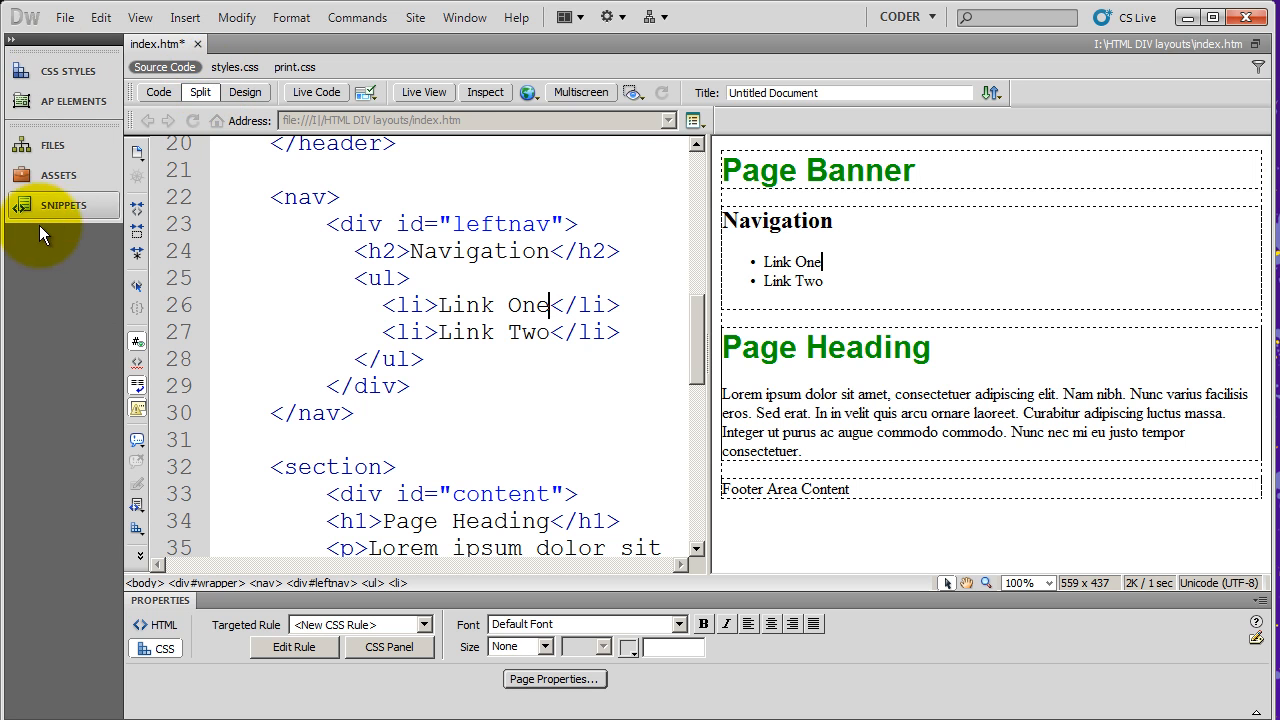
pyautogui.moveTo(1011, 540)
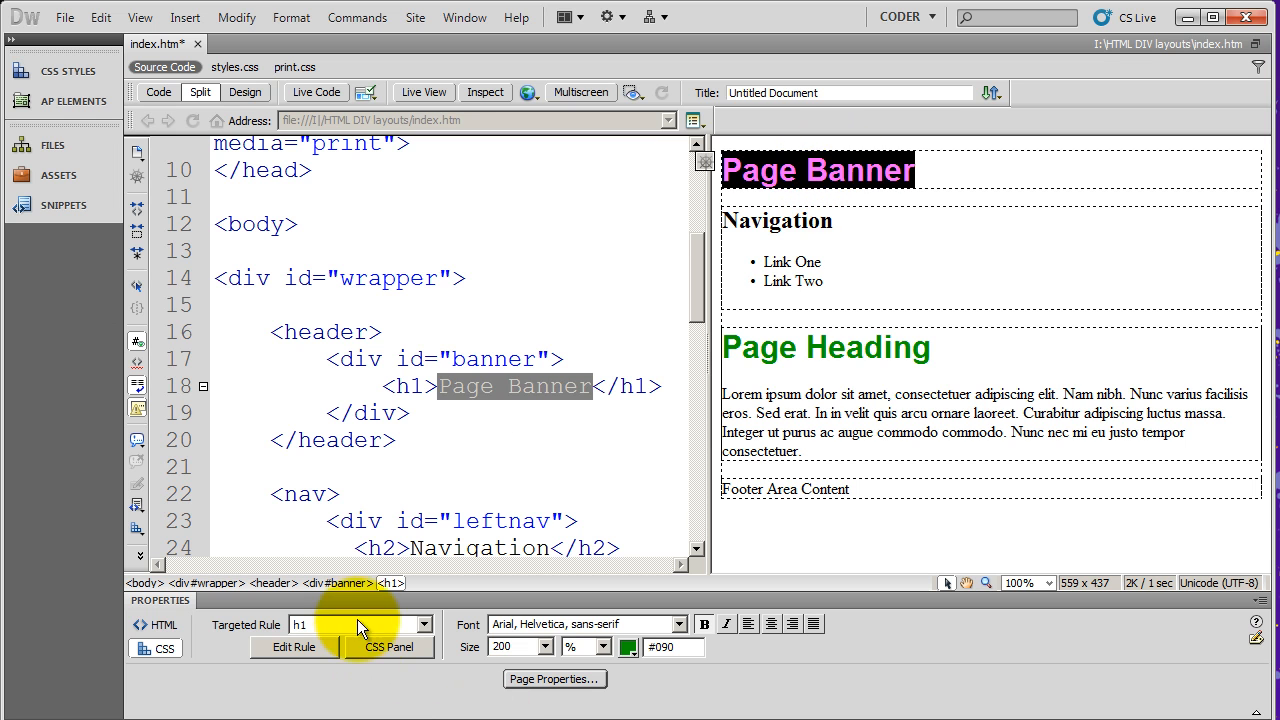
pyautogui.click(164, 649)
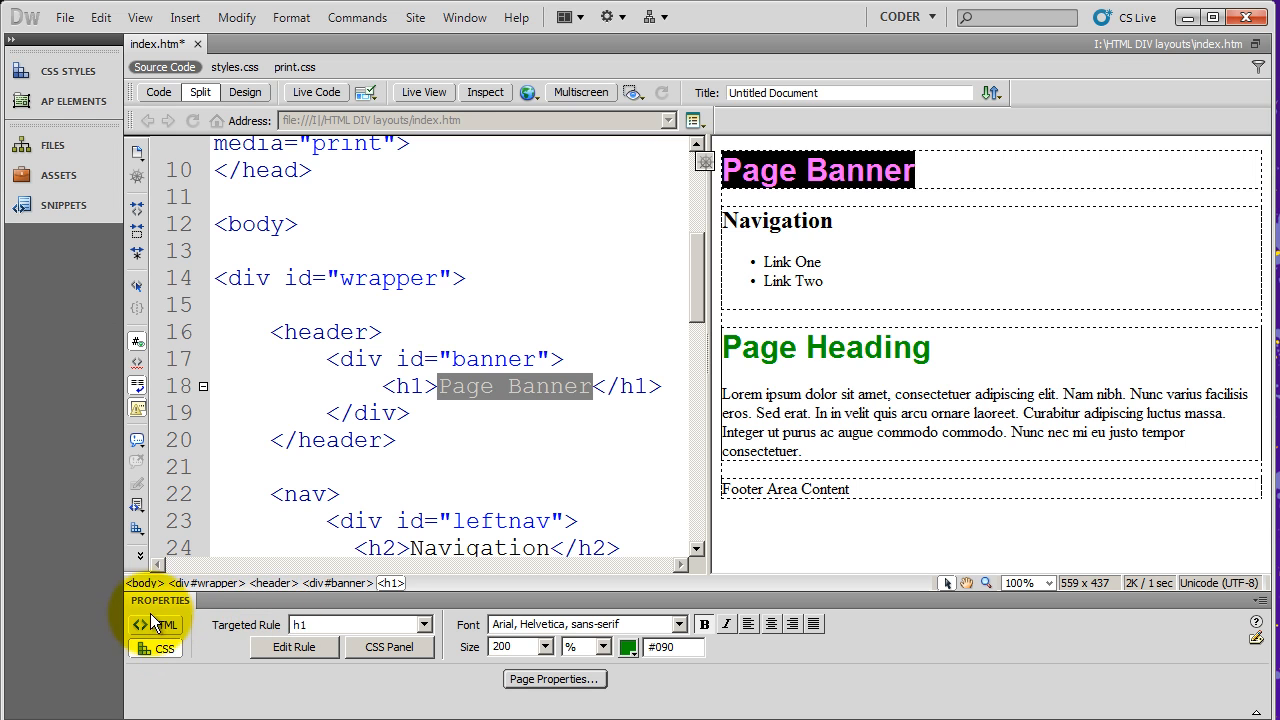
pyautogui.click(163, 625)
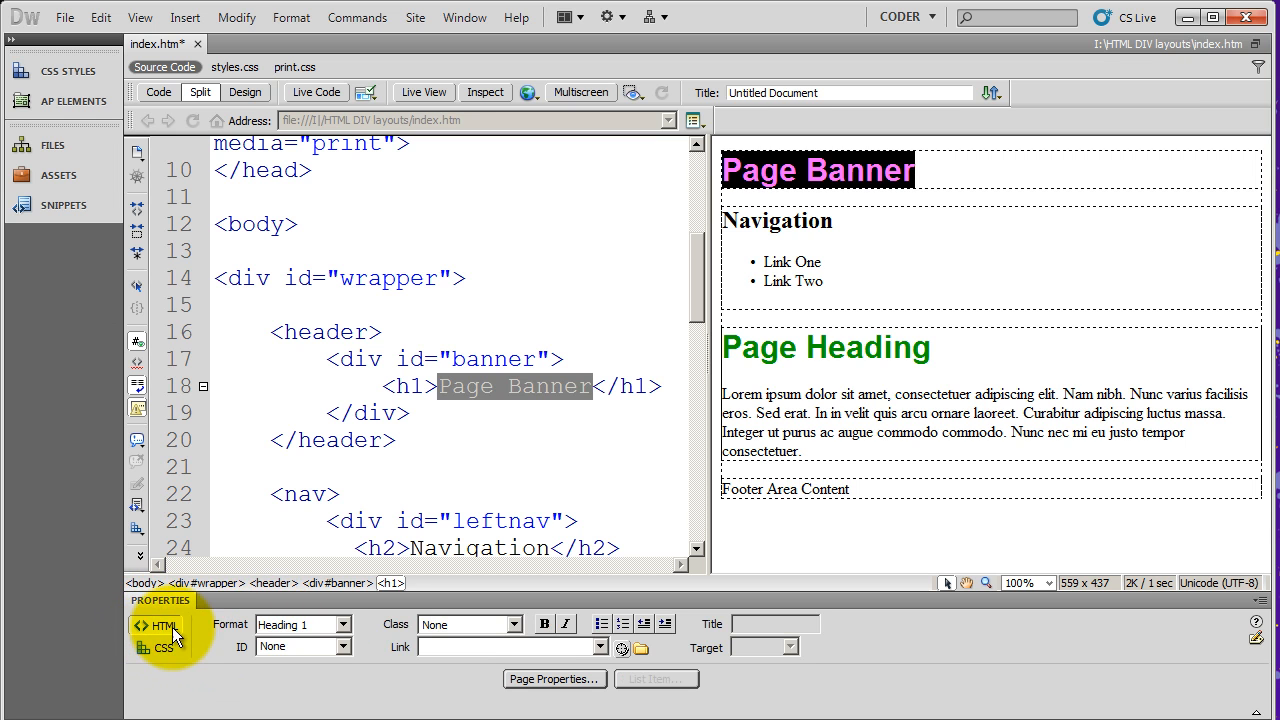
pyautogui.click(156, 648)
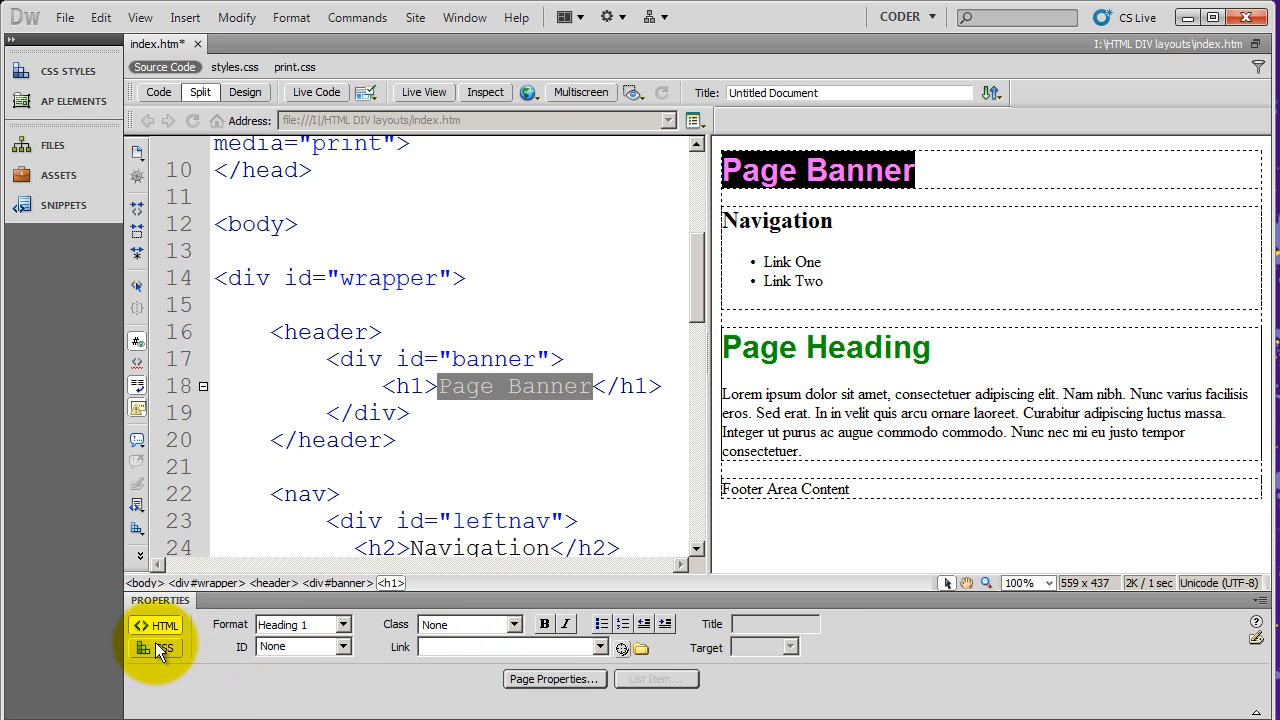
pyautogui.moveTo(420, 688)
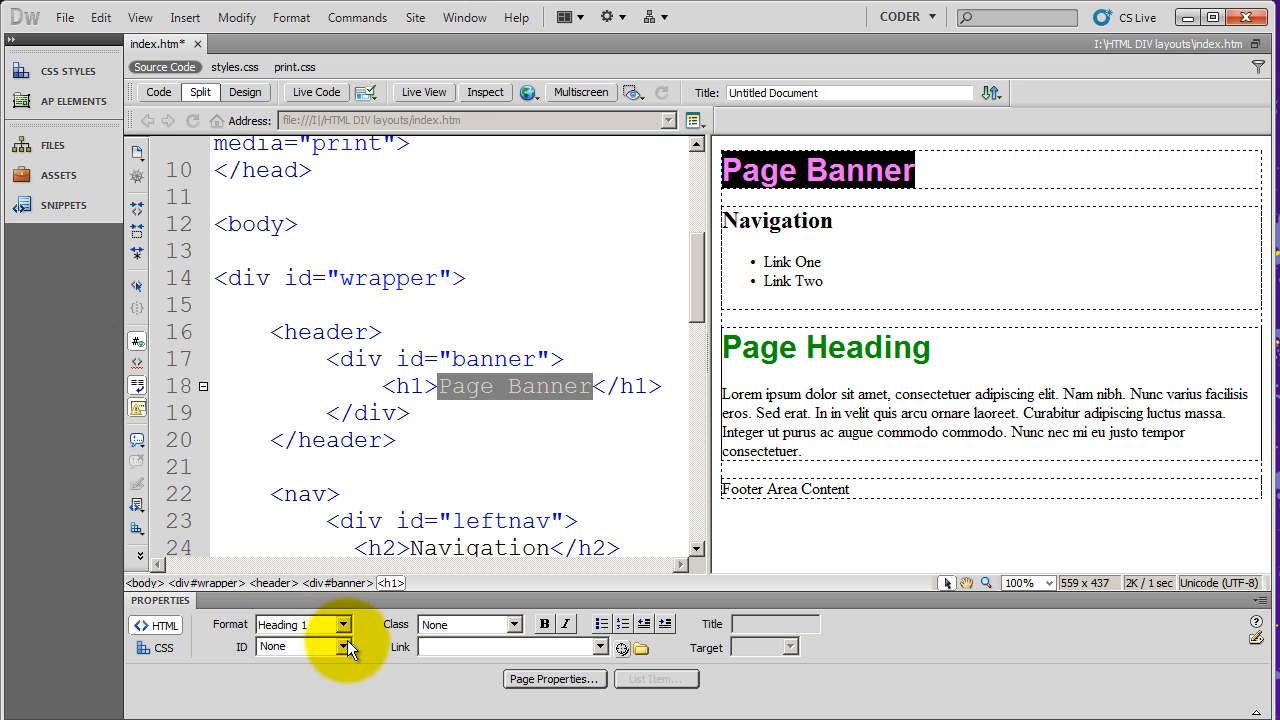
pyautogui.click(343, 624)
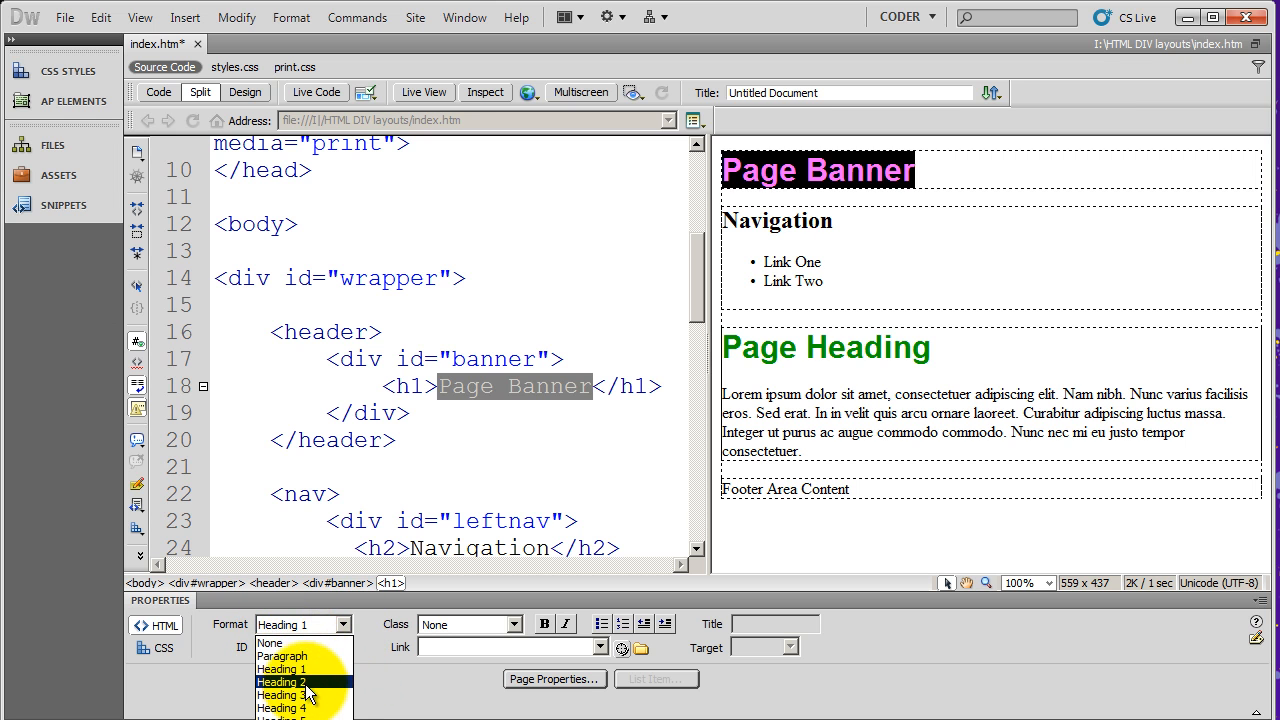
pyautogui.click(283, 682)
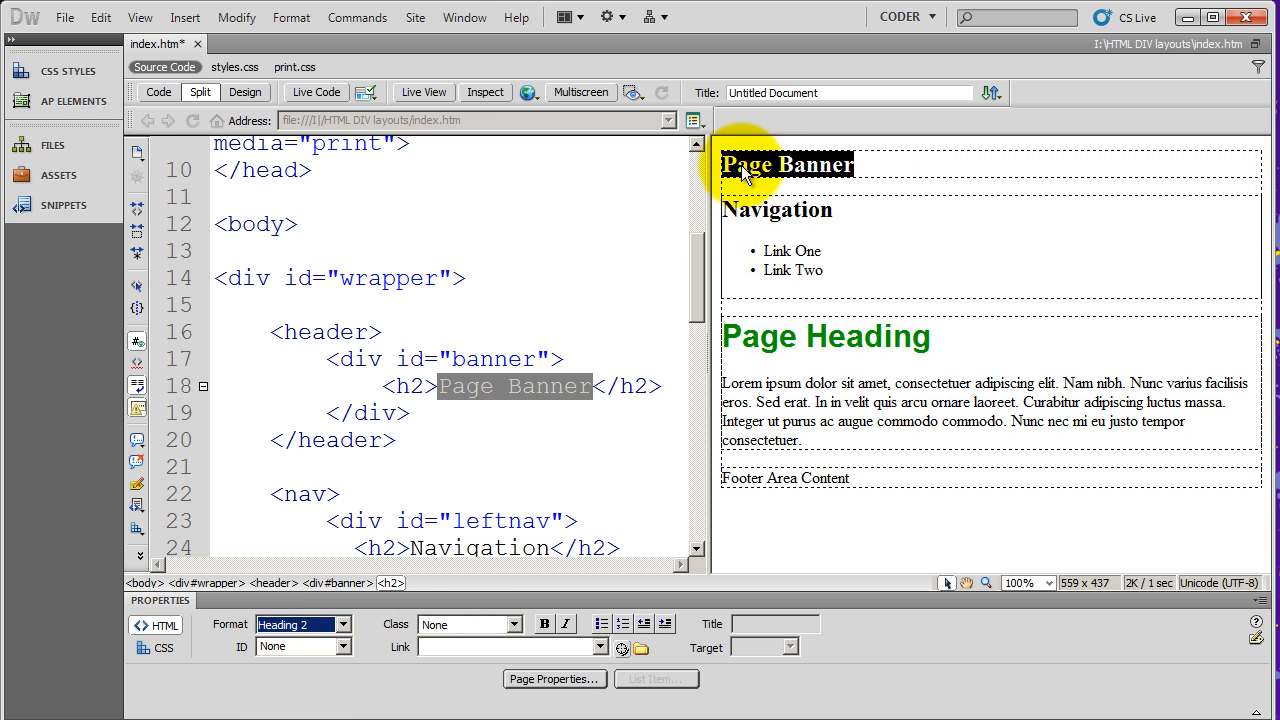
pyautogui.click(350, 624)
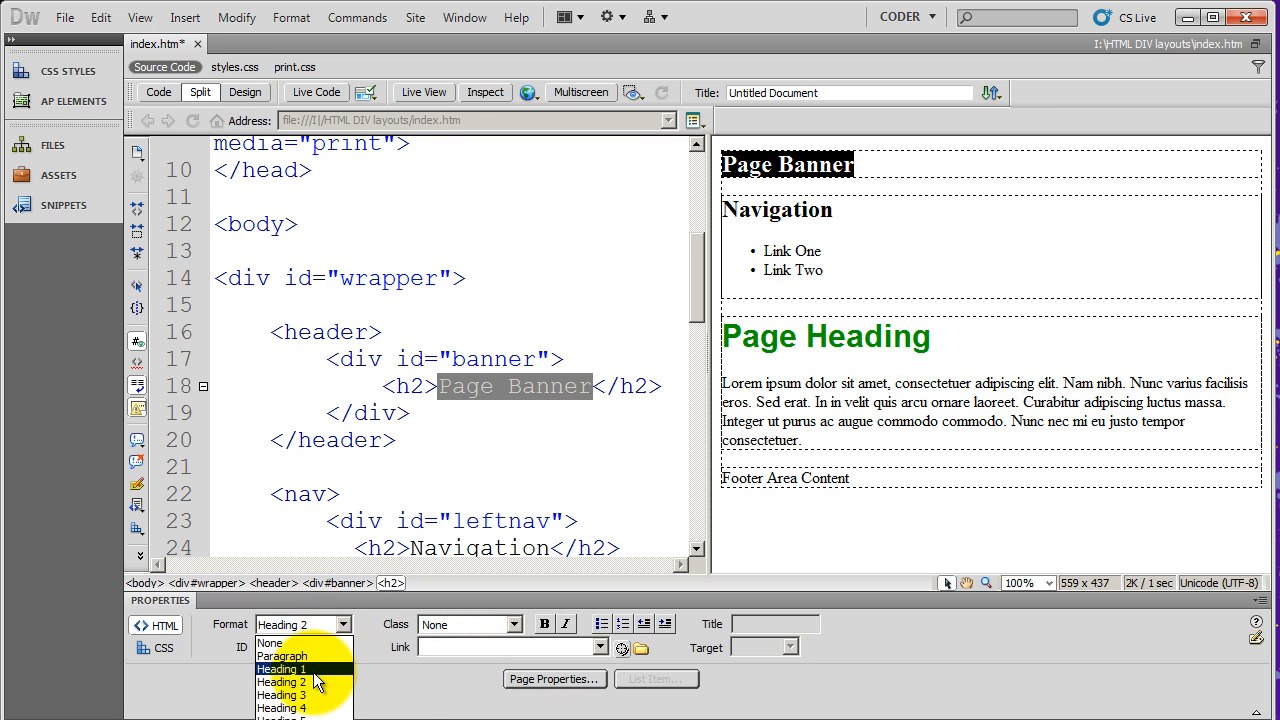
pyautogui.click(281, 668)
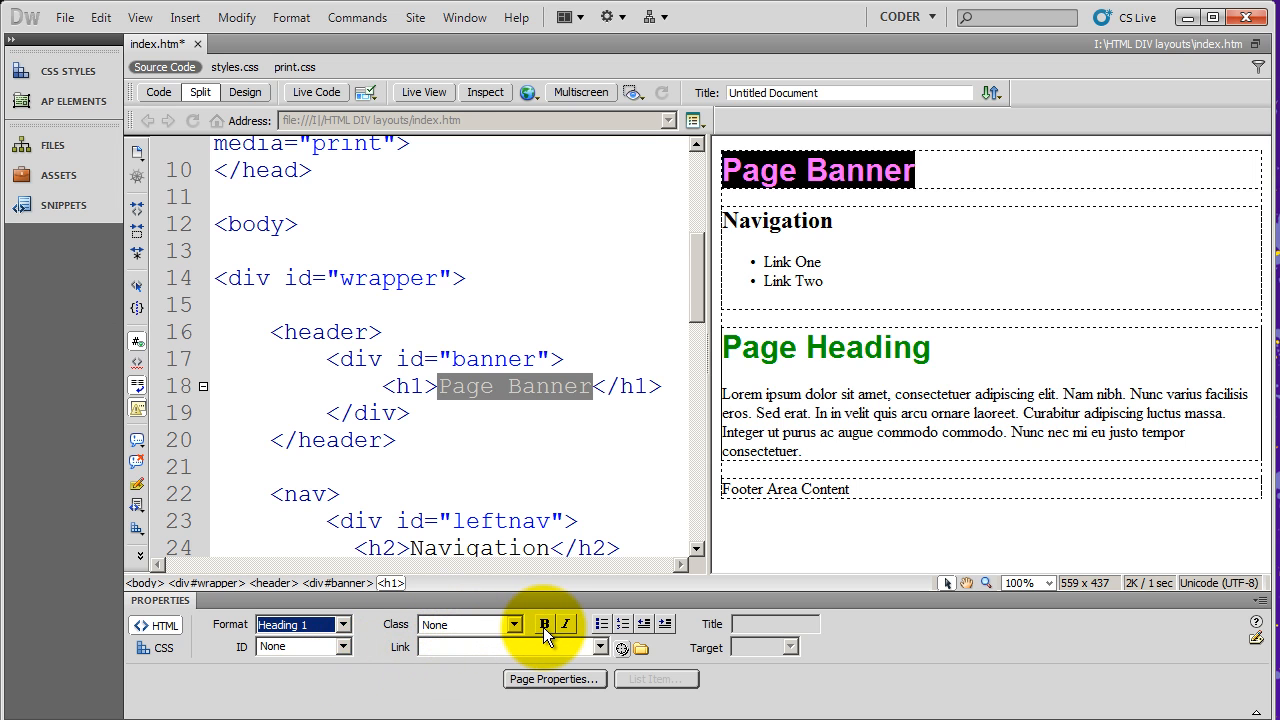
pyautogui.moveTo(568, 631)
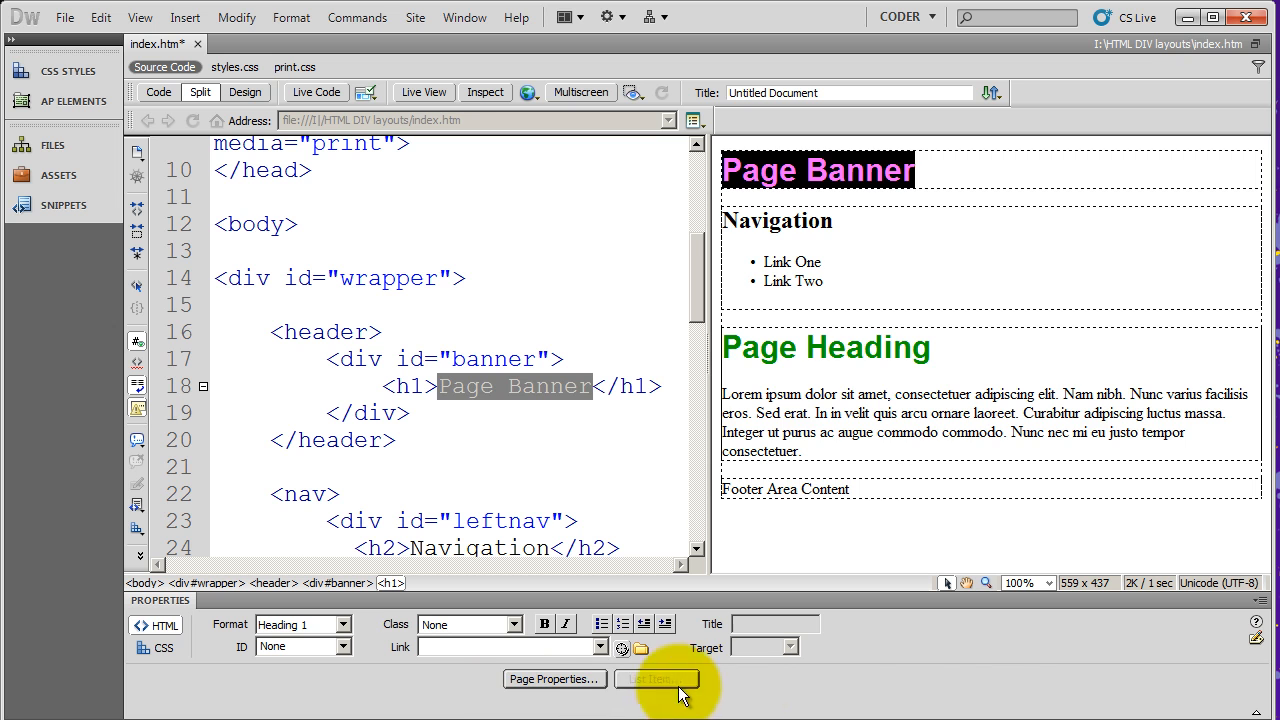
pyautogui.moveTo(678, 688)
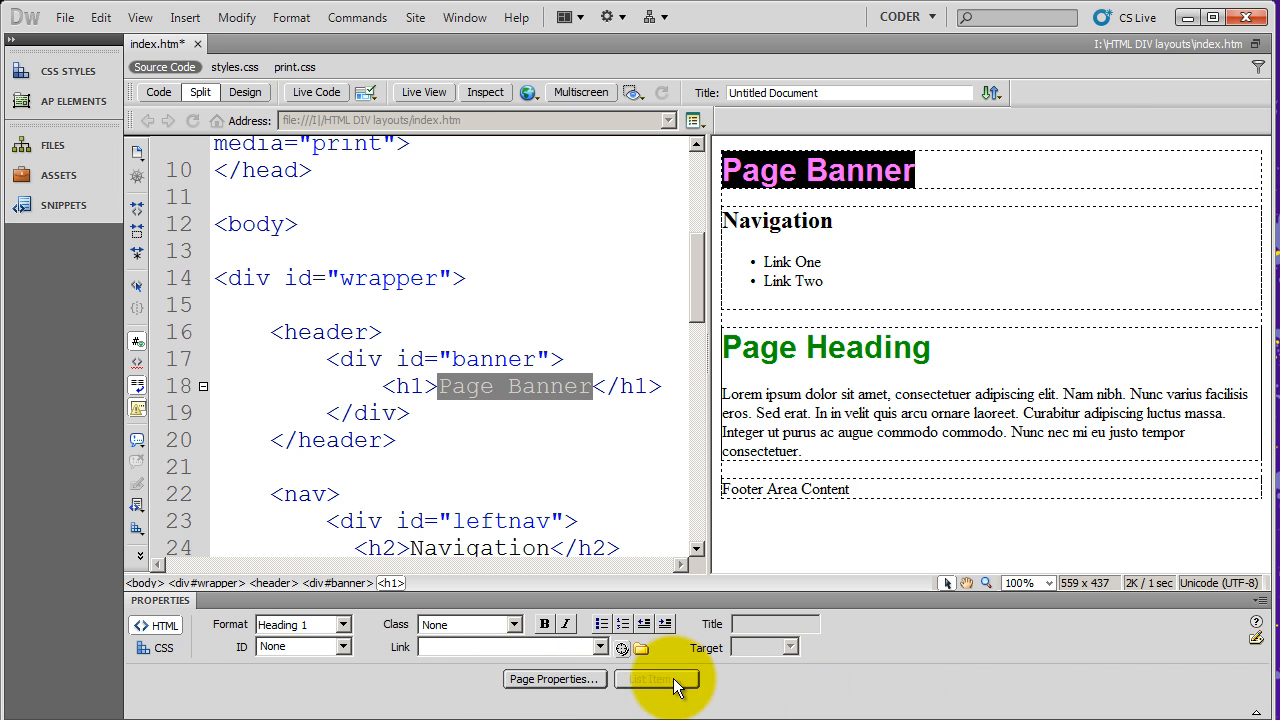
pyautogui.moveTo(555, 679)
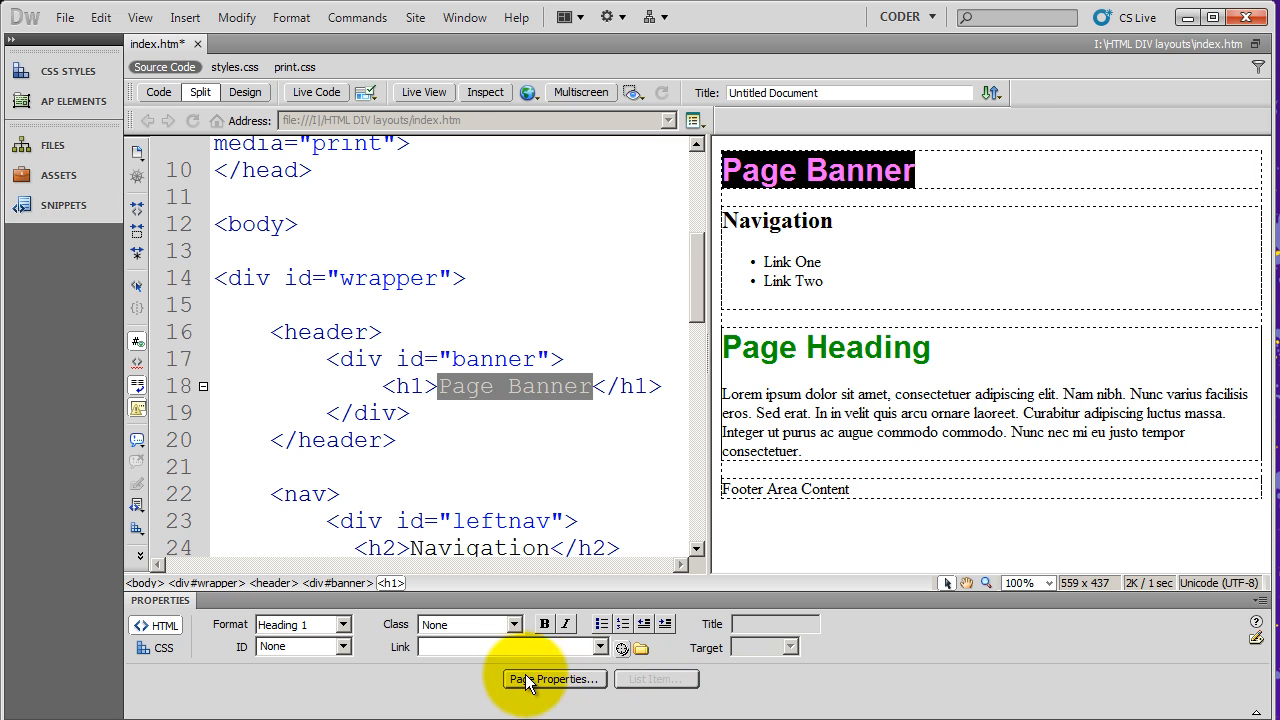
pyautogui.moveTo(485, 388)
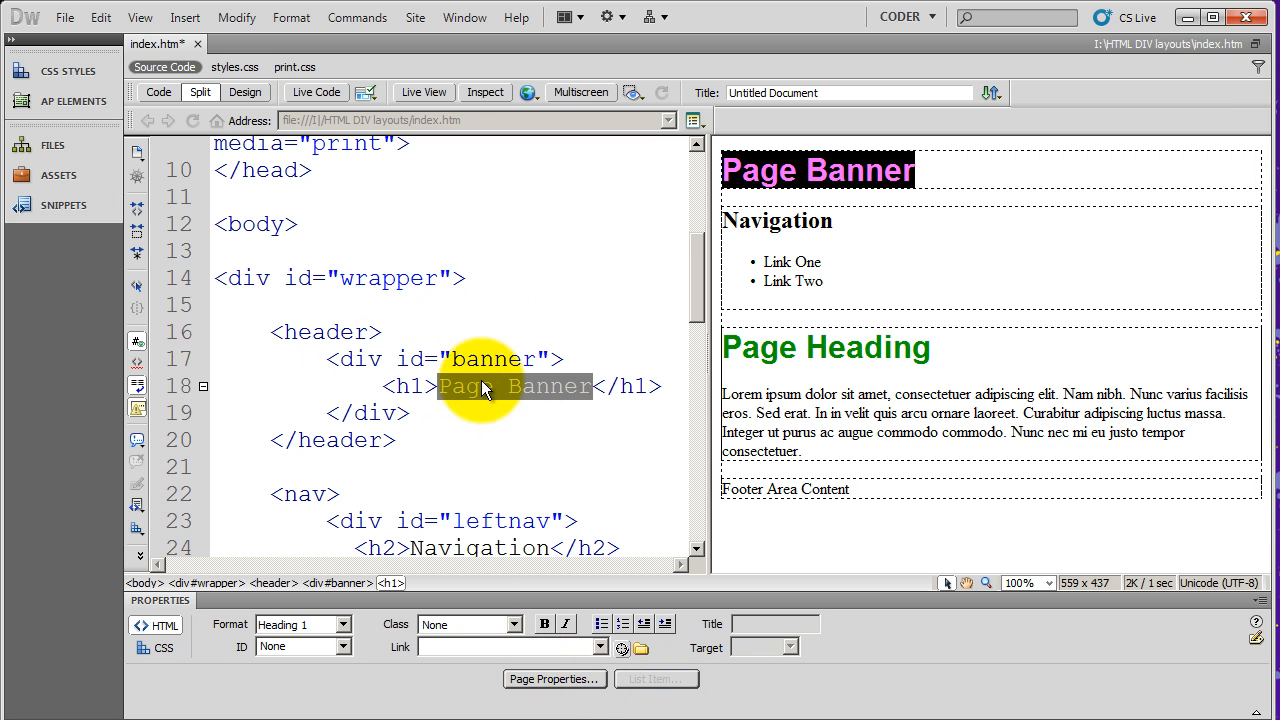
pyautogui.moveTo(519, 712)
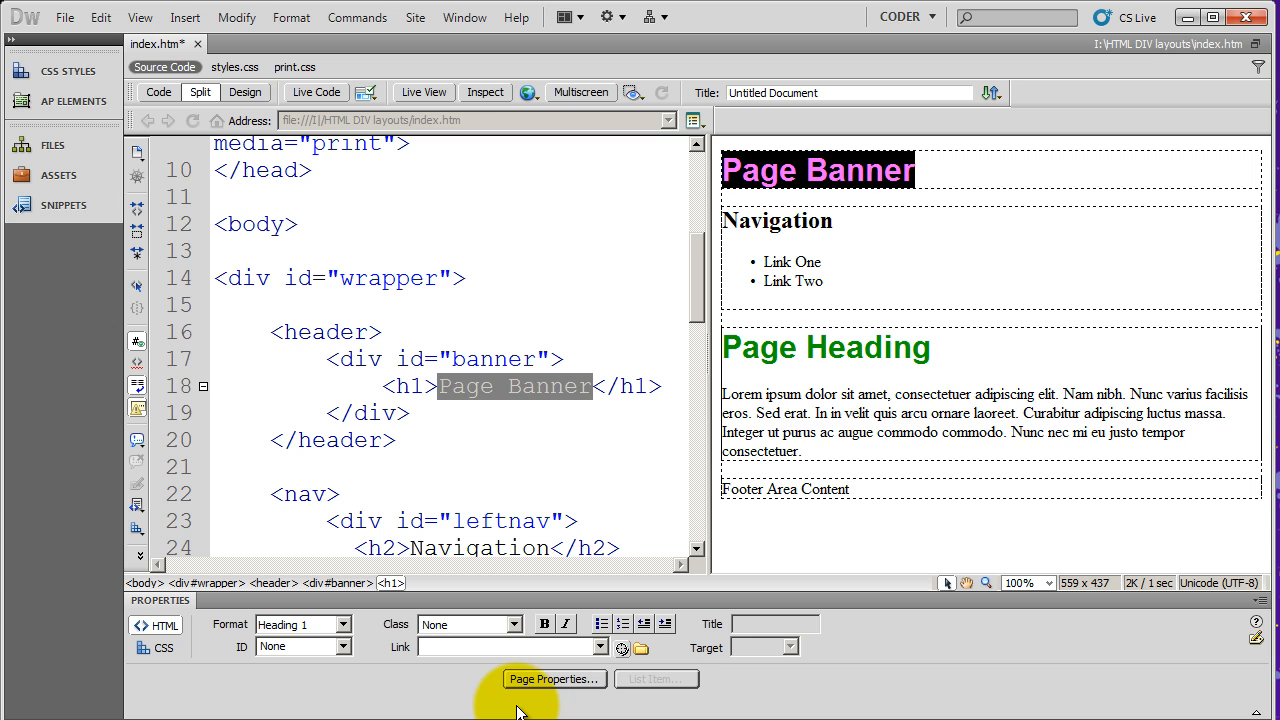
pyautogui.moveTo(1260, 700)
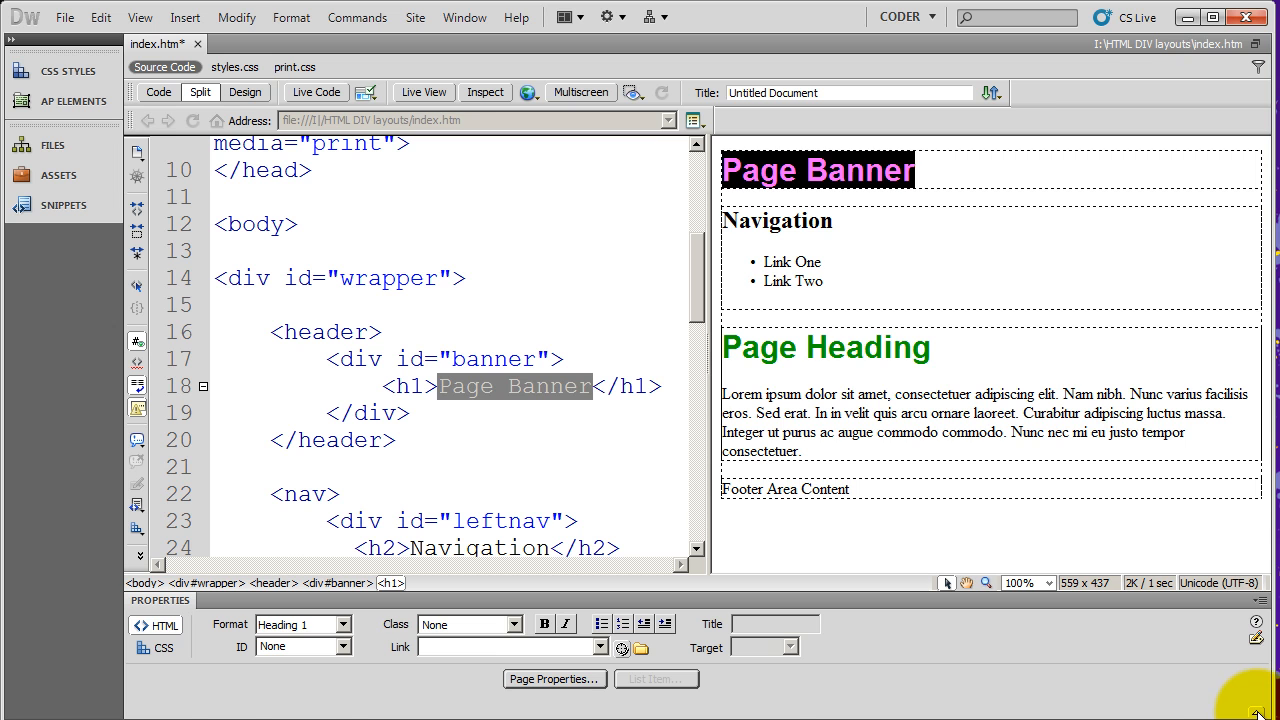
pyautogui.scroll(-3)
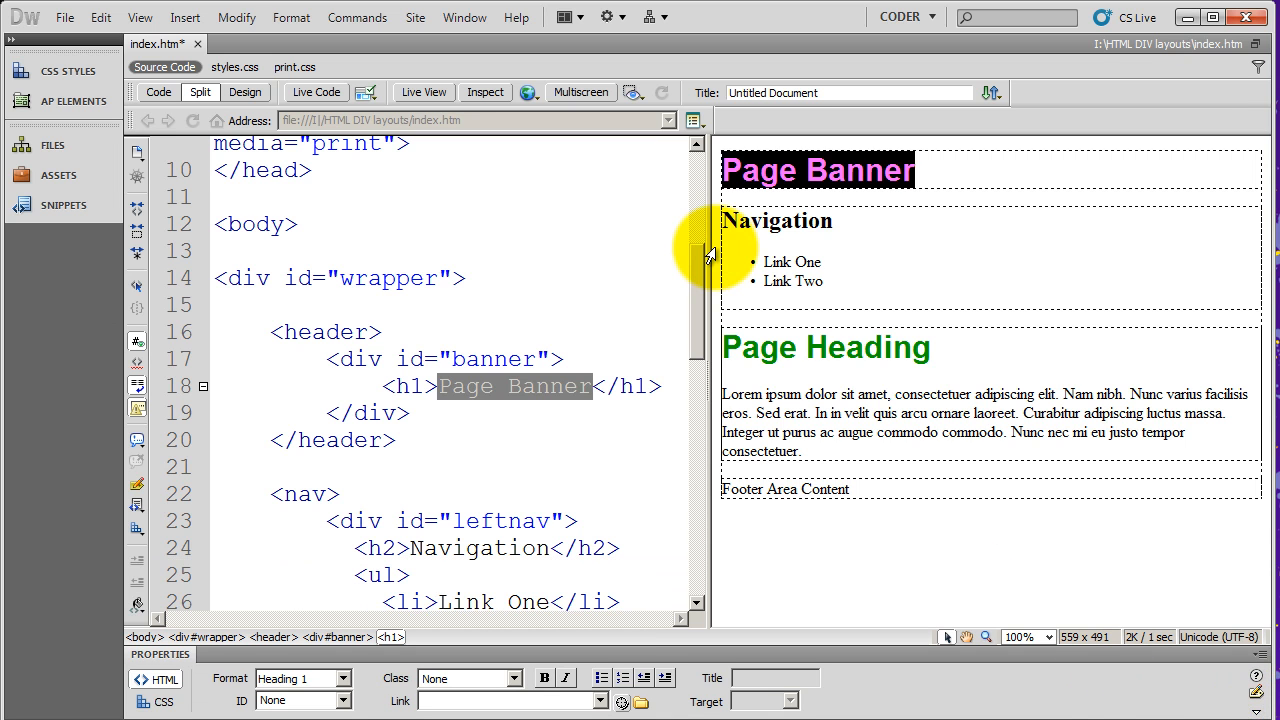
pyautogui.moveTo(790, 348)
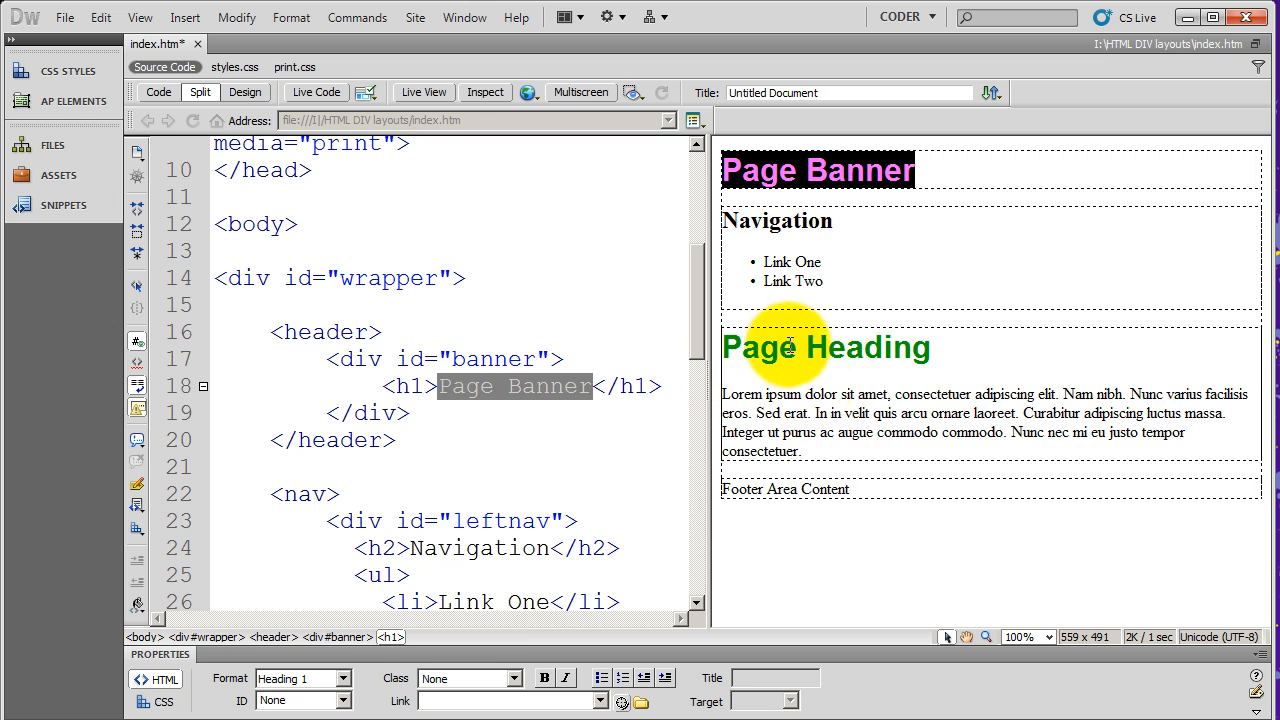
pyautogui.moveTo(447, 665)
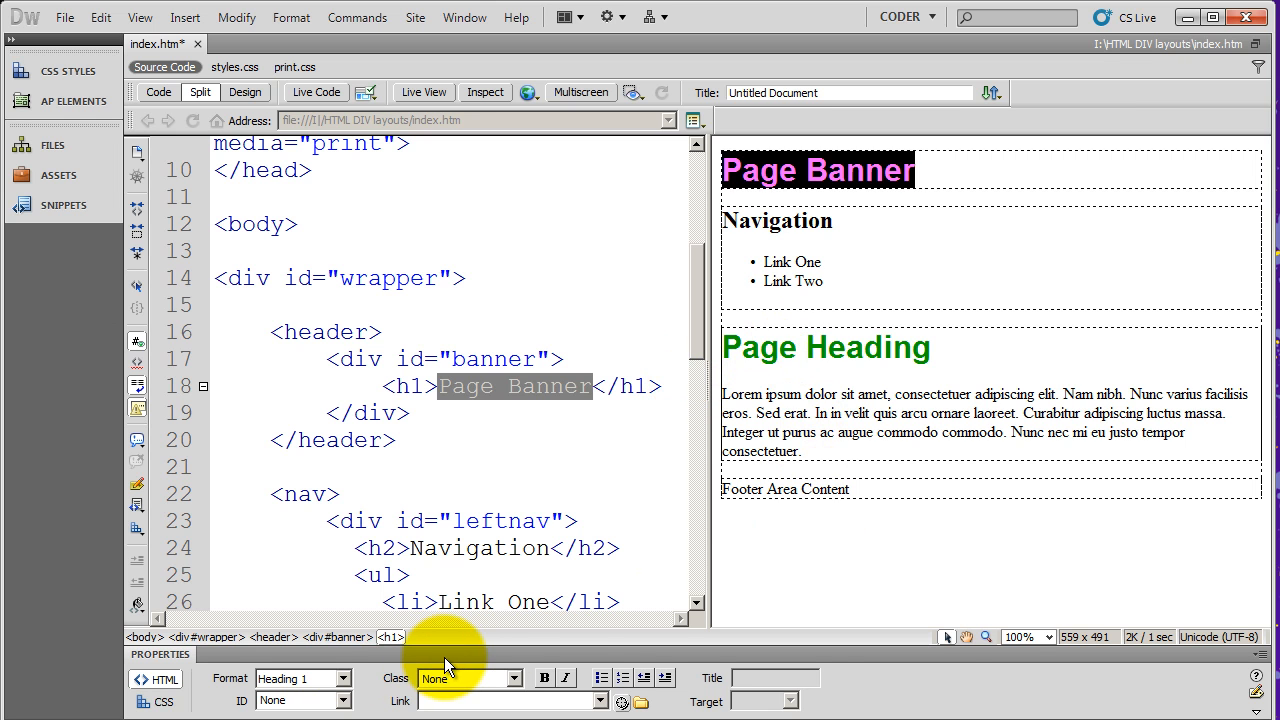
pyautogui.moveTo(489, 330)
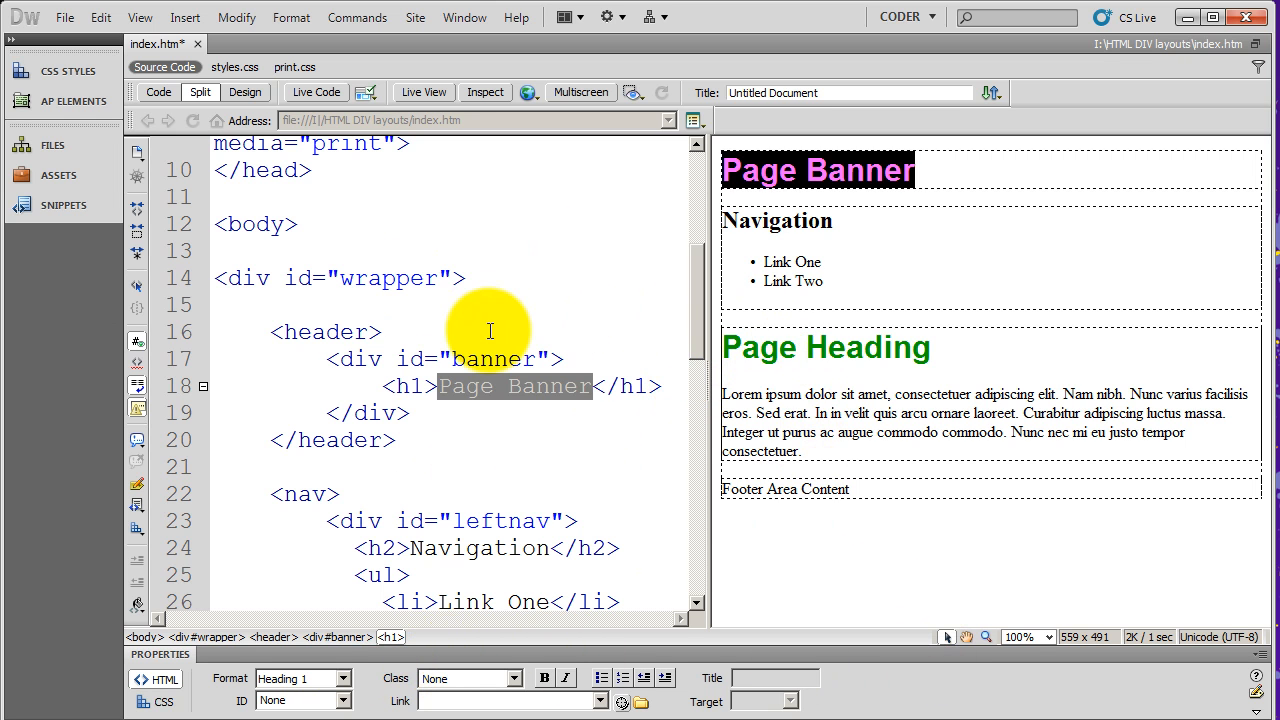
pyautogui.moveTo(1255, 690)
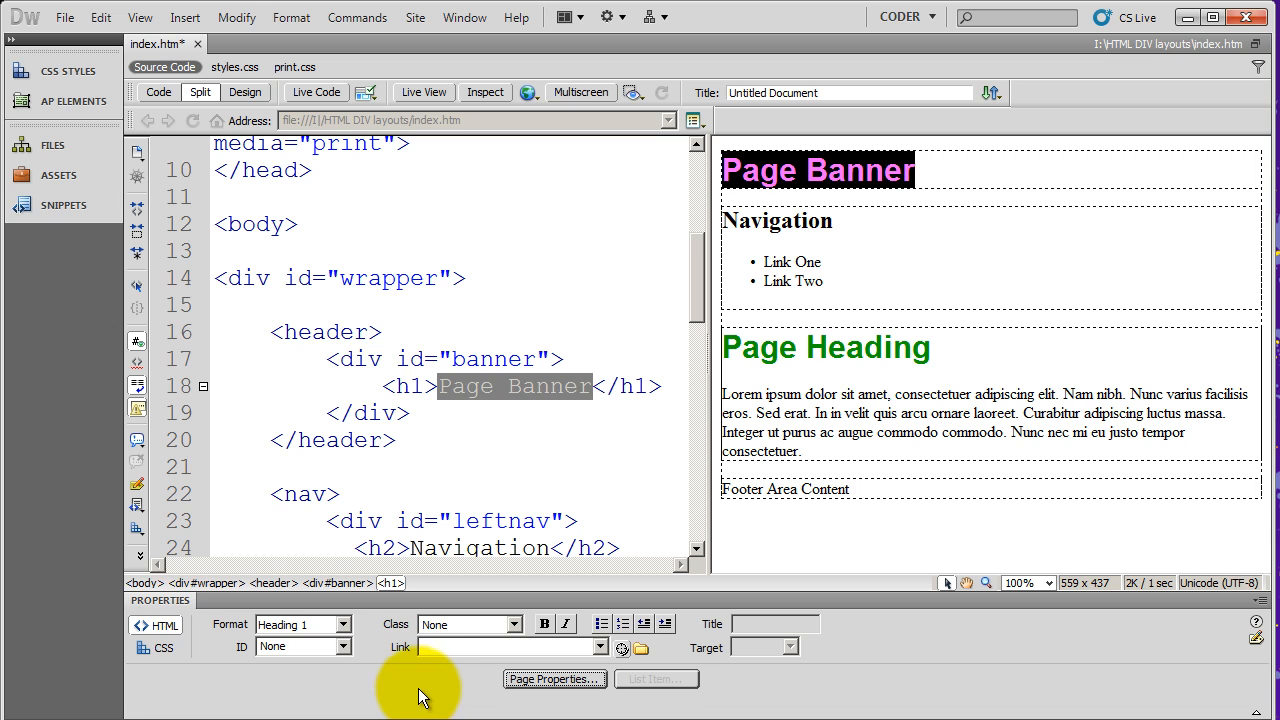
pyautogui.moveTo(160, 625)
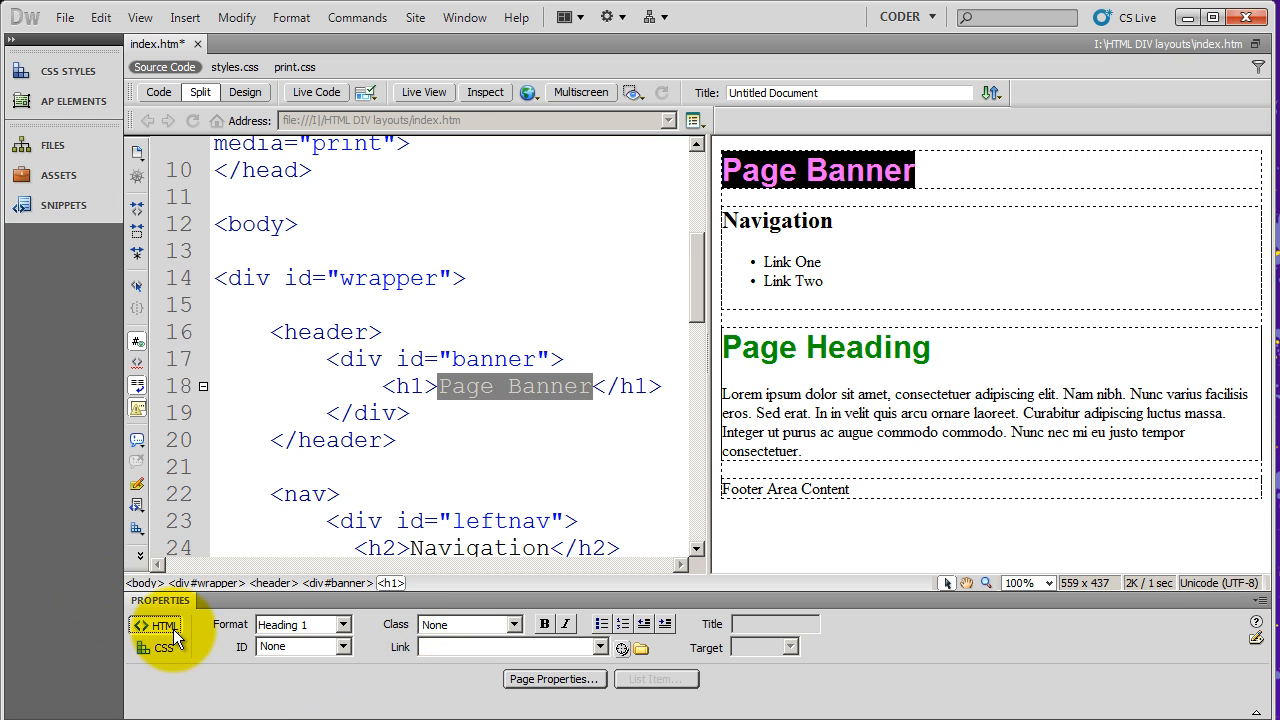
# - Switch the Property inspector to CSS mode, targeting the h1 rule (Arial, 200%, #090)
pyautogui.click(164, 649)
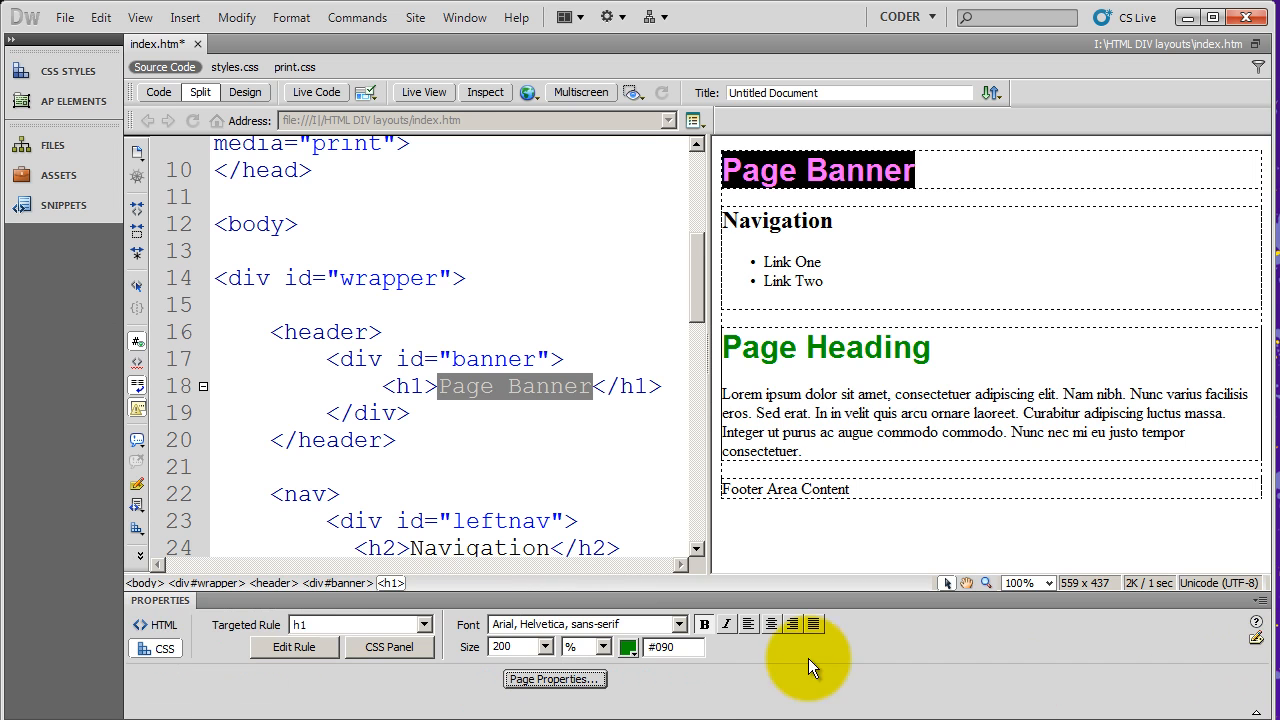
pyautogui.moveTo(475, 390)
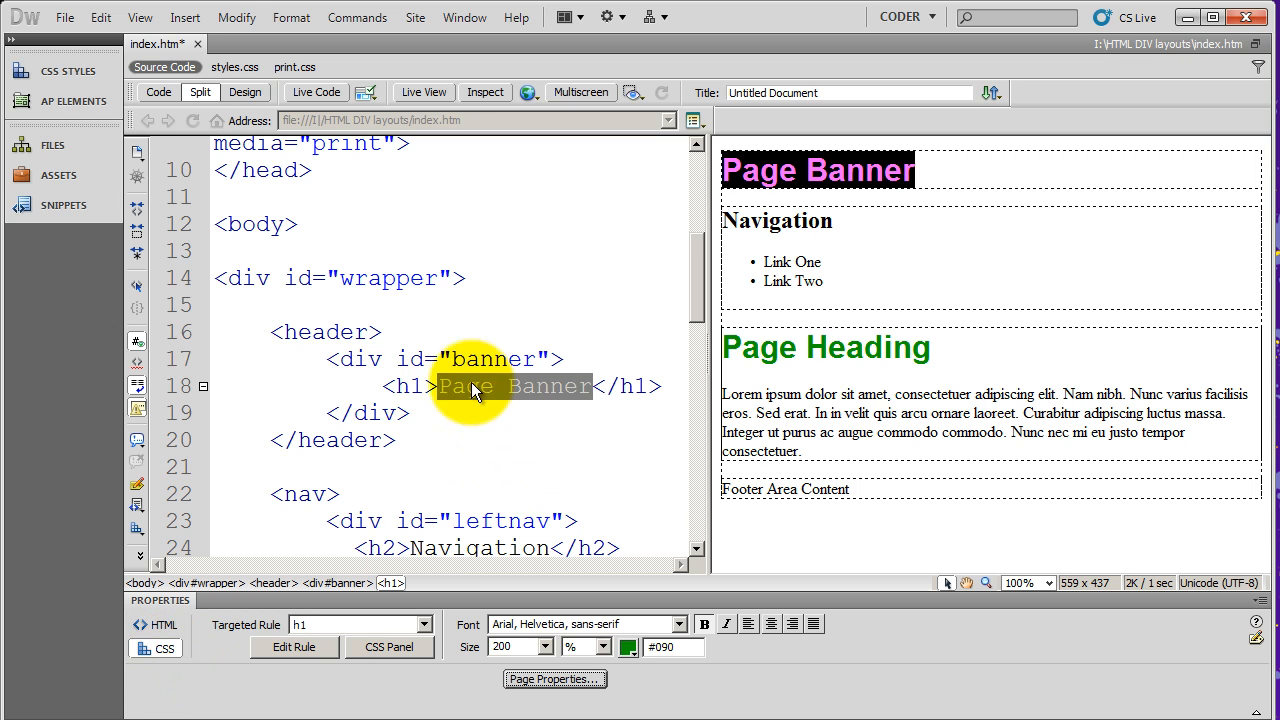
pyautogui.moveTo(535, 388)
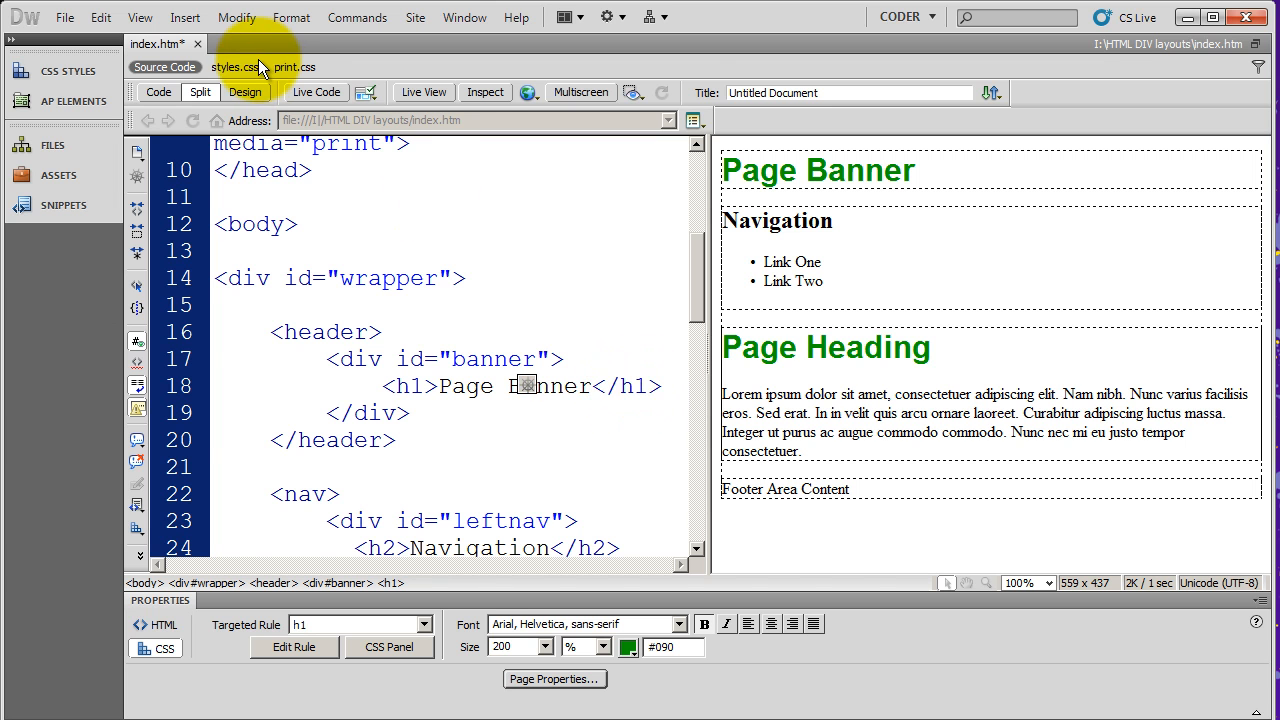
# - Inspect the h1 rule in styles.css, noting its bold weight, then reselect Page Banner
pyautogui.click(235, 67)
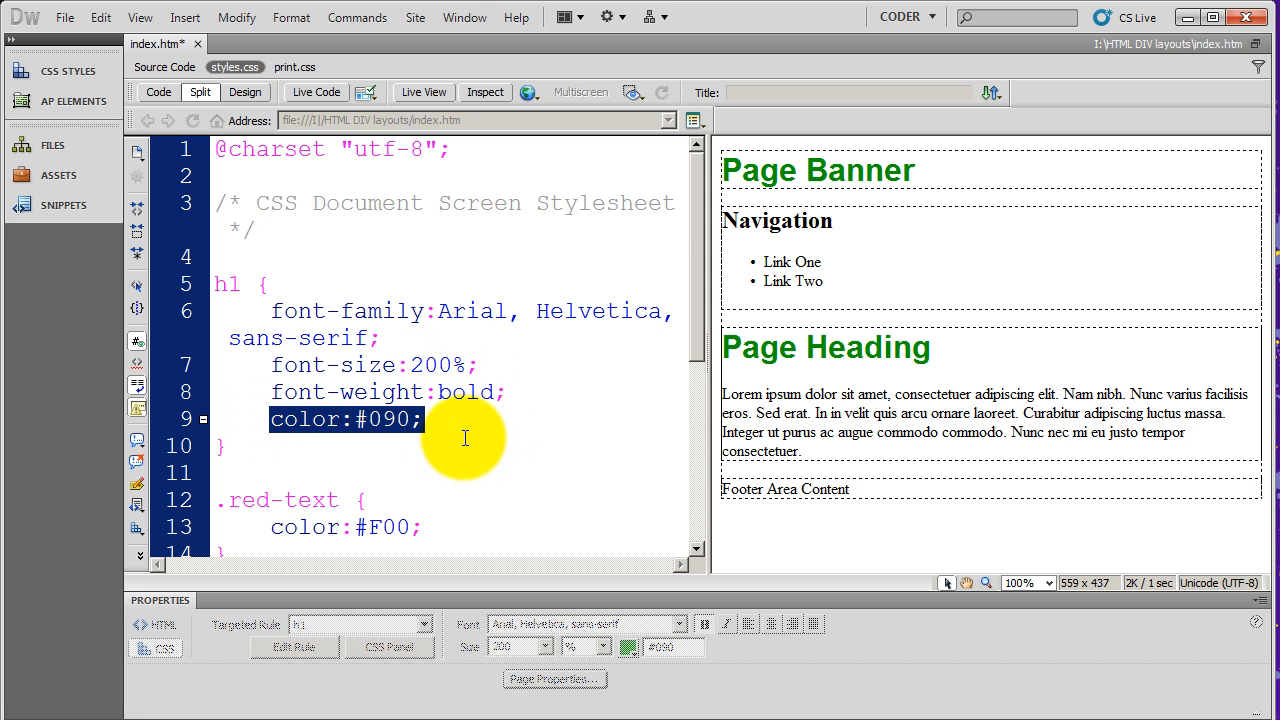
pyautogui.click(164, 67)
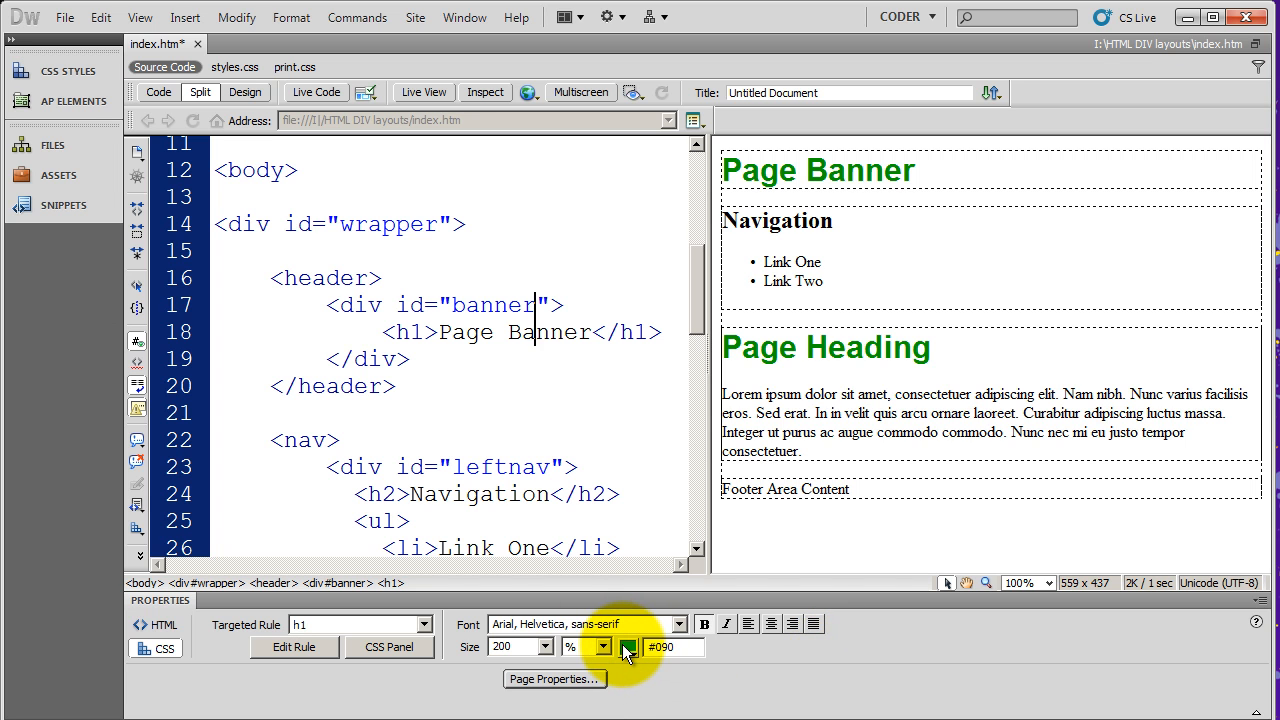
pyautogui.click(629, 647)
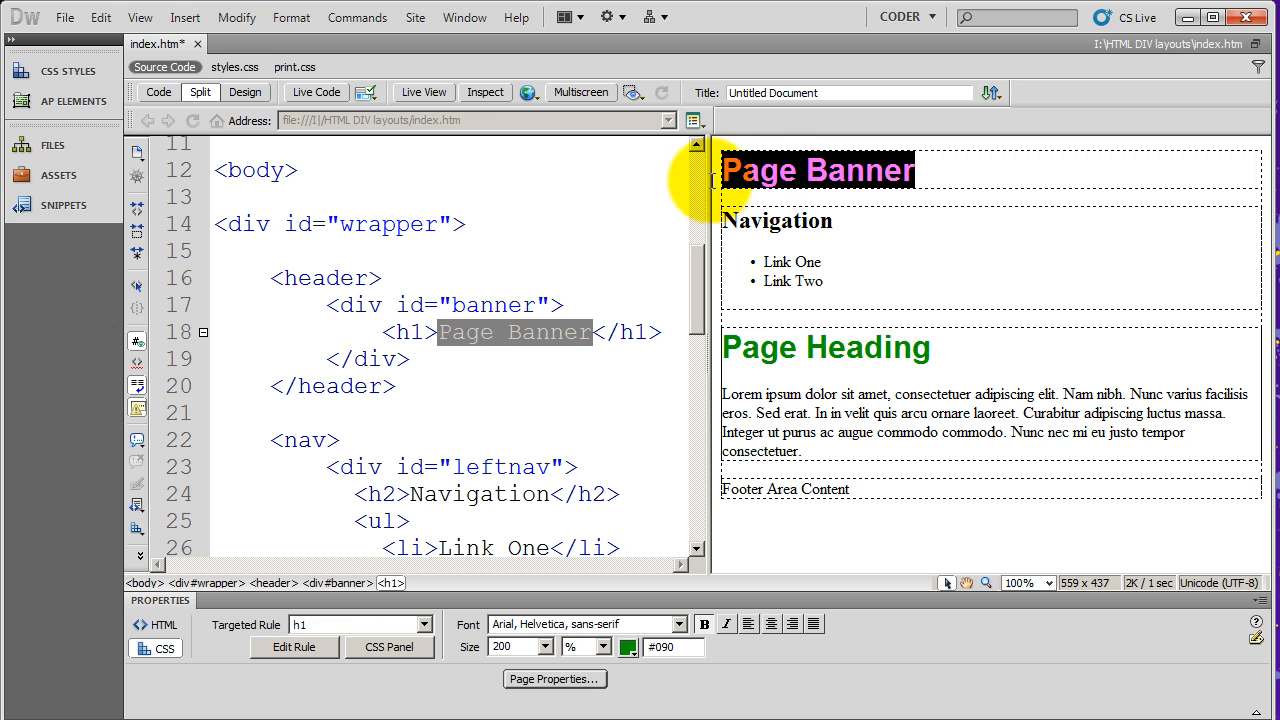
pyautogui.click(628, 647)
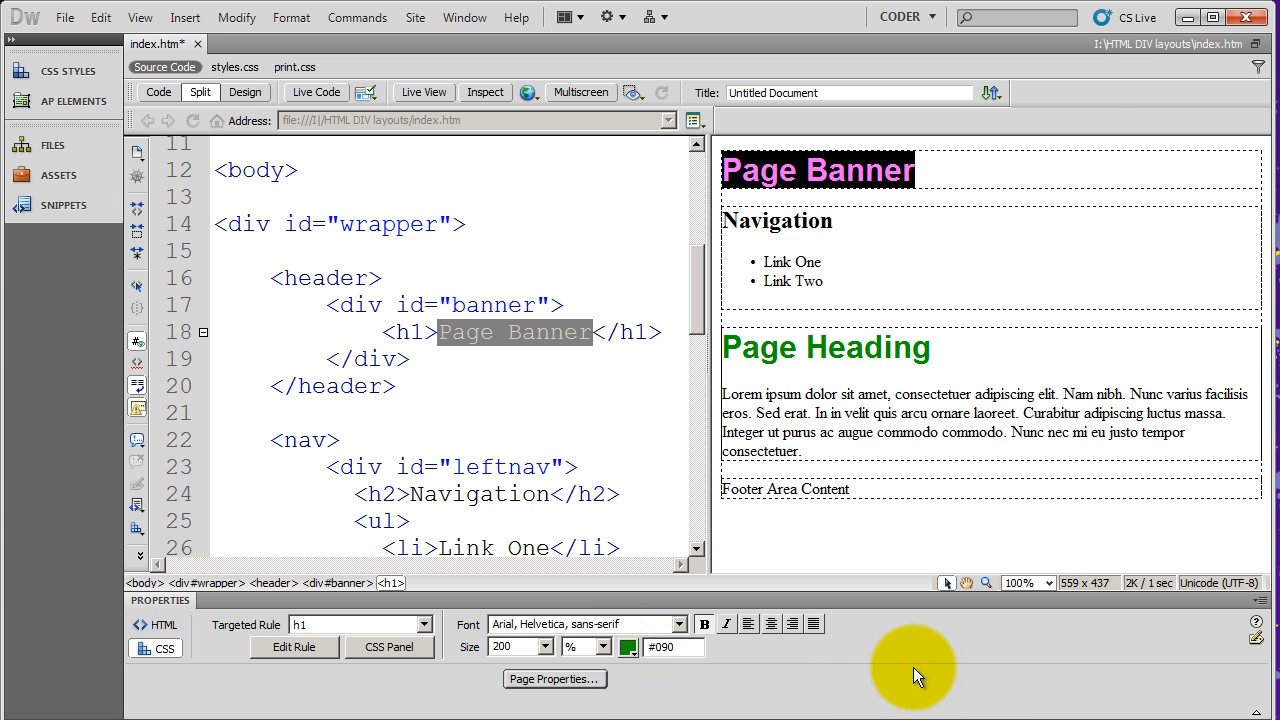
pyautogui.moveTo(205, 608)
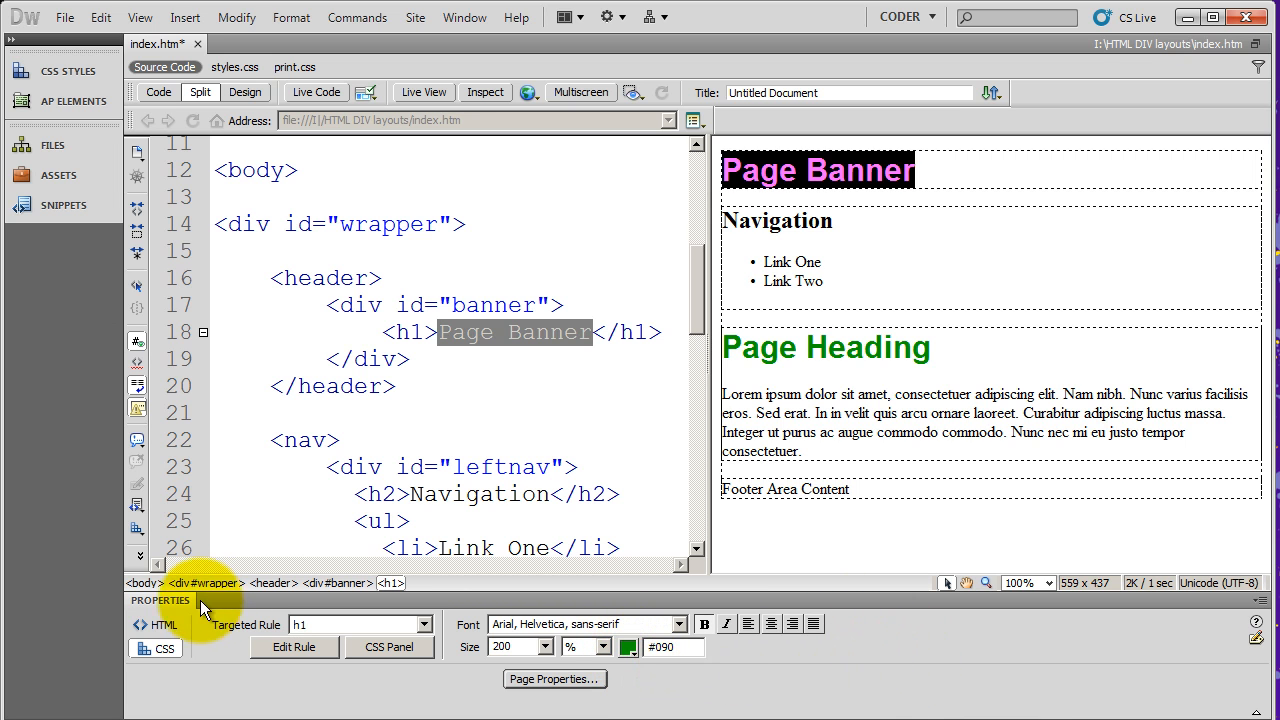
pyautogui.moveTo(225, 615)
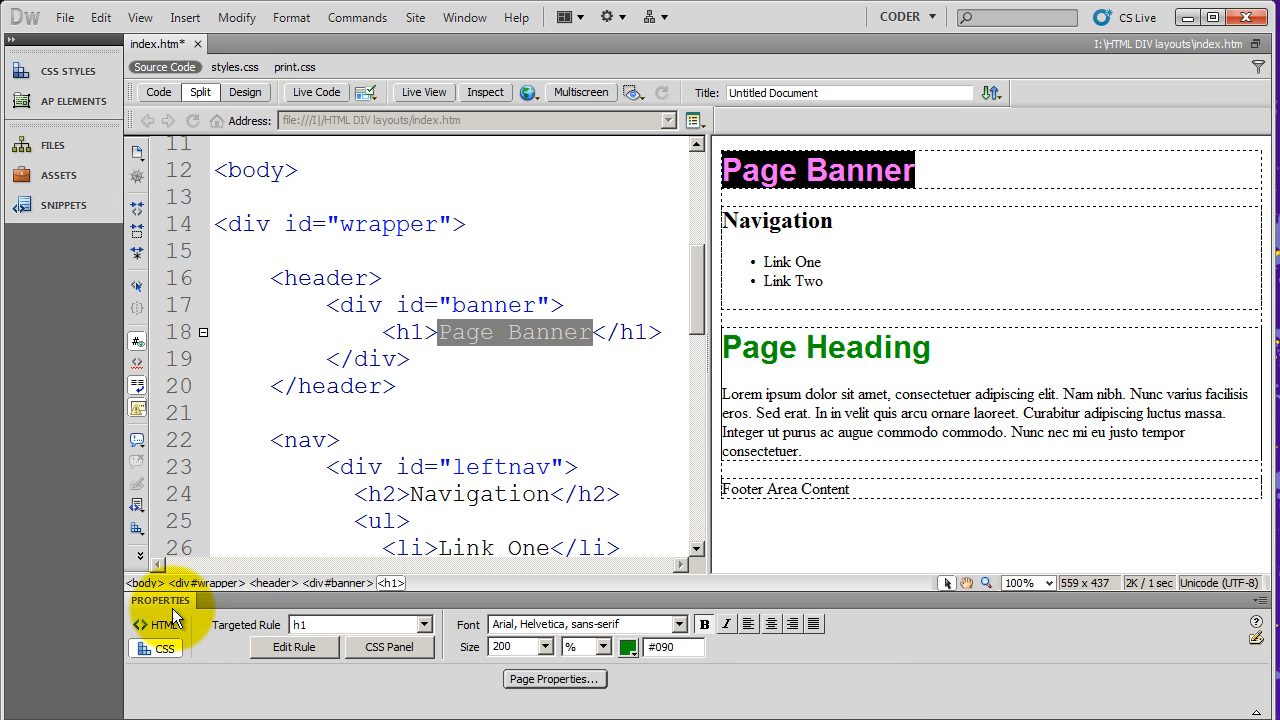
pyautogui.moveTo(815, 675)
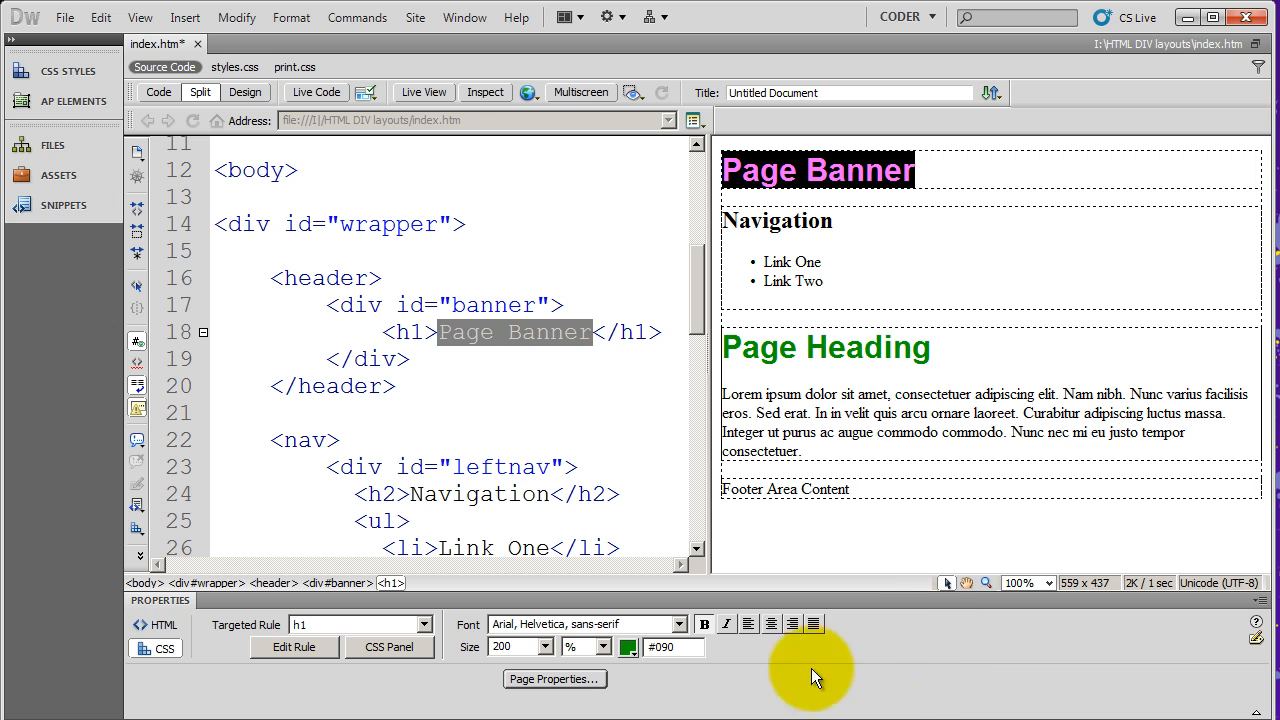
pyautogui.moveTo(135, 155)
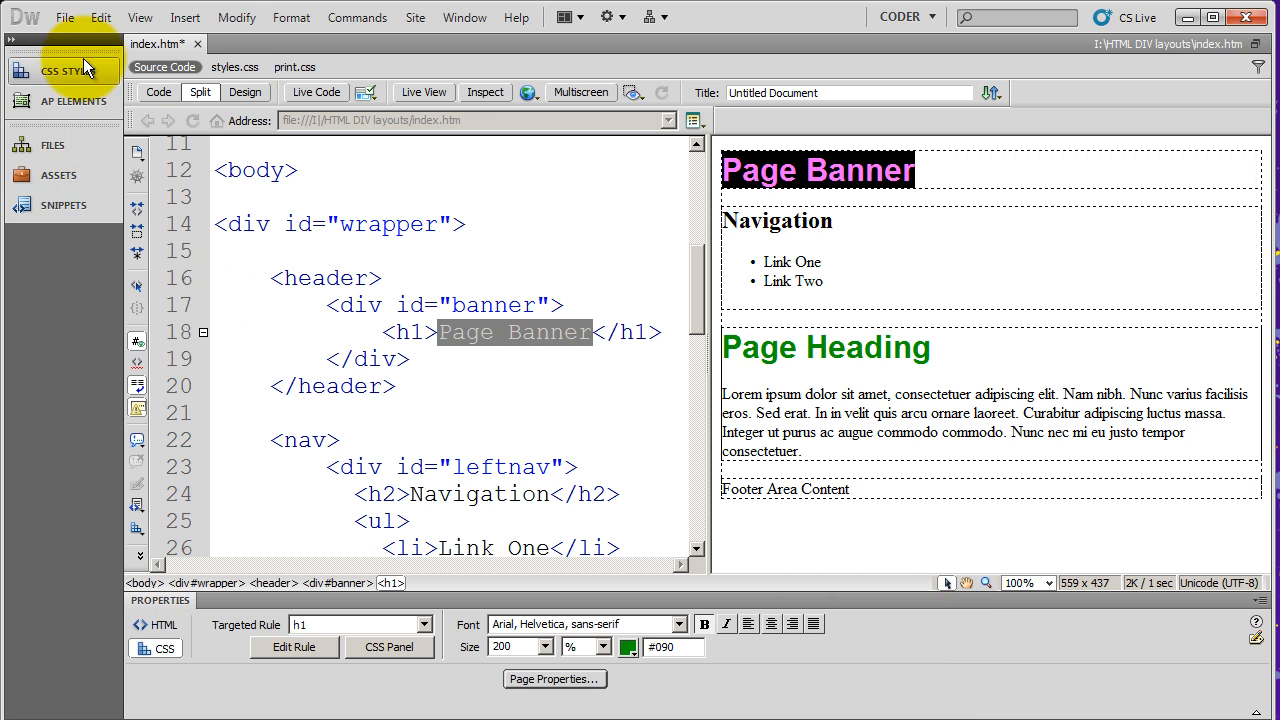
pyautogui.moveTo(260, 550)
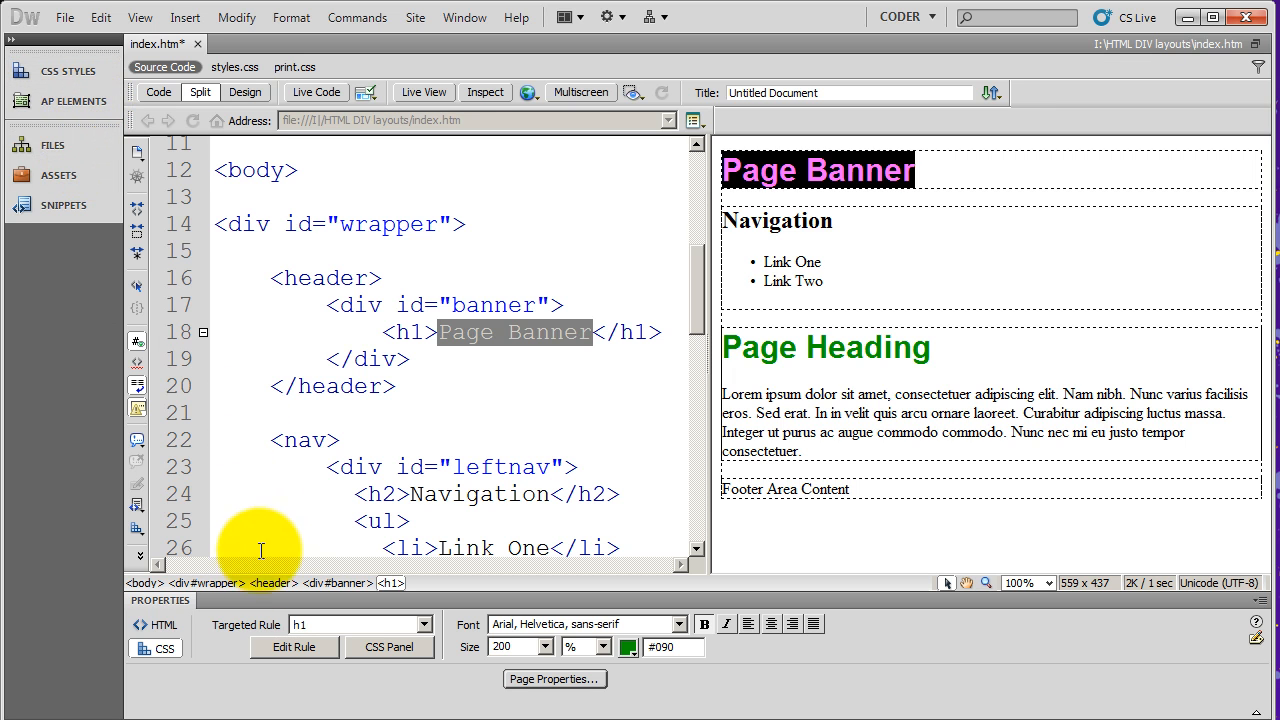
pyautogui.moveTo(180, 611)
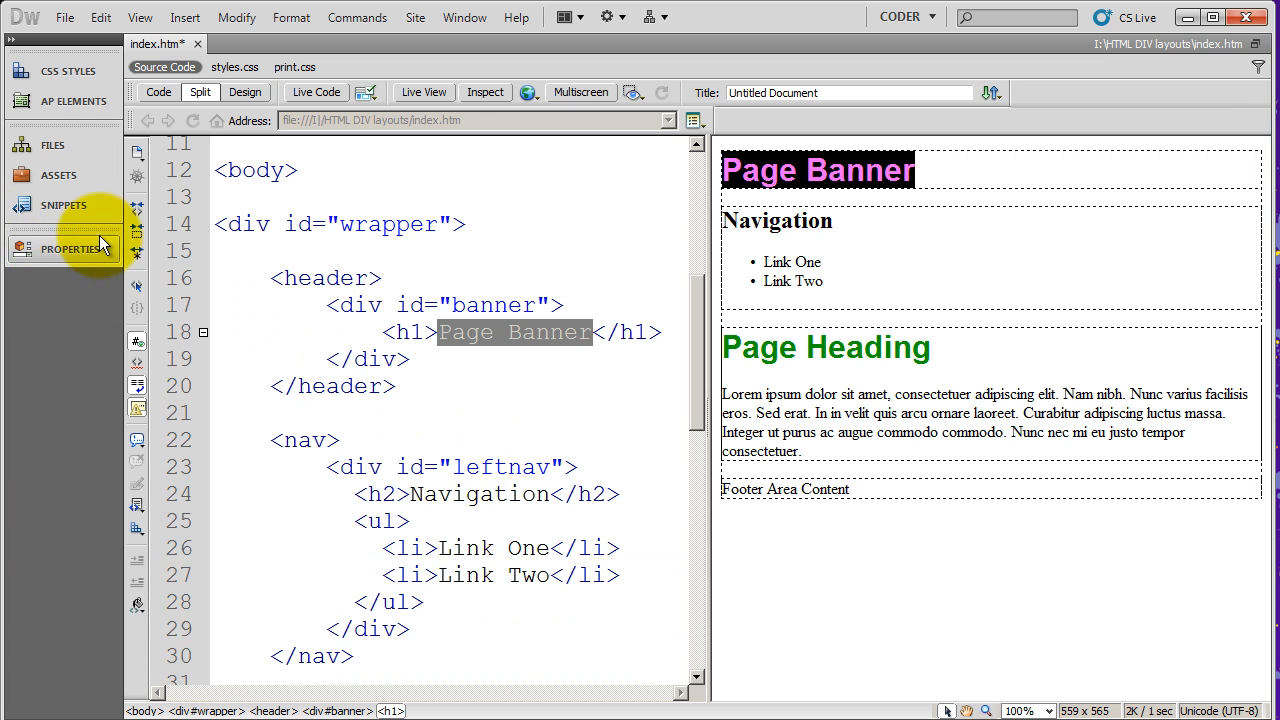
pyautogui.moveTo(130, 355)
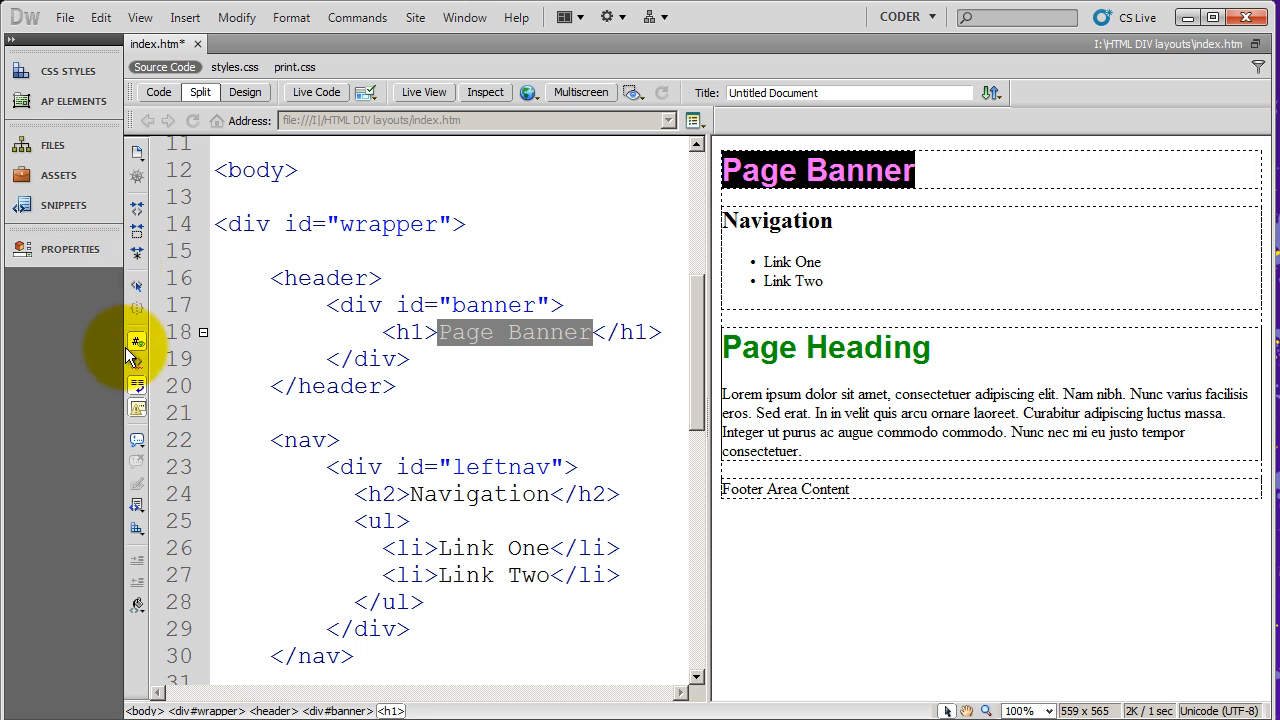
pyautogui.moveTo(62, 408)
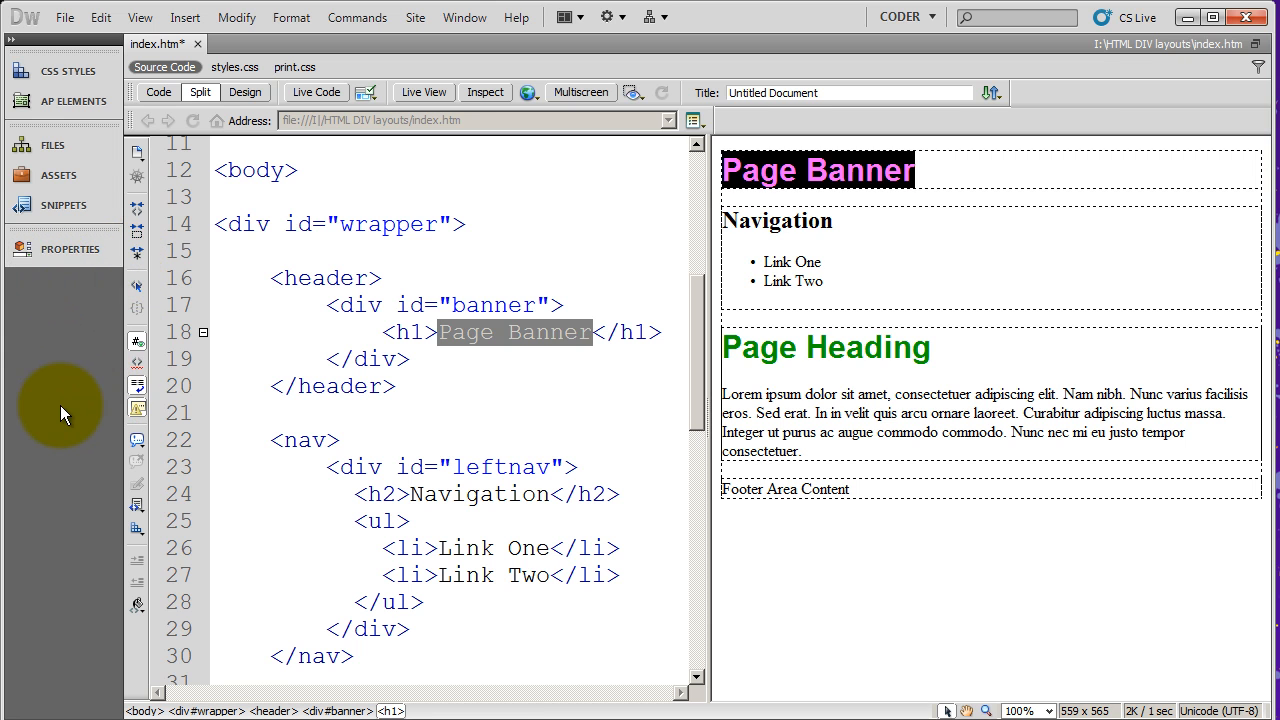
# - Collapse the Properties panel into the left icon dock to reveal more source code
pyautogui.click(53, 145)
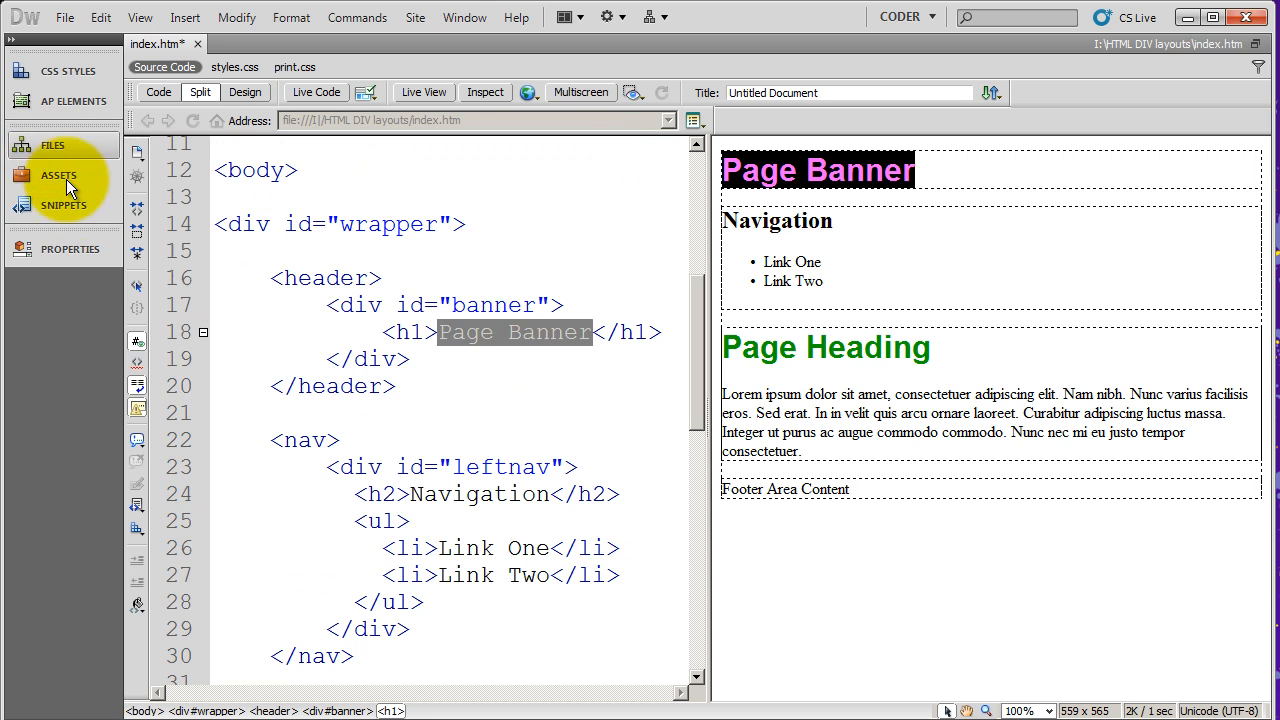
# - Expand the Properties panel from the left dock, showing h1's Arial, 200%, #090 settings
pyautogui.click(63, 248)
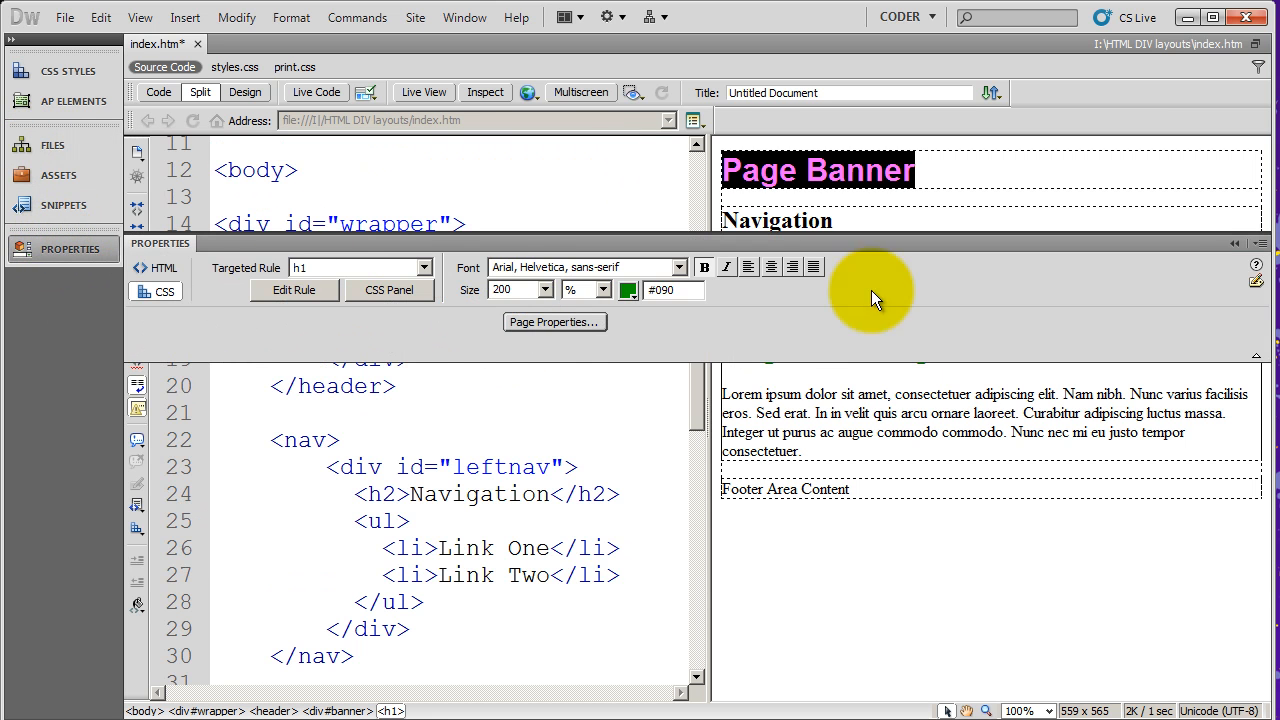
pyautogui.moveTo(515, 238)
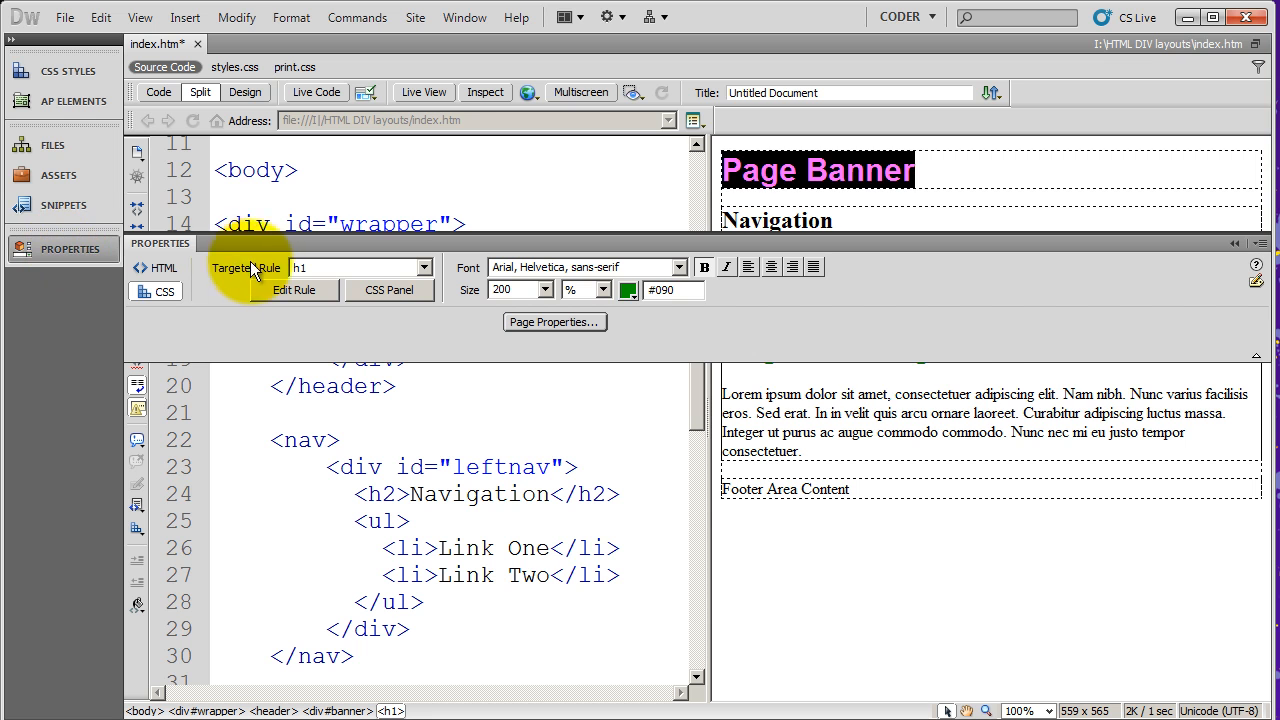
pyautogui.click(155, 268)
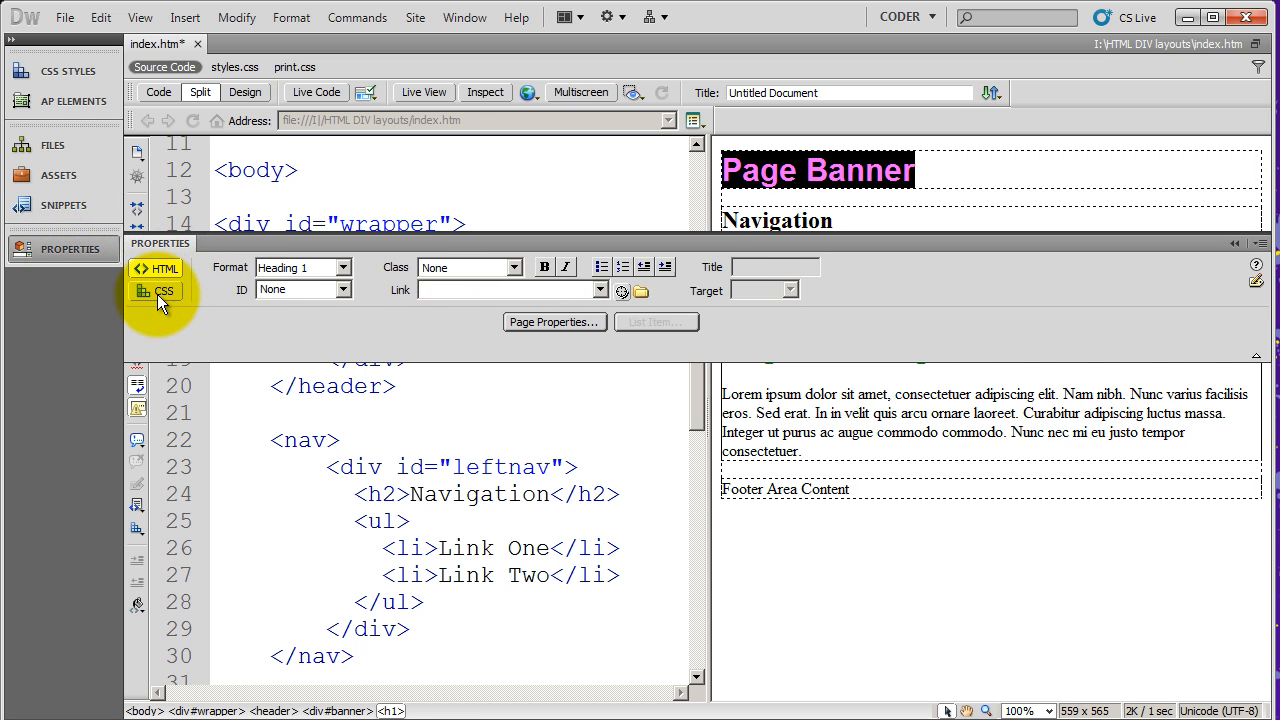
pyautogui.click(160, 291)
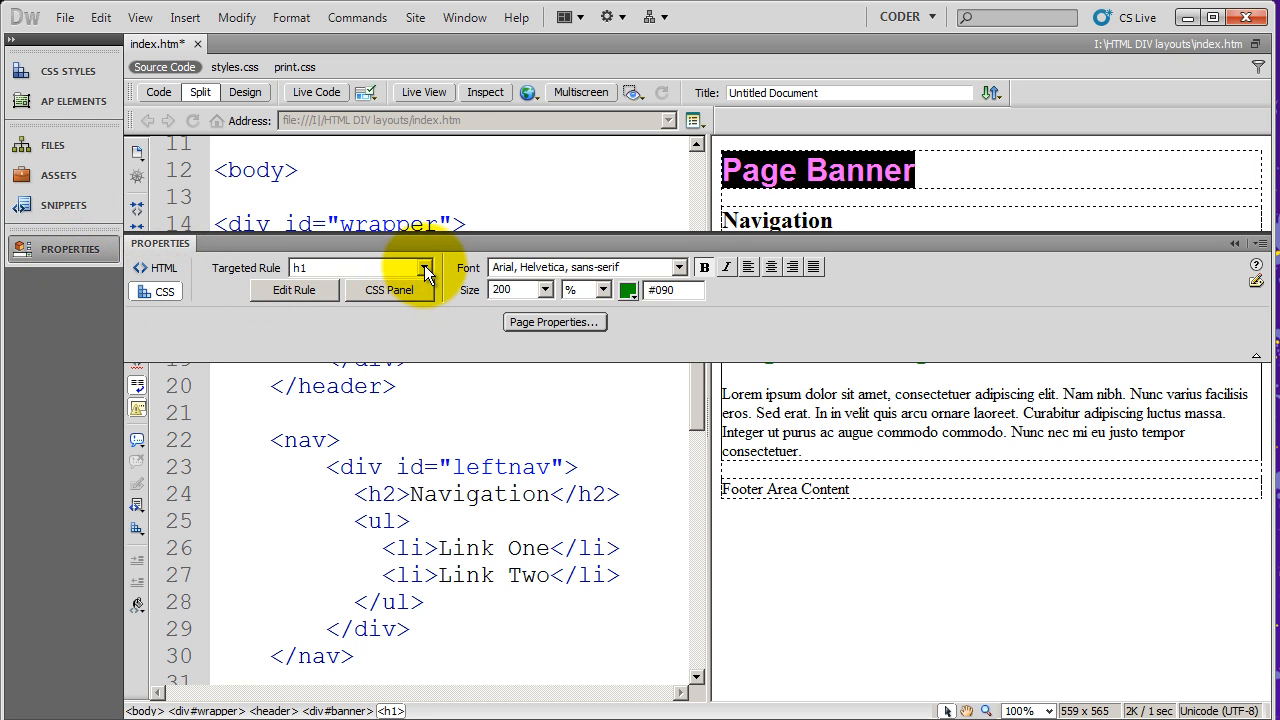
pyautogui.click(423, 267)
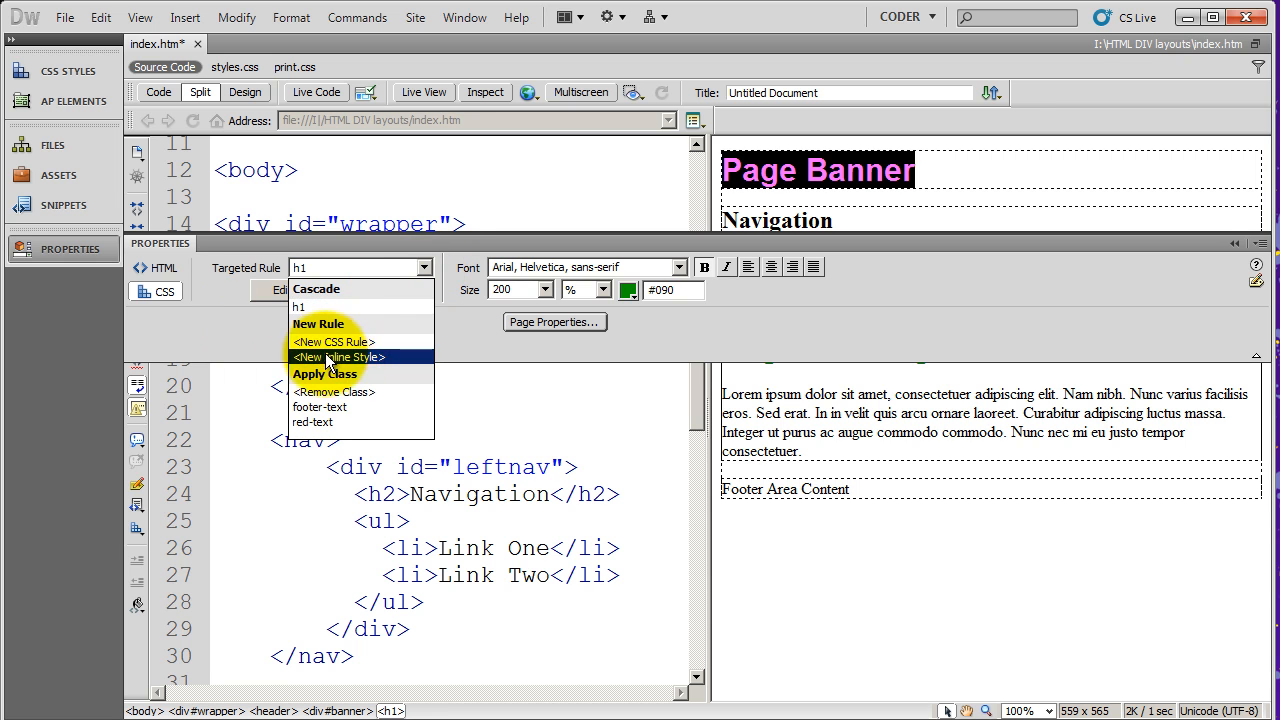
pyautogui.moveTo(333, 341)
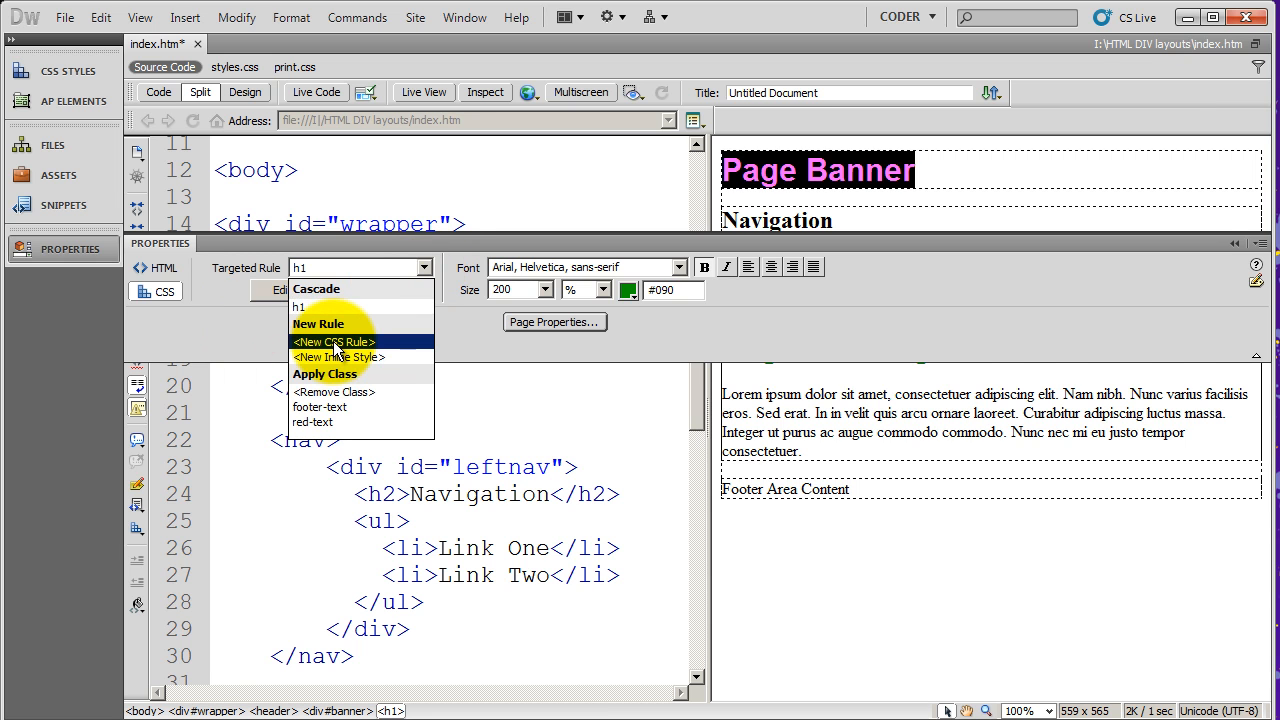
pyautogui.moveTo(310, 307)
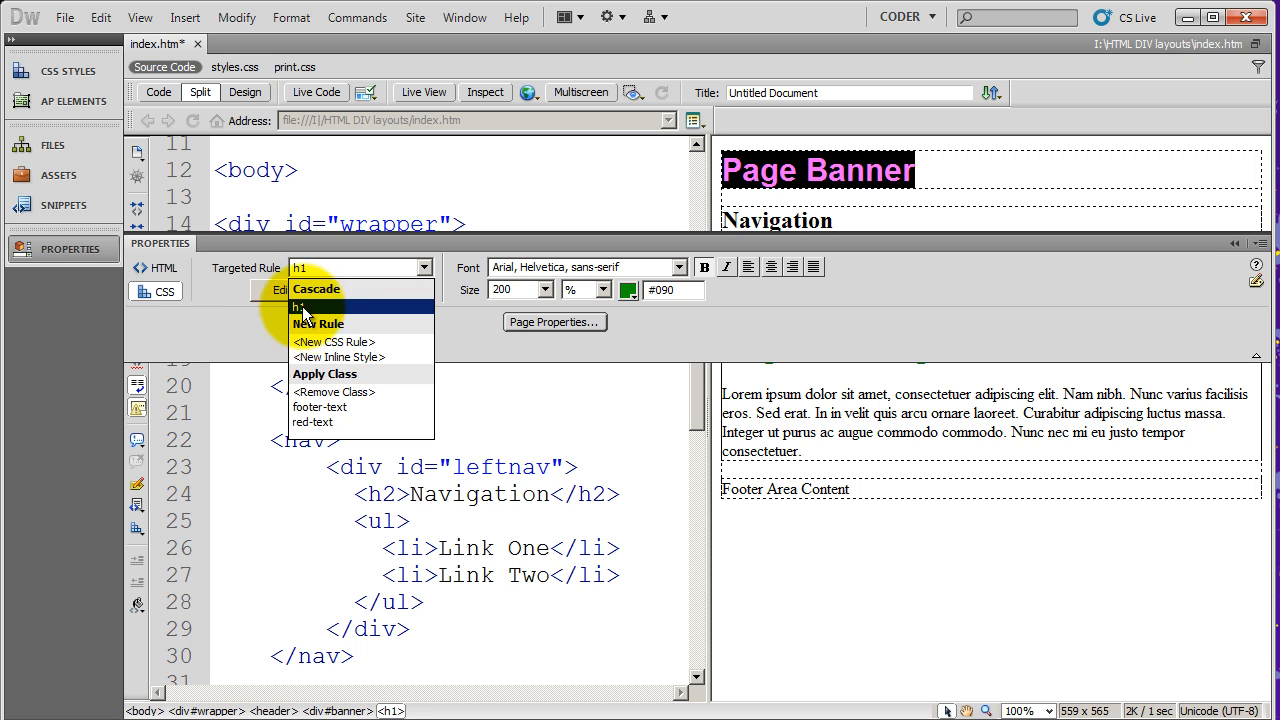
pyautogui.moveTo(378, 373)
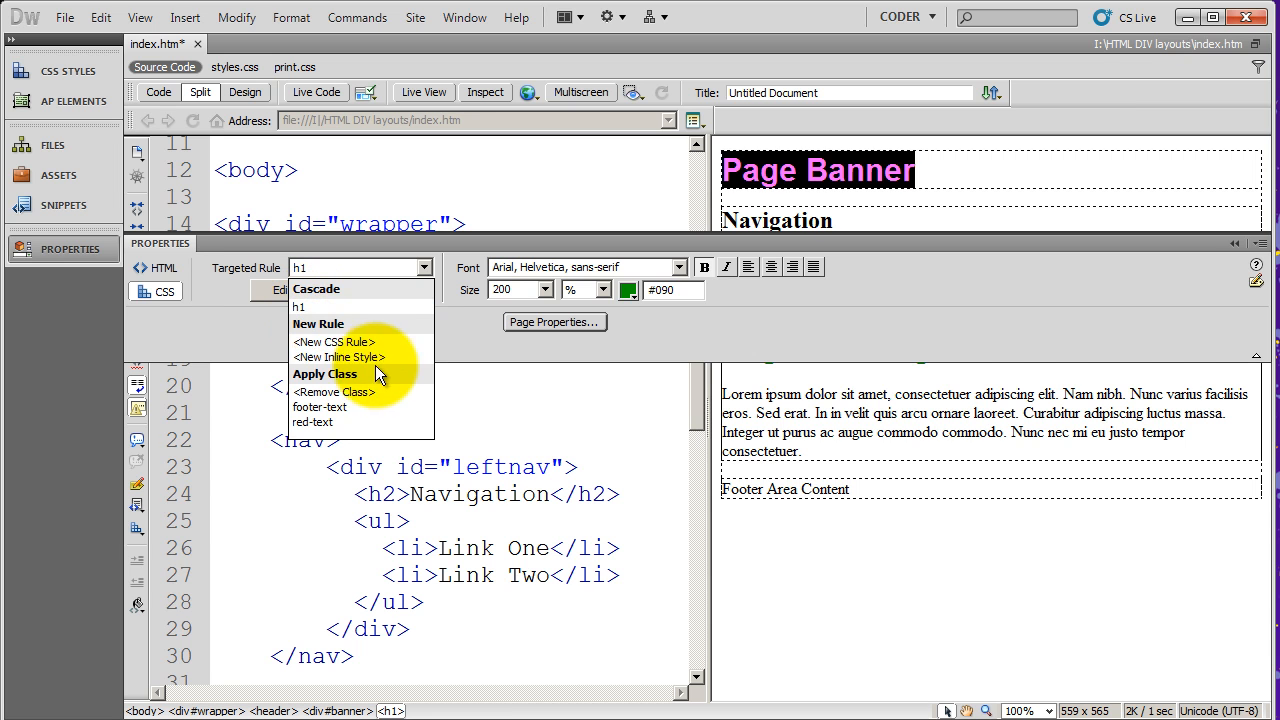
pyautogui.moveTo(340, 357)
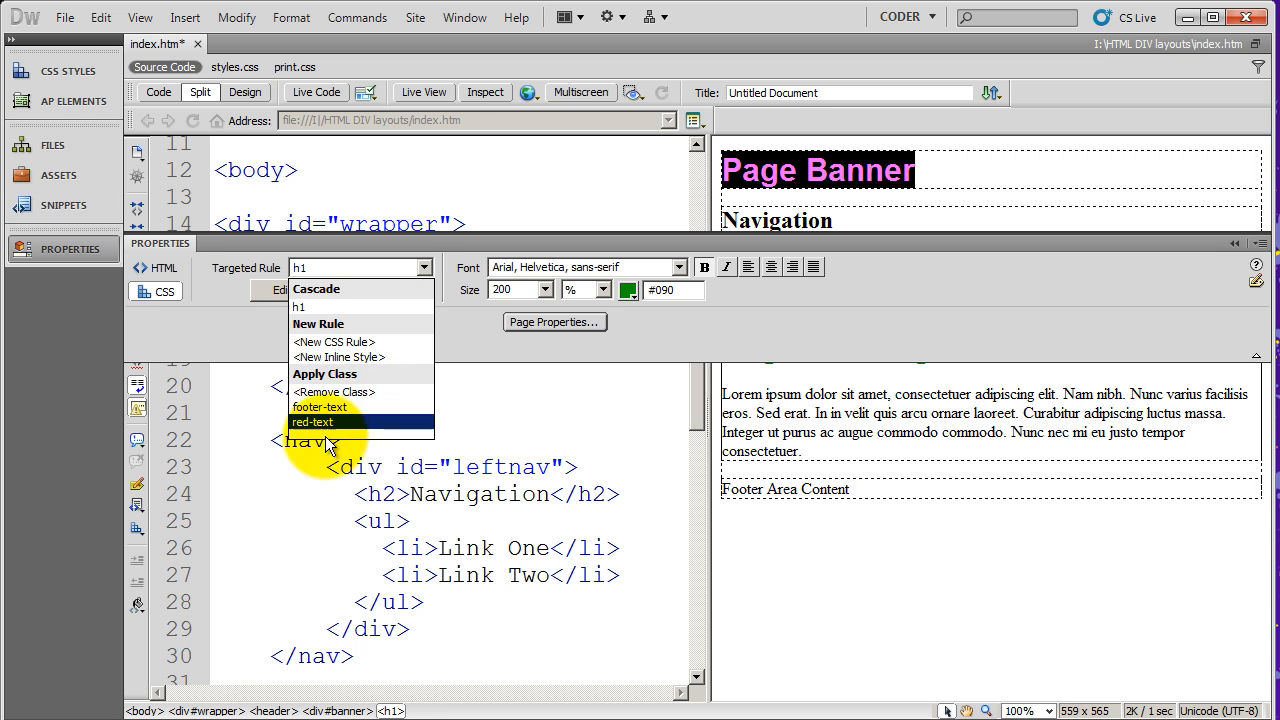
pyautogui.moveTo(330, 420)
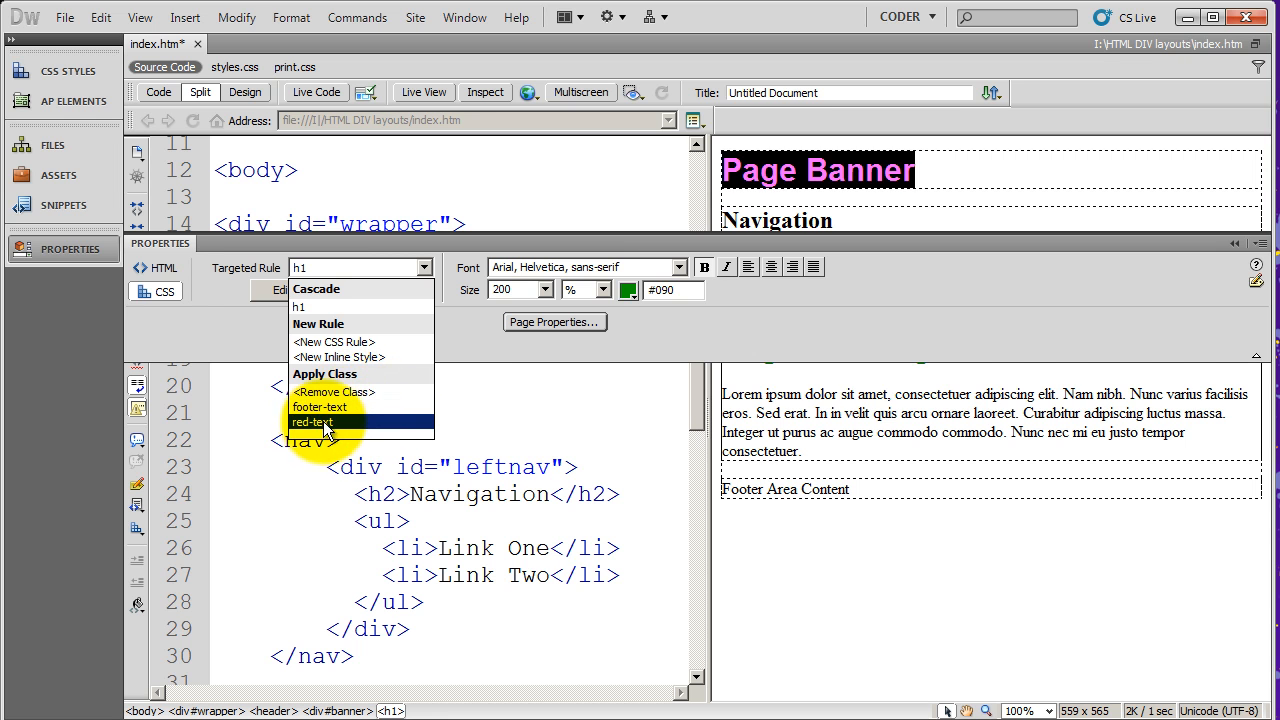
pyautogui.moveTo(333, 342)
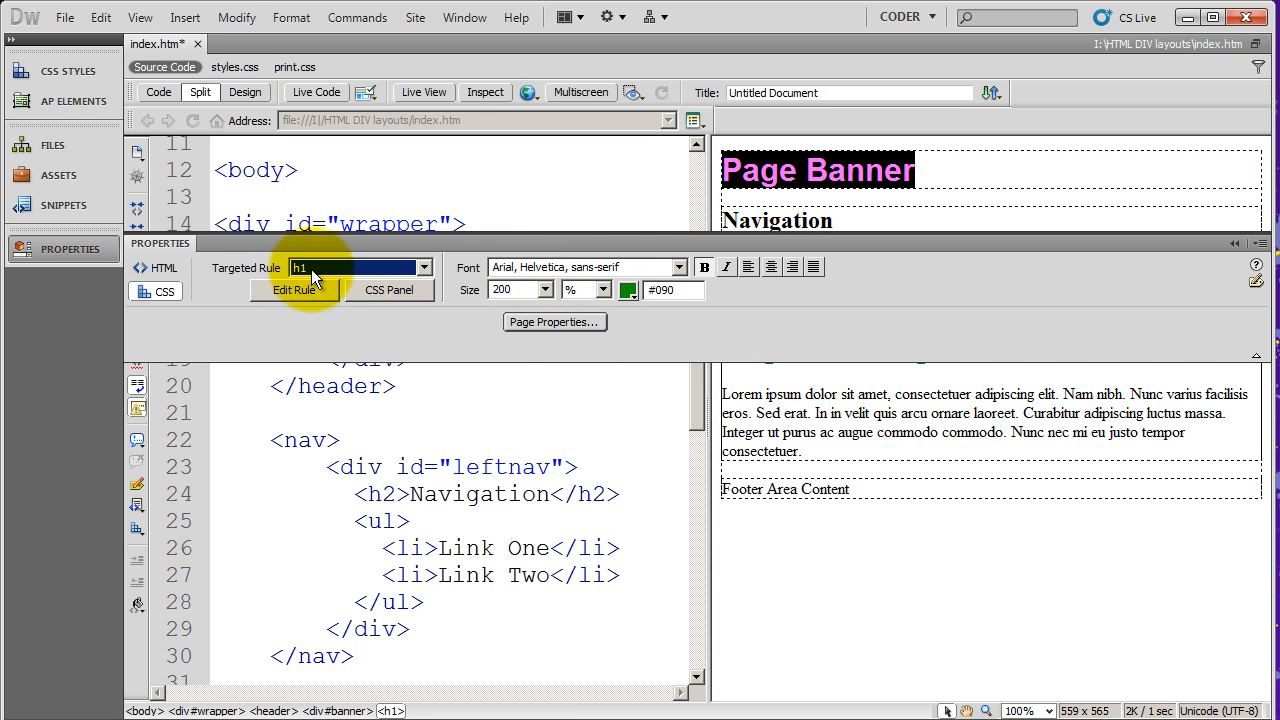
pyautogui.moveTo(52, 145)
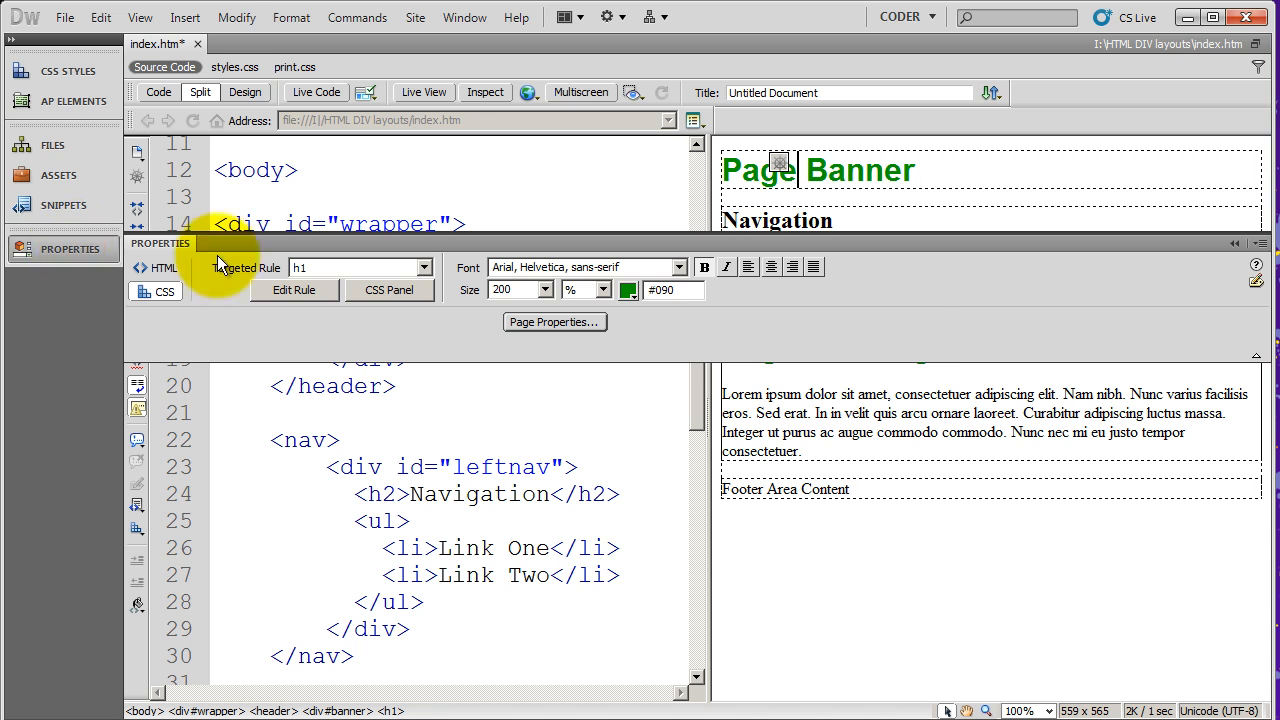
# - Open the colour picker for the h1 rule's #090 text colour
pyautogui.click(628, 290)
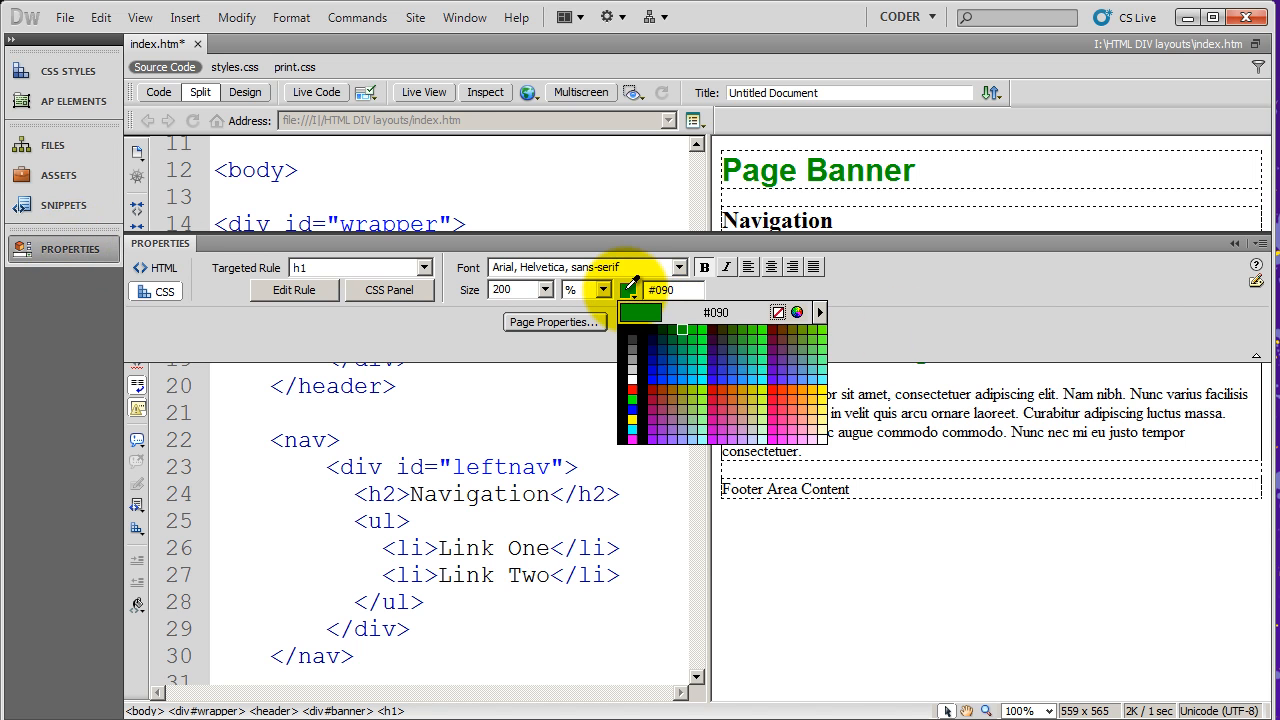
pyautogui.moveTo(779, 388)
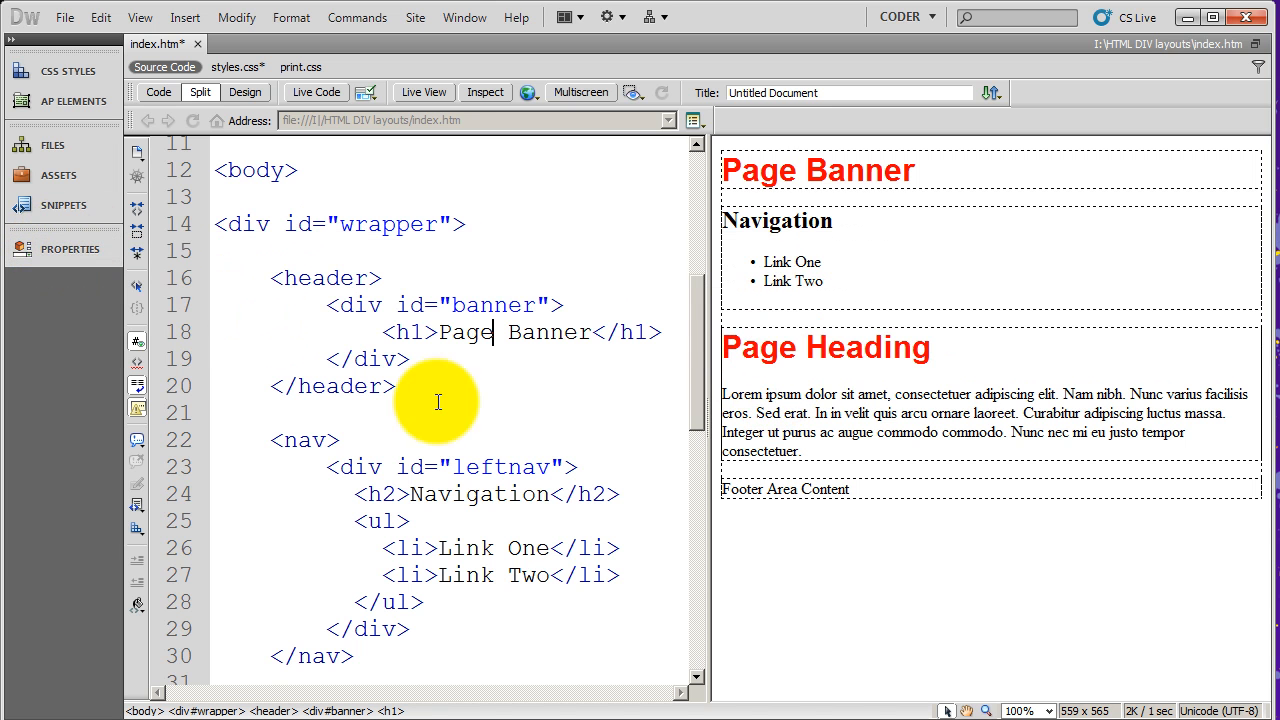
pyautogui.moveTo(240, 121)
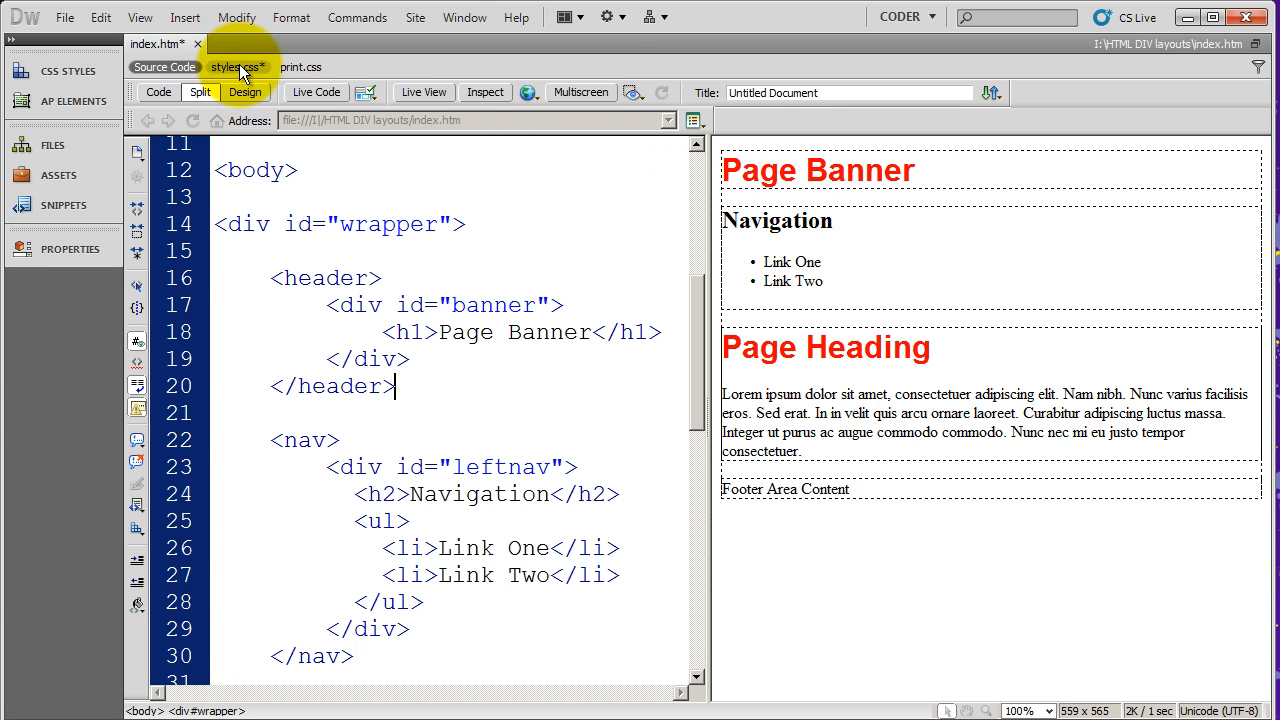
# - View the unsaved styles.css, where the h1 rule now reads color #F00
pyautogui.click(238, 67)
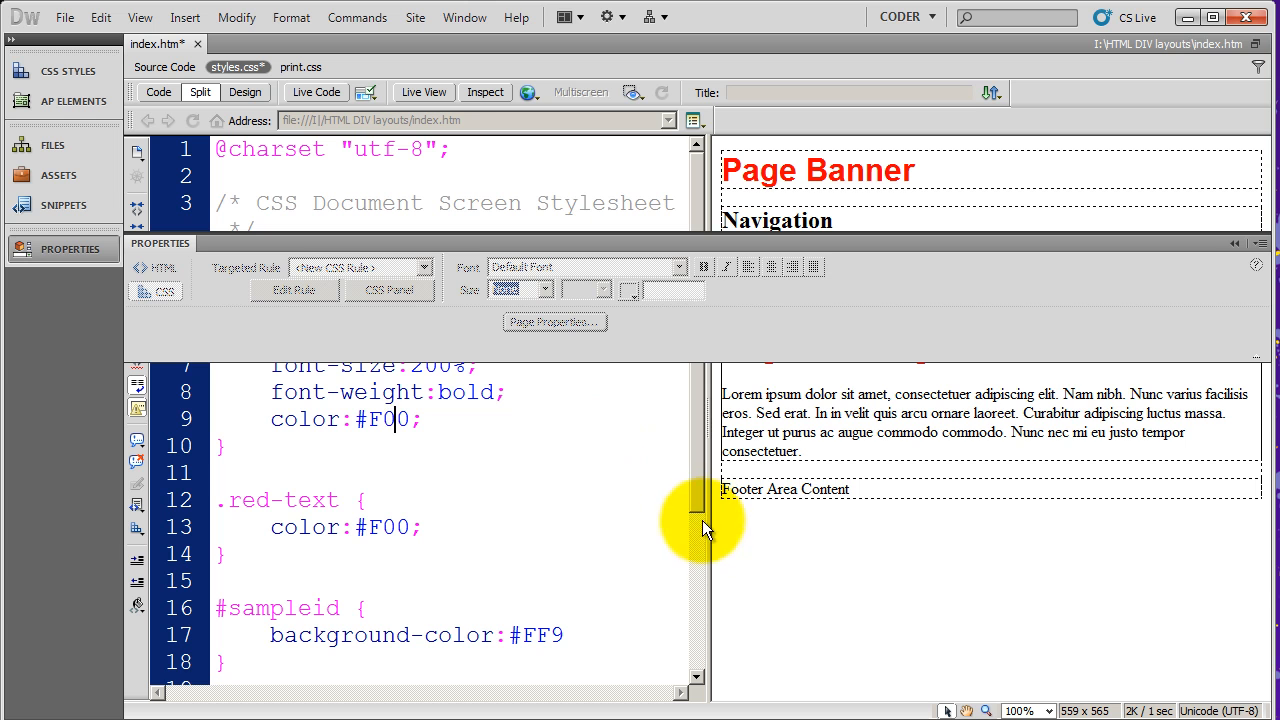
pyautogui.moveTo(270, 255)
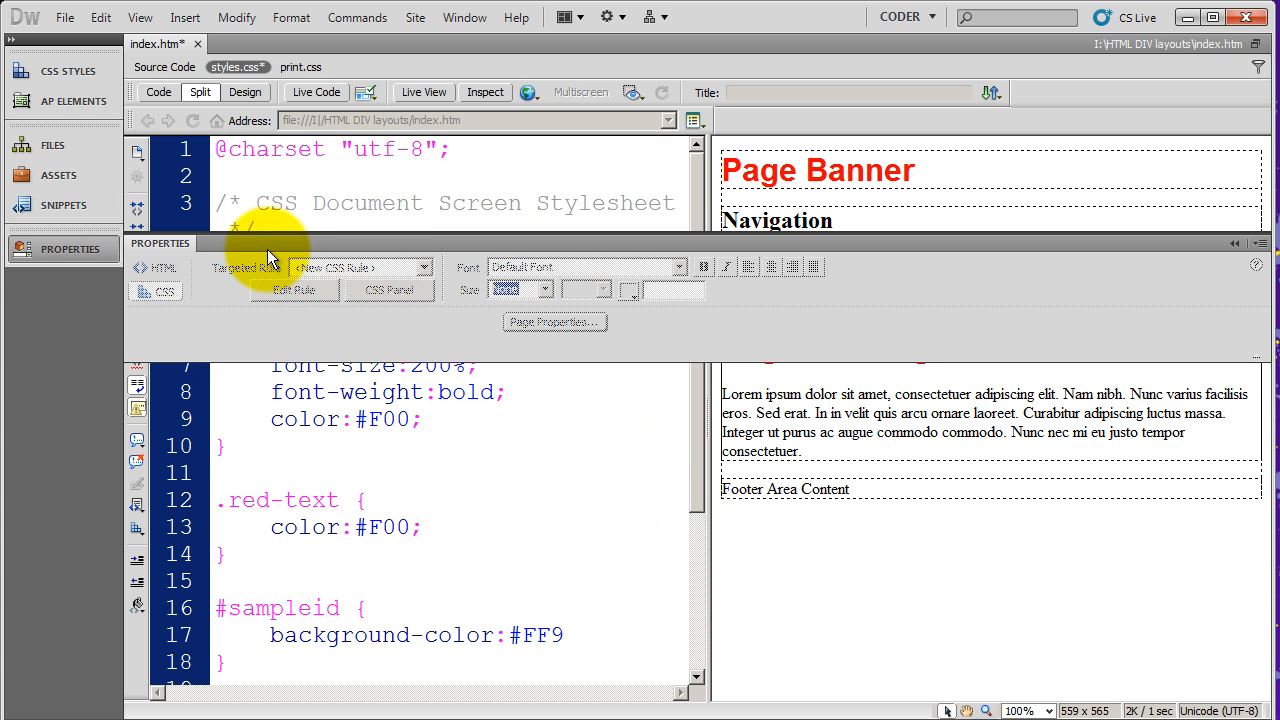
pyautogui.click(1235, 243)
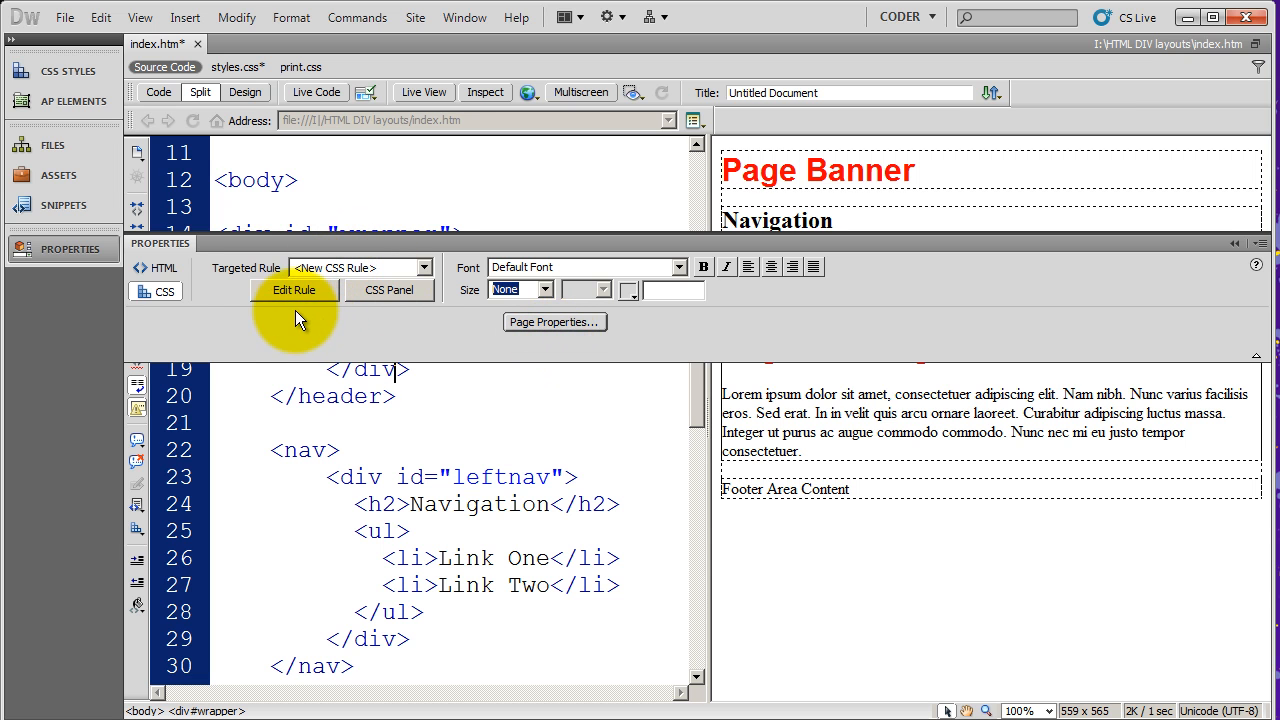
pyautogui.moveTo(150, 253)
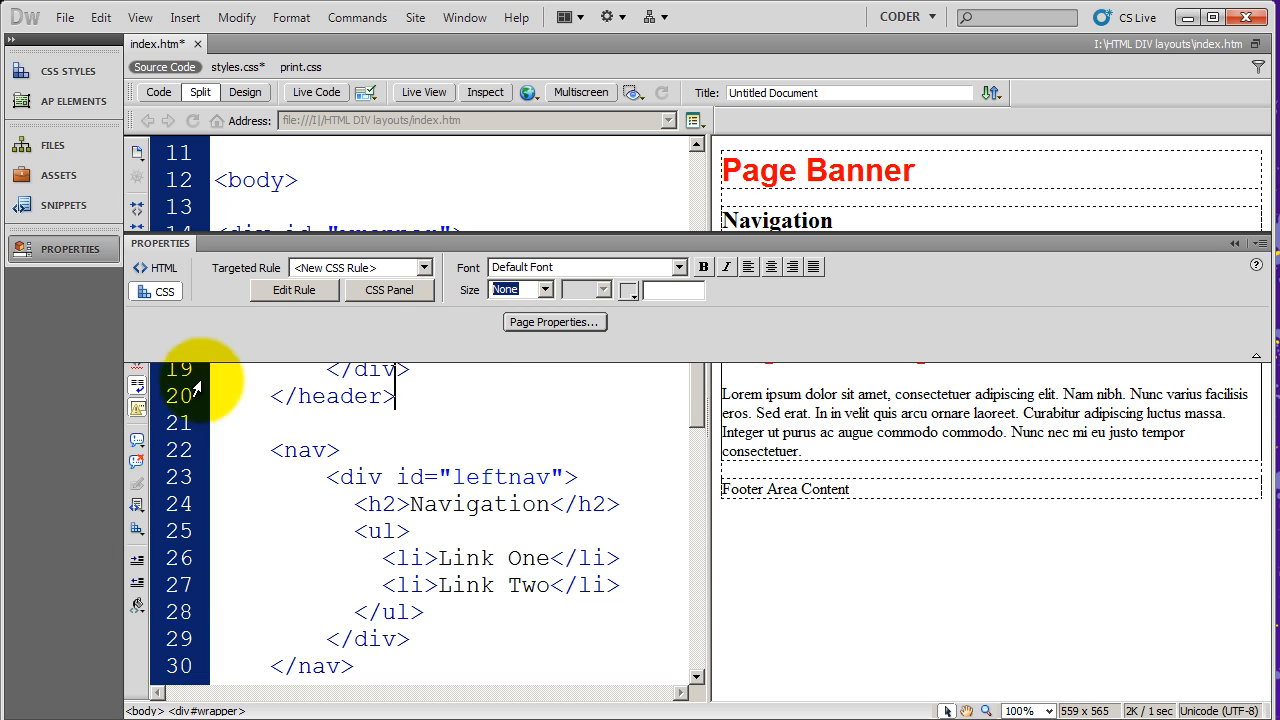
pyautogui.moveTo(460, 365)
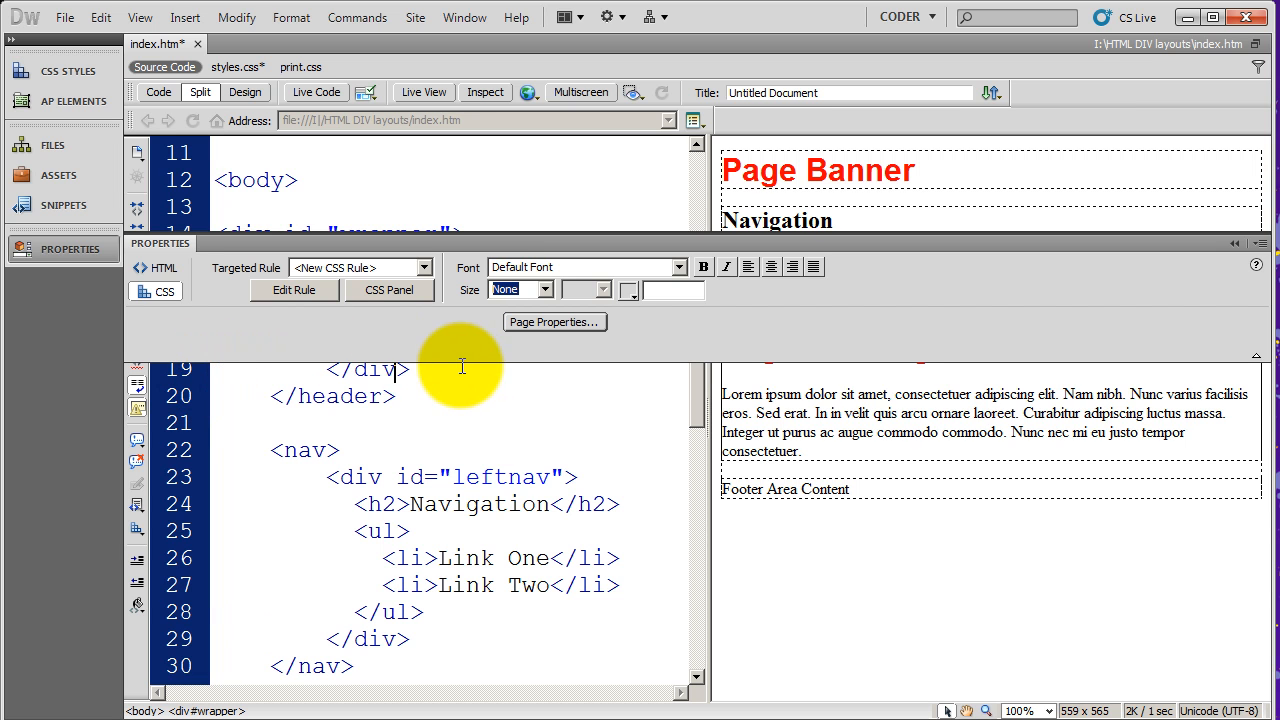
pyautogui.moveTo(350, 348)
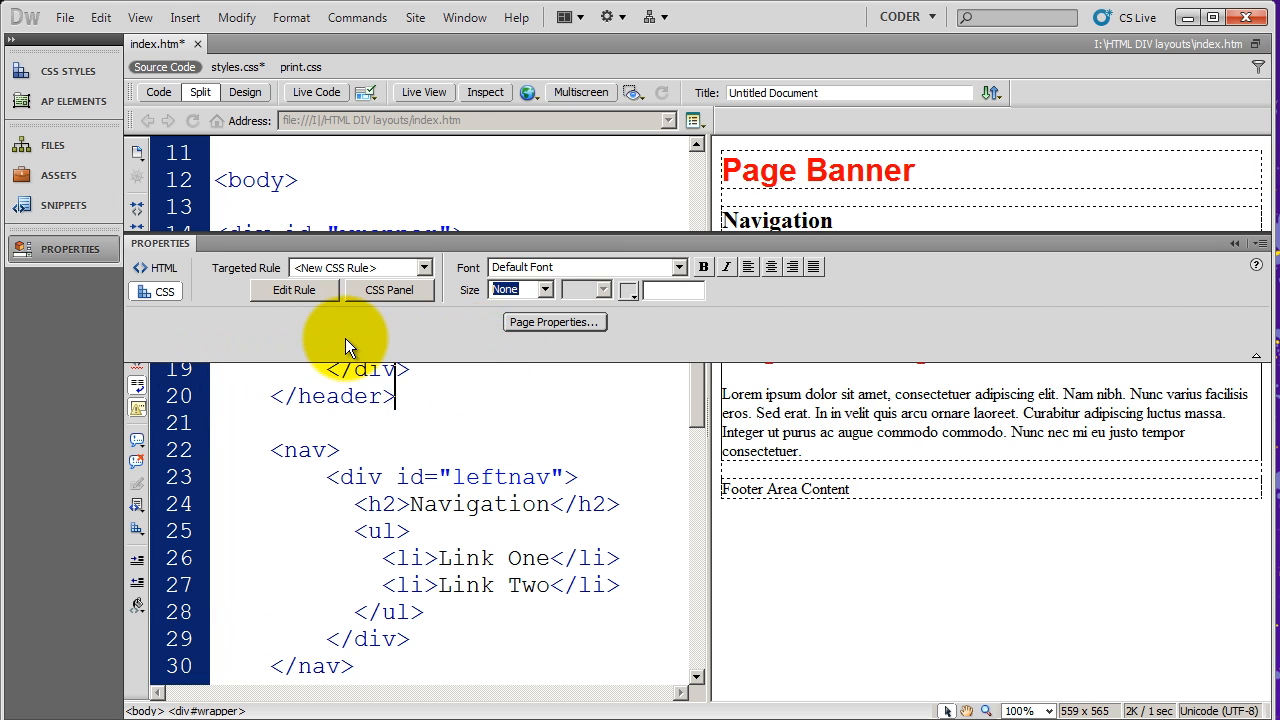
pyautogui.moveTo(410, 353)
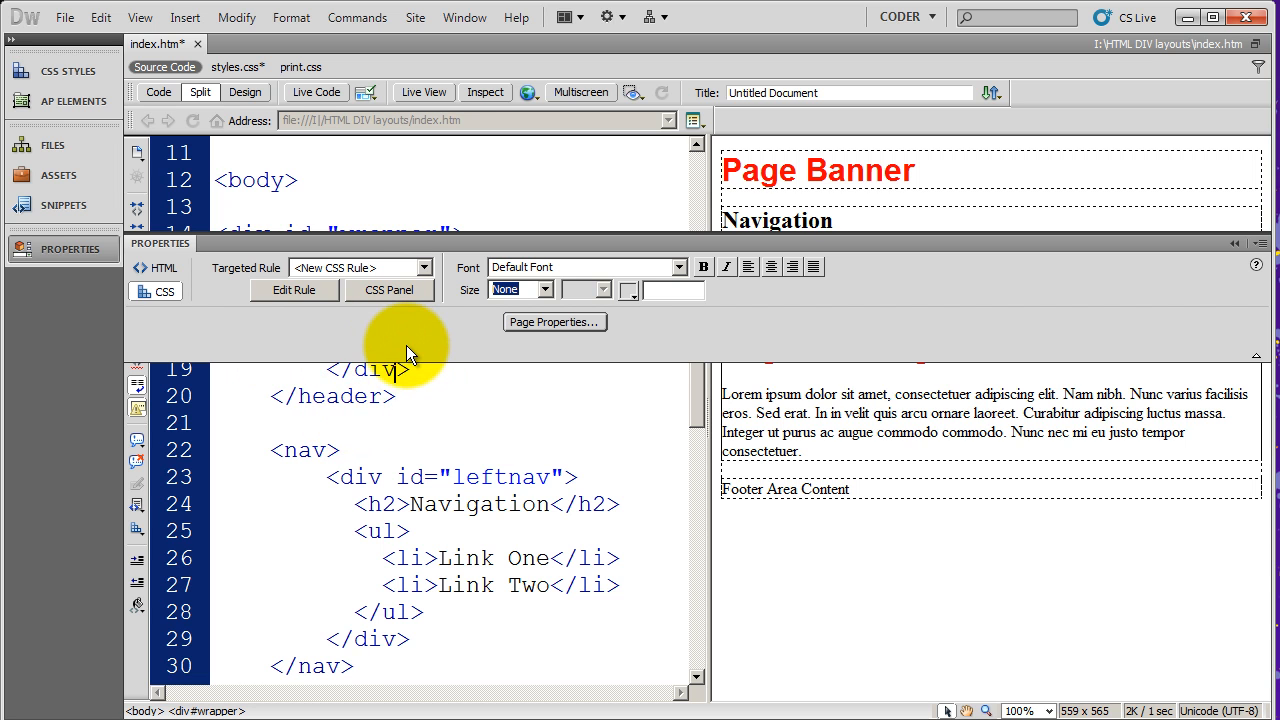
pyautogui.click(395, 396)
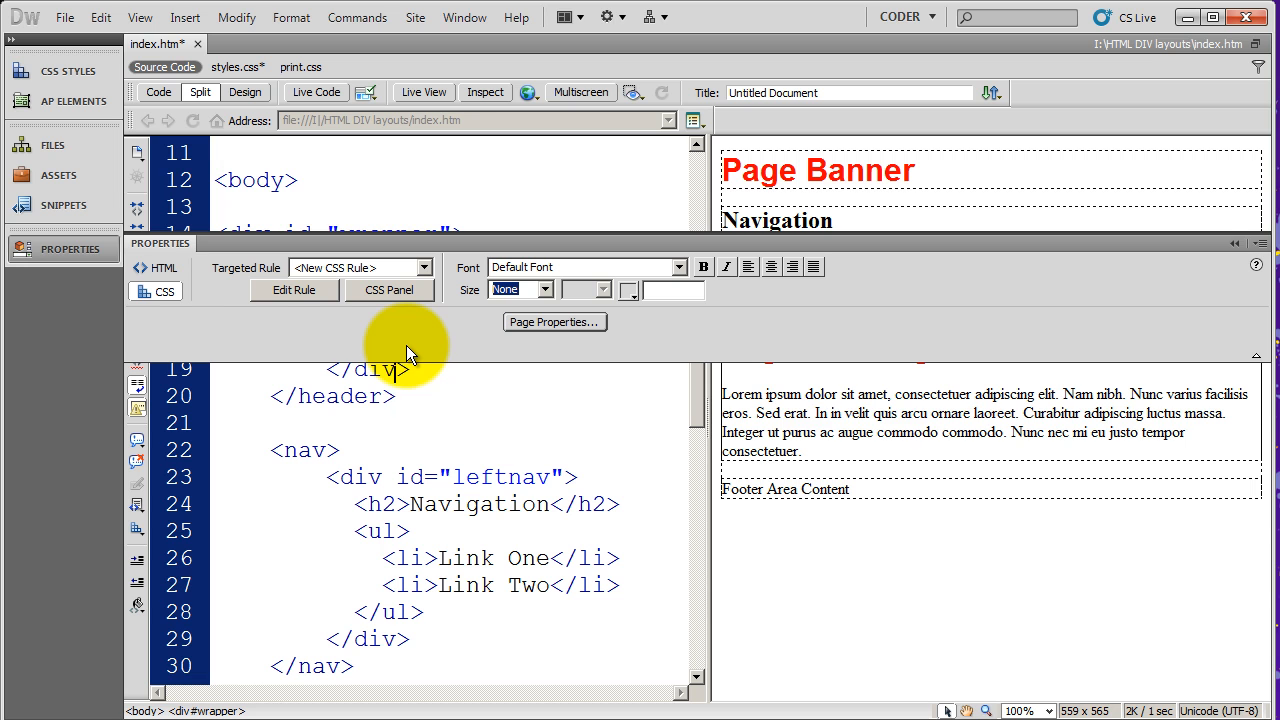
pyautogui.click(396, 396)
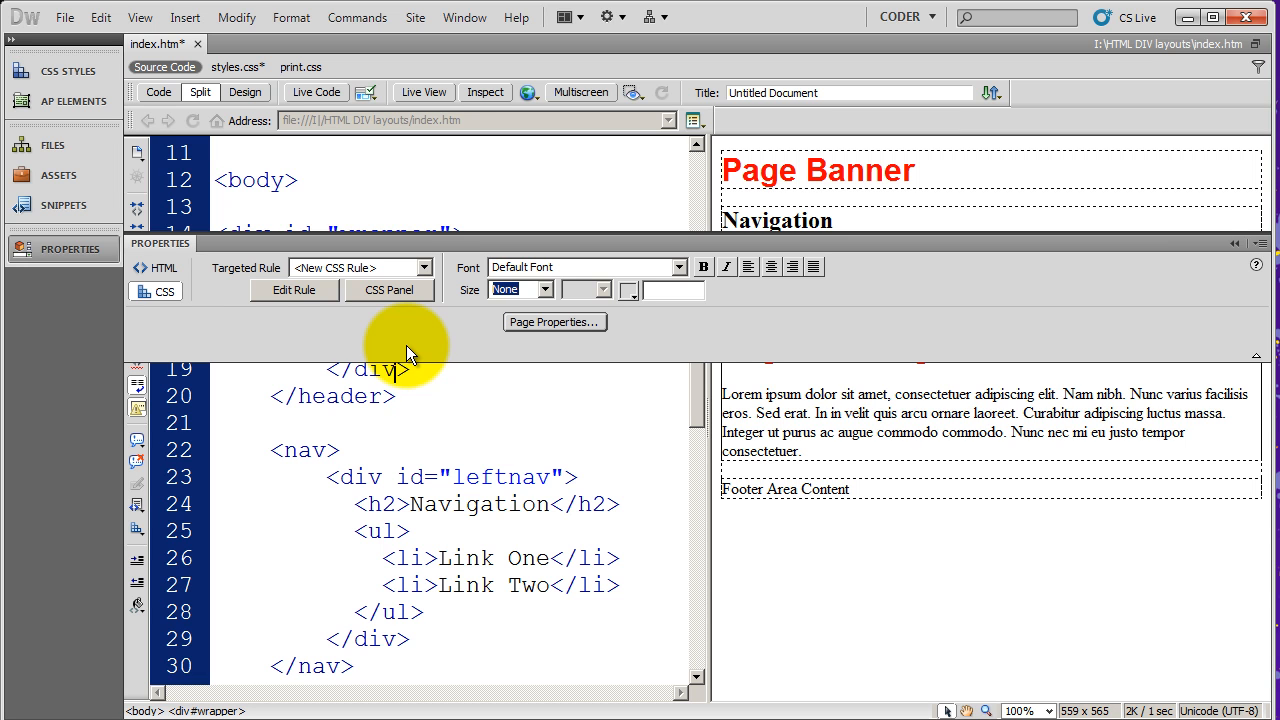
pyautogui.click(396, 395)
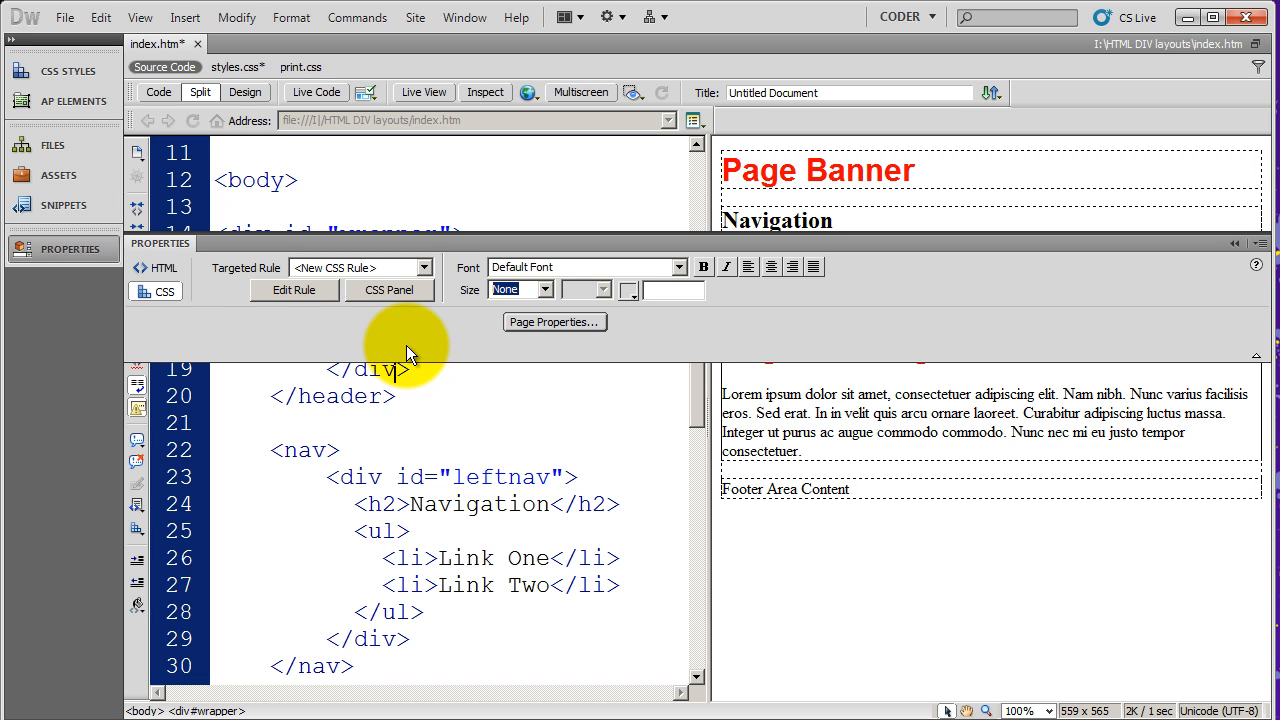
pyautogui.click(396, 396)
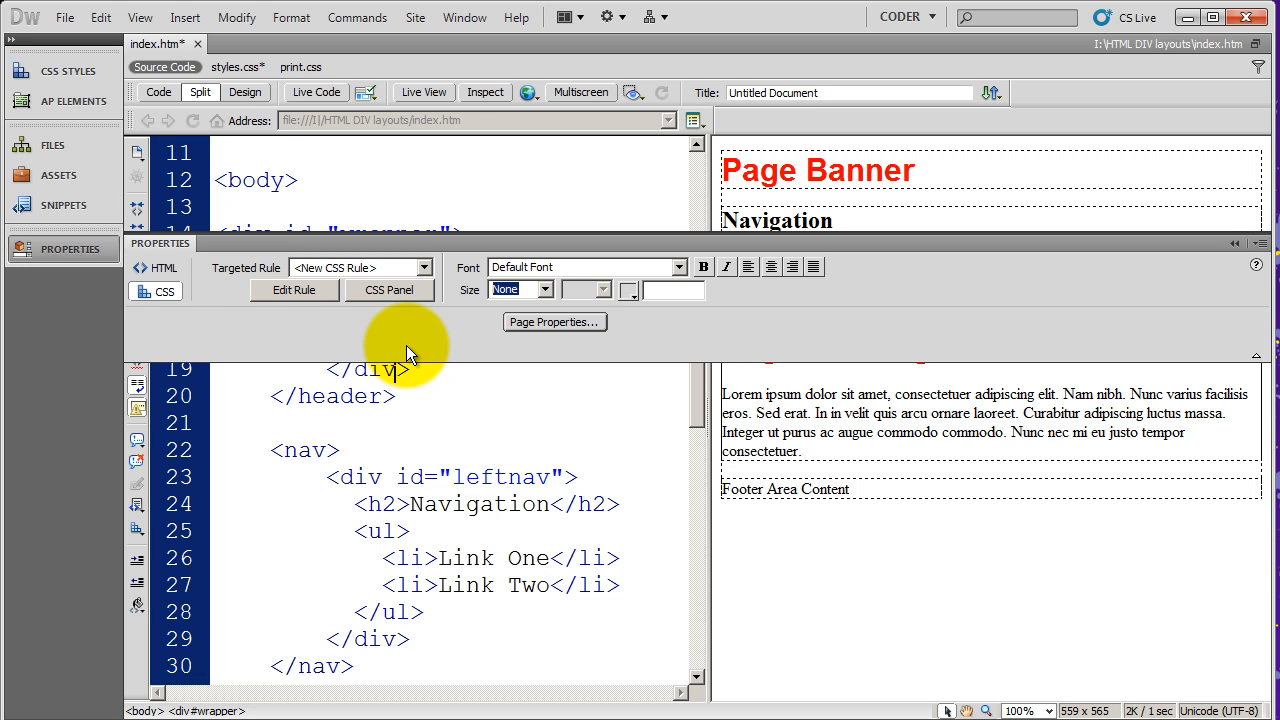
pyautogui.click(396, 396)
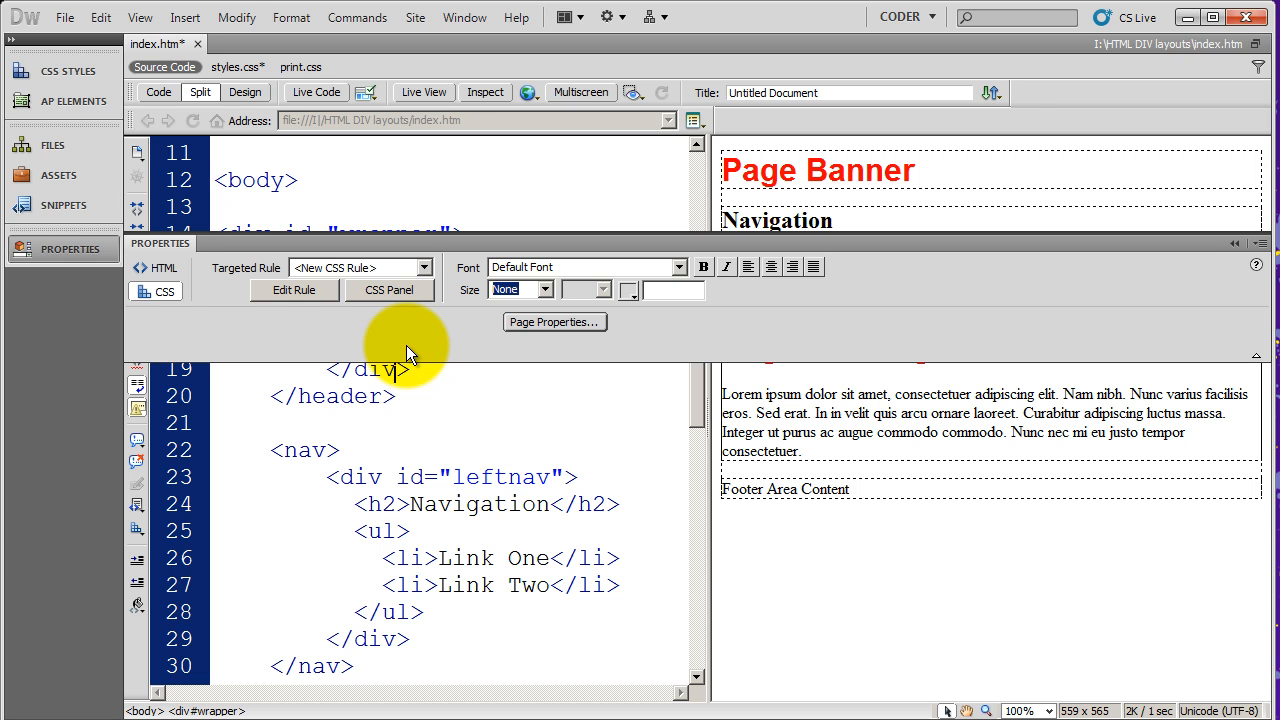
pyautogui.moveTo(63, 248)
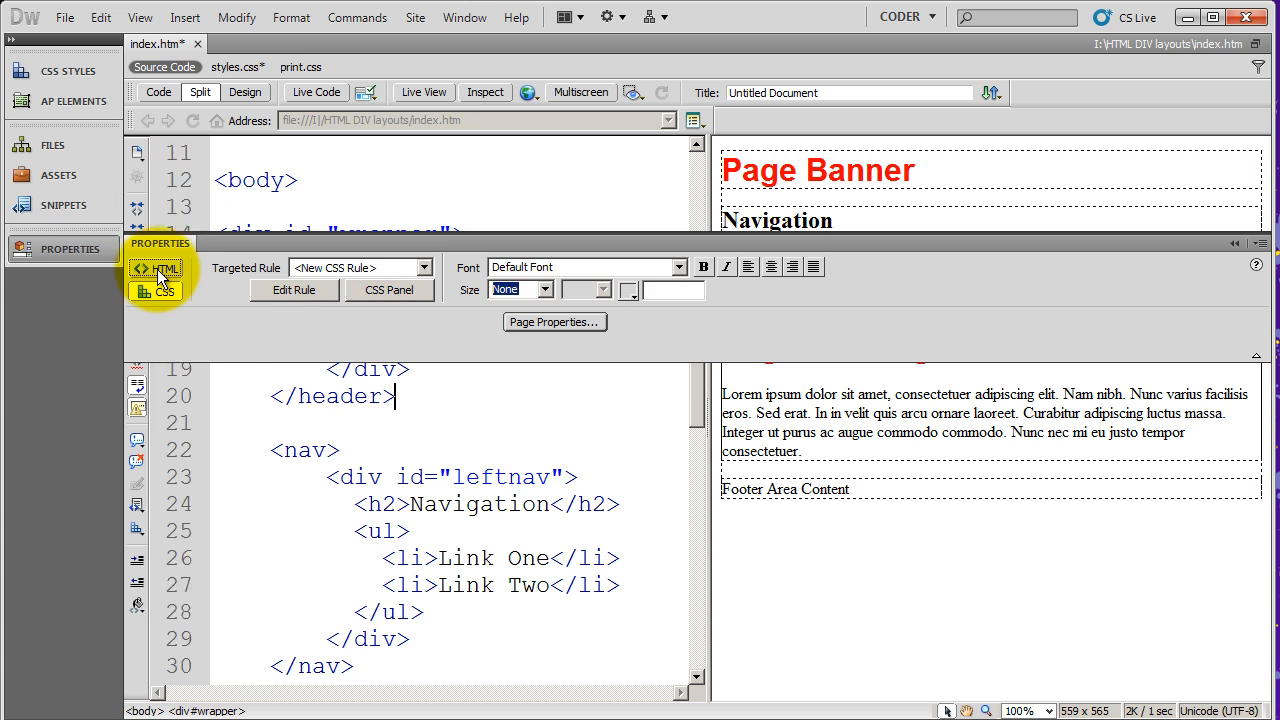
# - Begin a new CSS rule from the Property inspector, cancel it, and collapse Properties
pyautogui.click(157, 268)
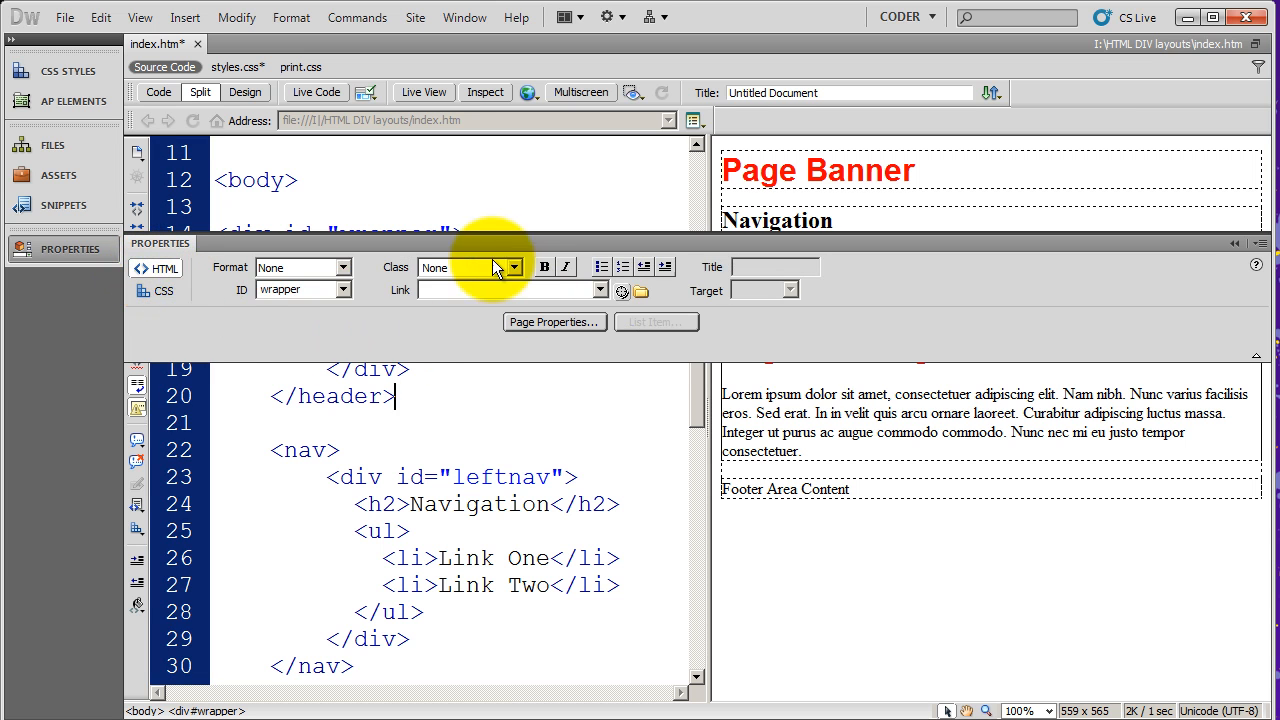
pyautogui.click(156, 291)
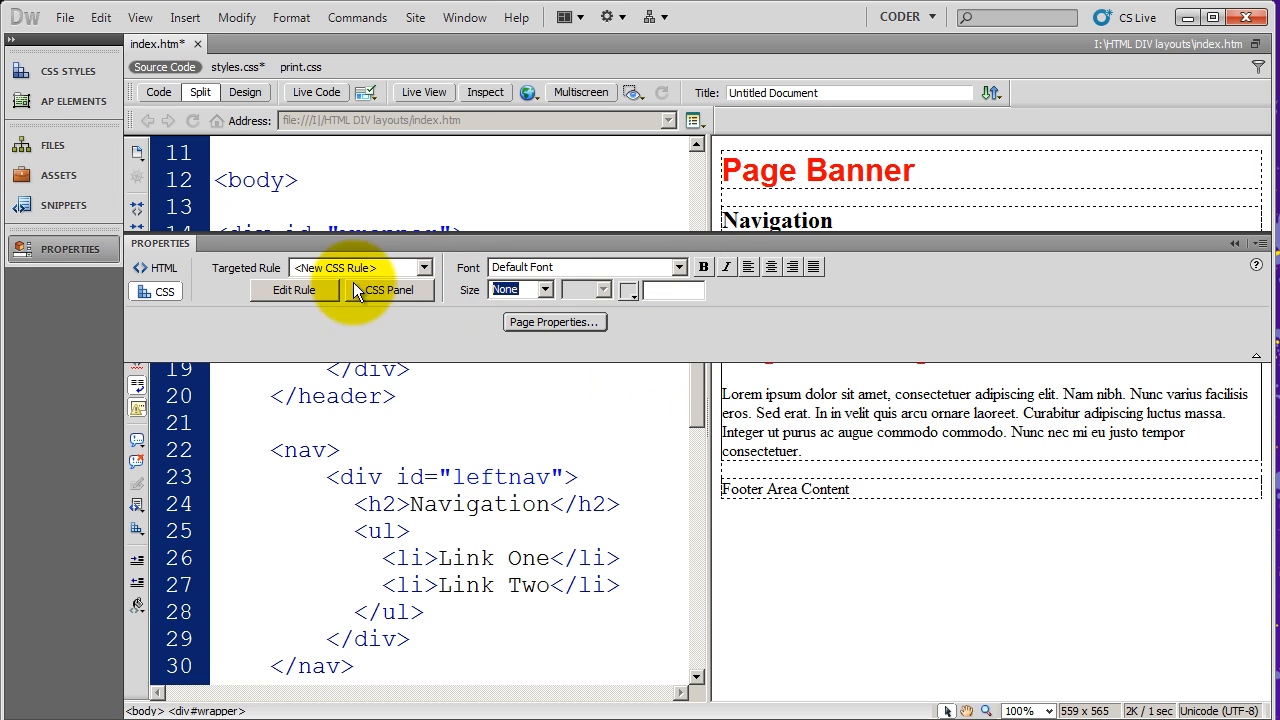
pyautogui.click(422, 267)
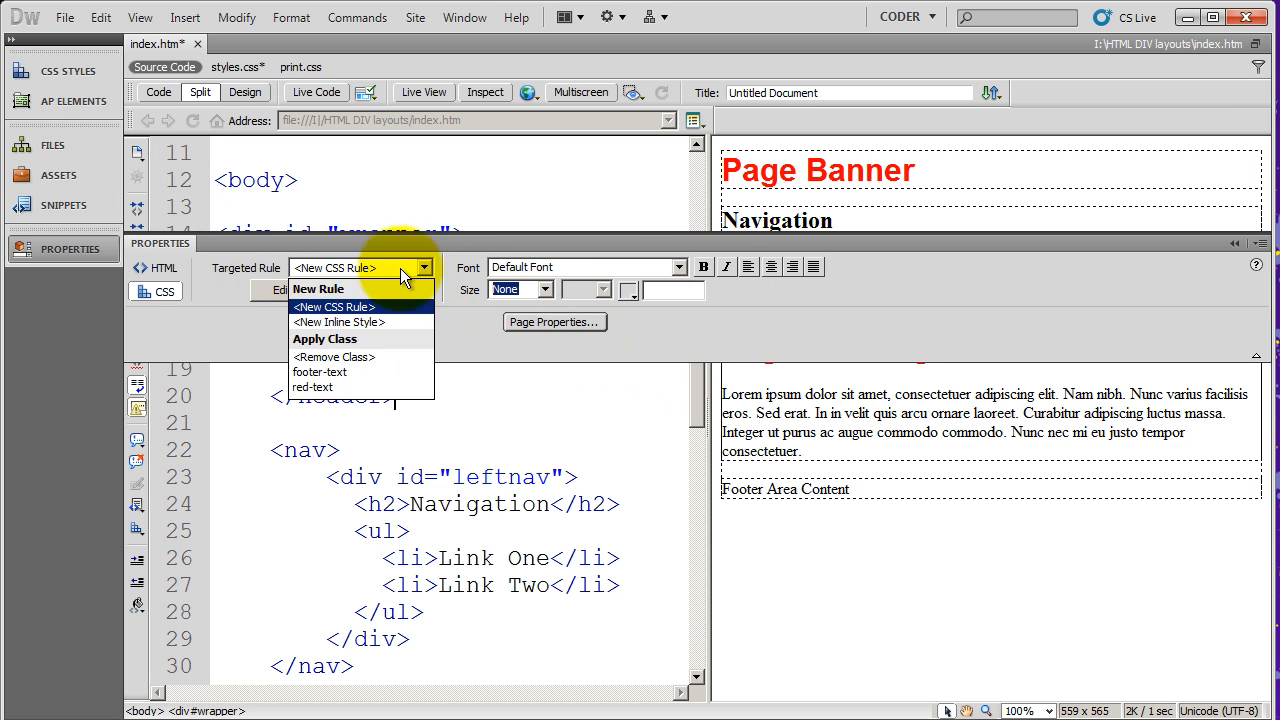
pyautogui.click(333, 306)
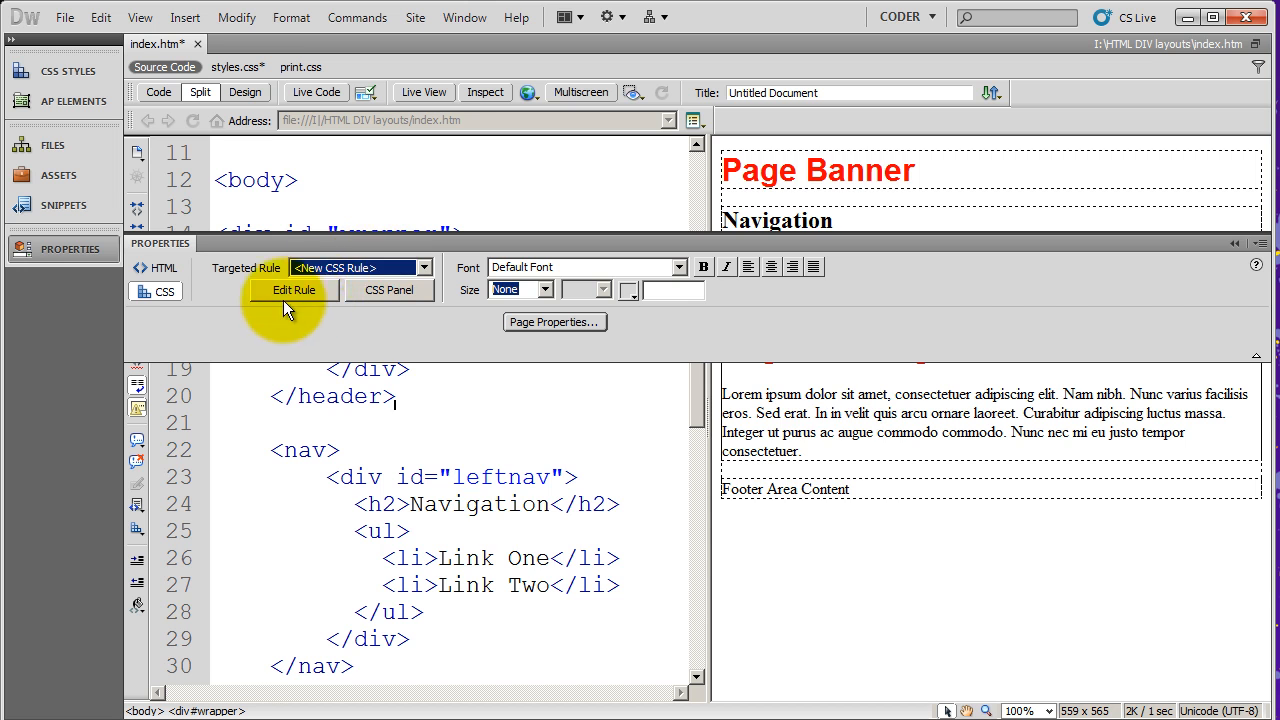
pyautogui.click(293, 290)
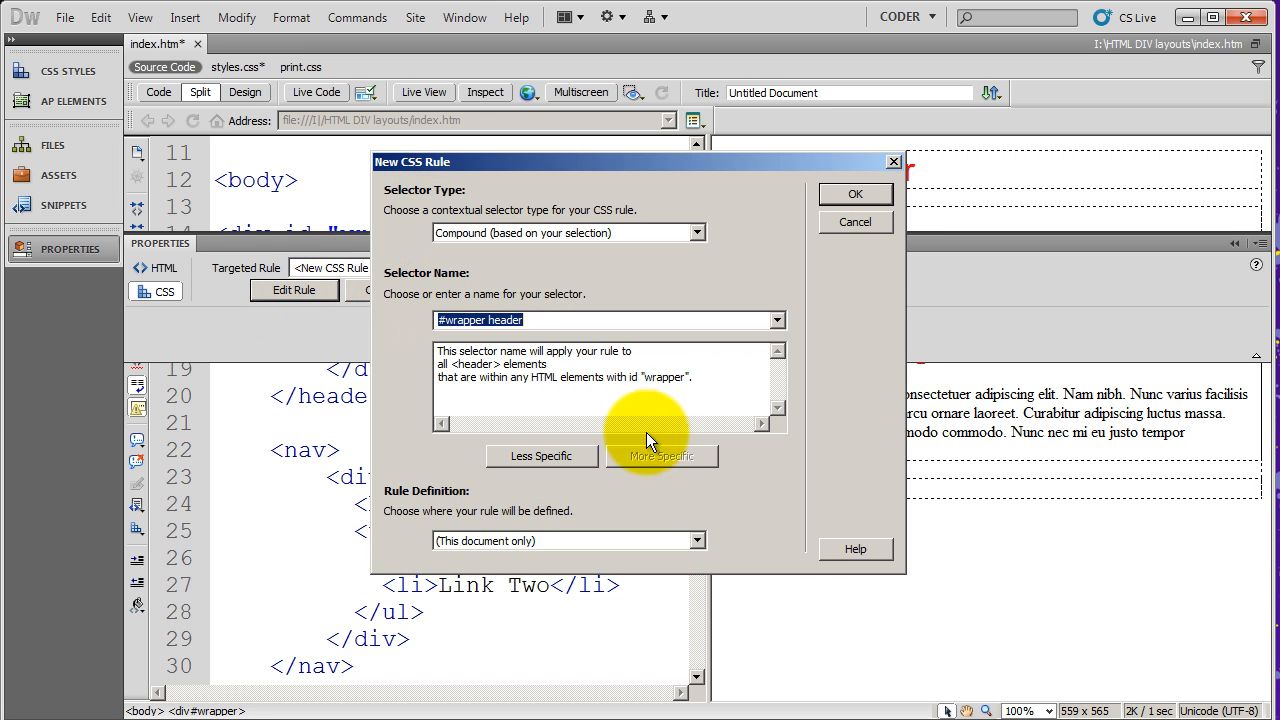
pyautogui.click(854, 193)
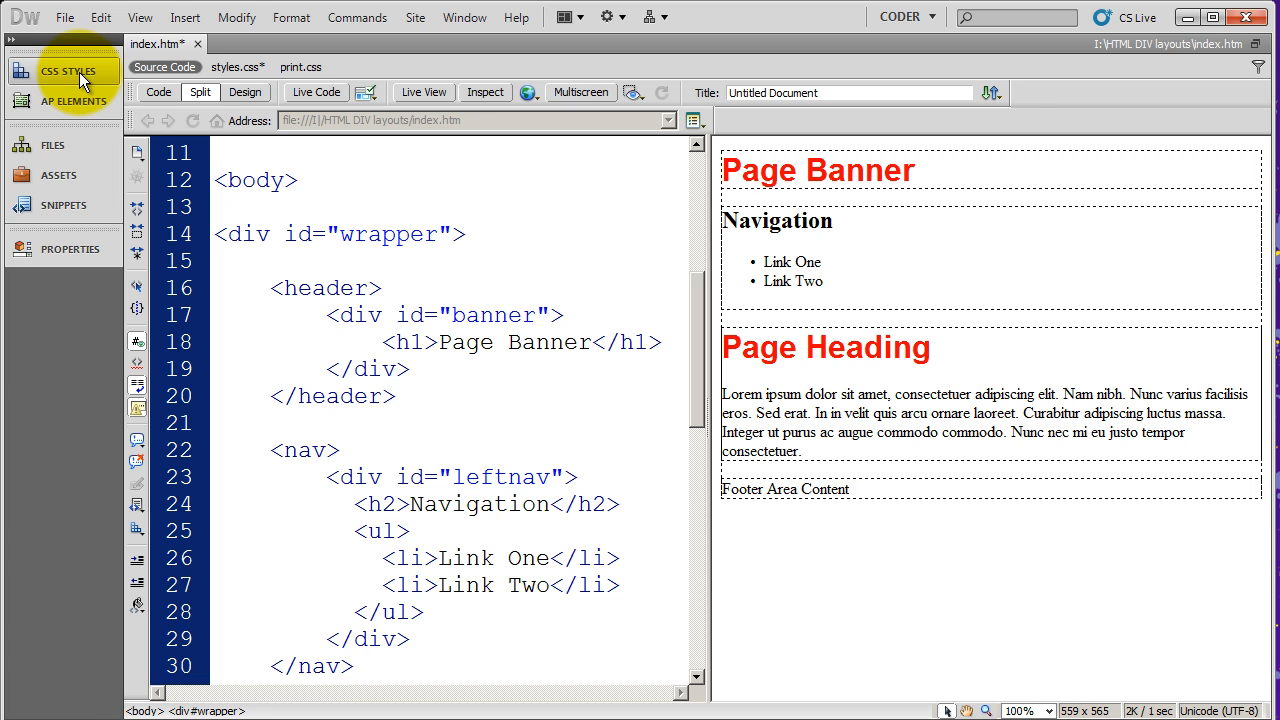
pyautogui.click(395, 395)
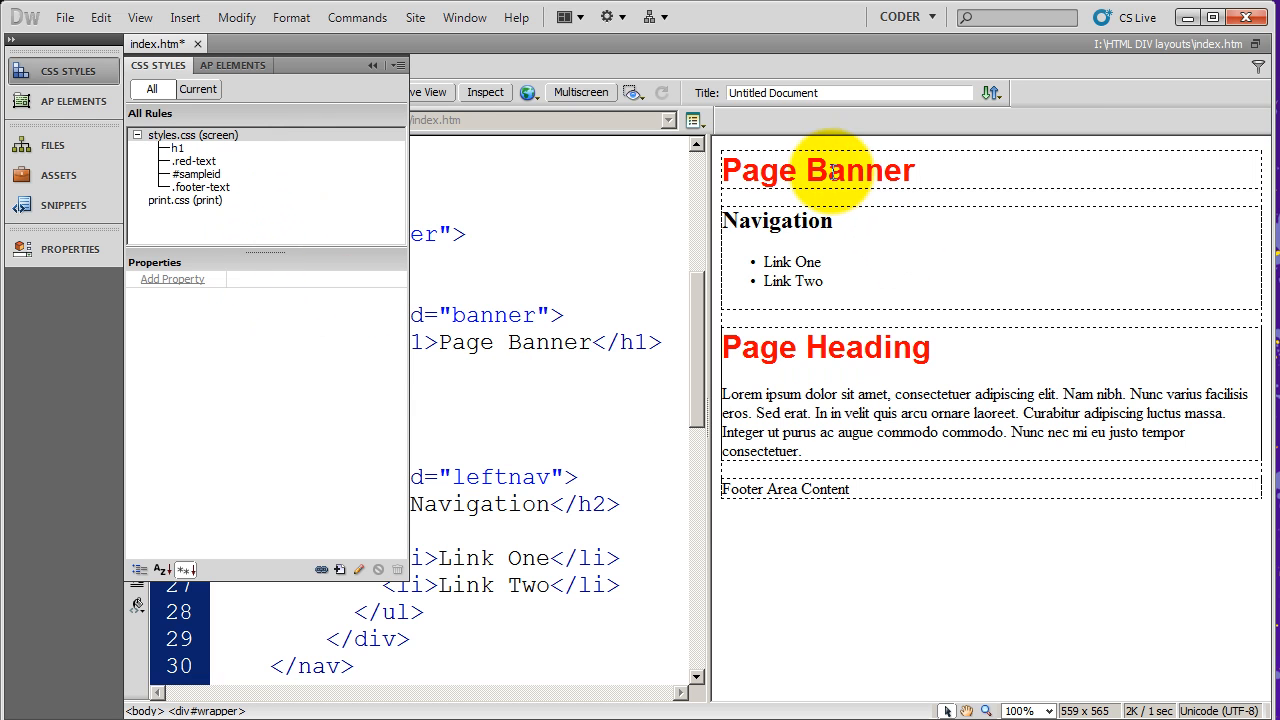
pyautogui.moveTo(267, 270)
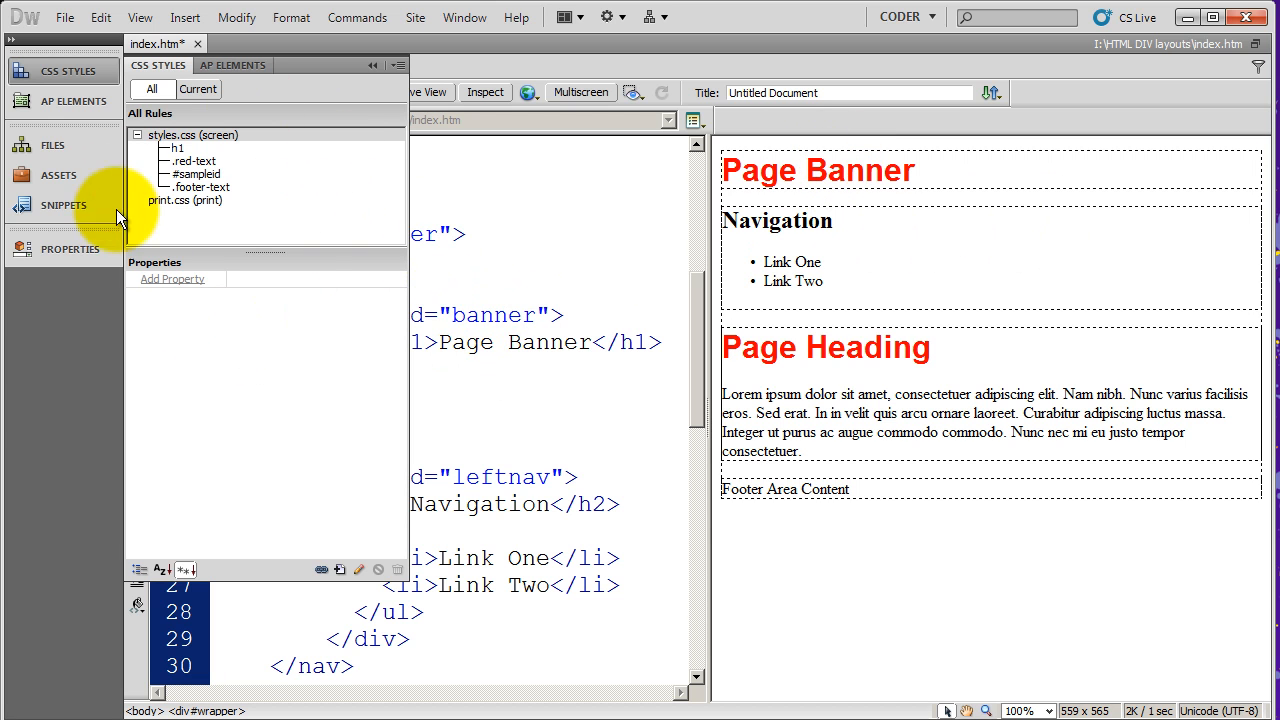
pyautogui.moveTo(184, 312)
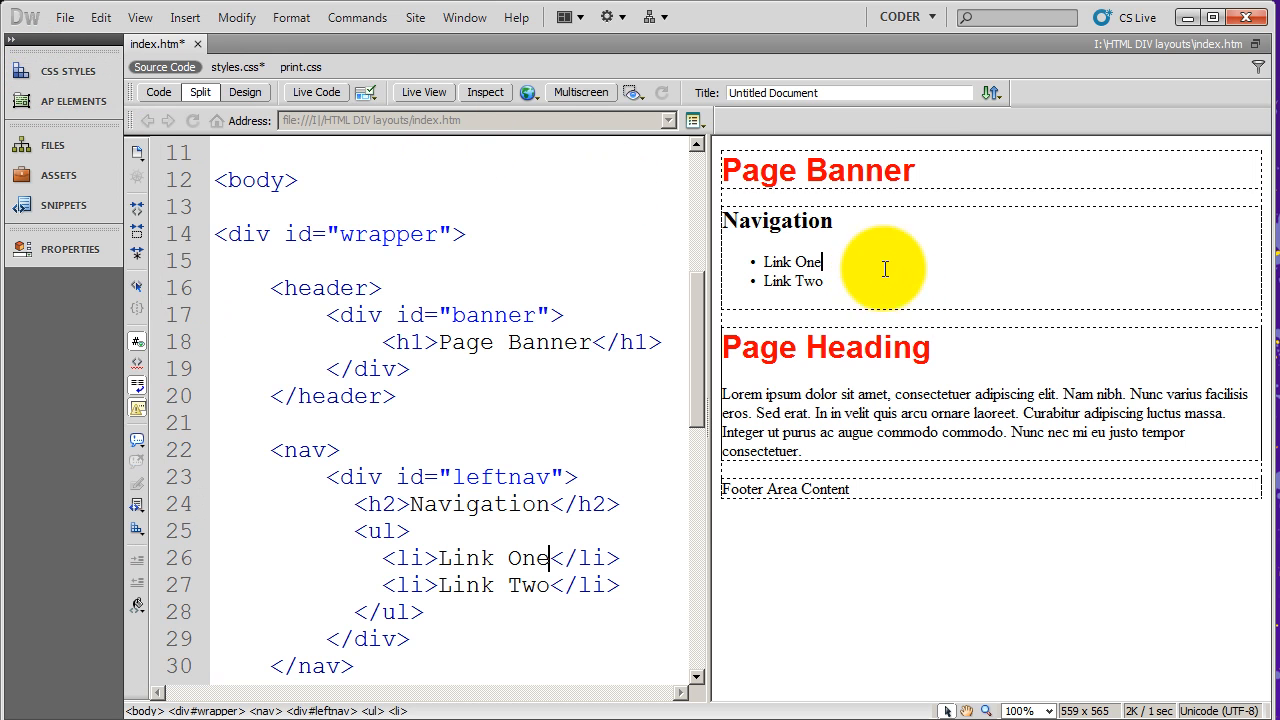
# - Select Page Banner and view its current h1 styles: Arial, 200%, bold, #F00
pyautogui.click(817, 170)
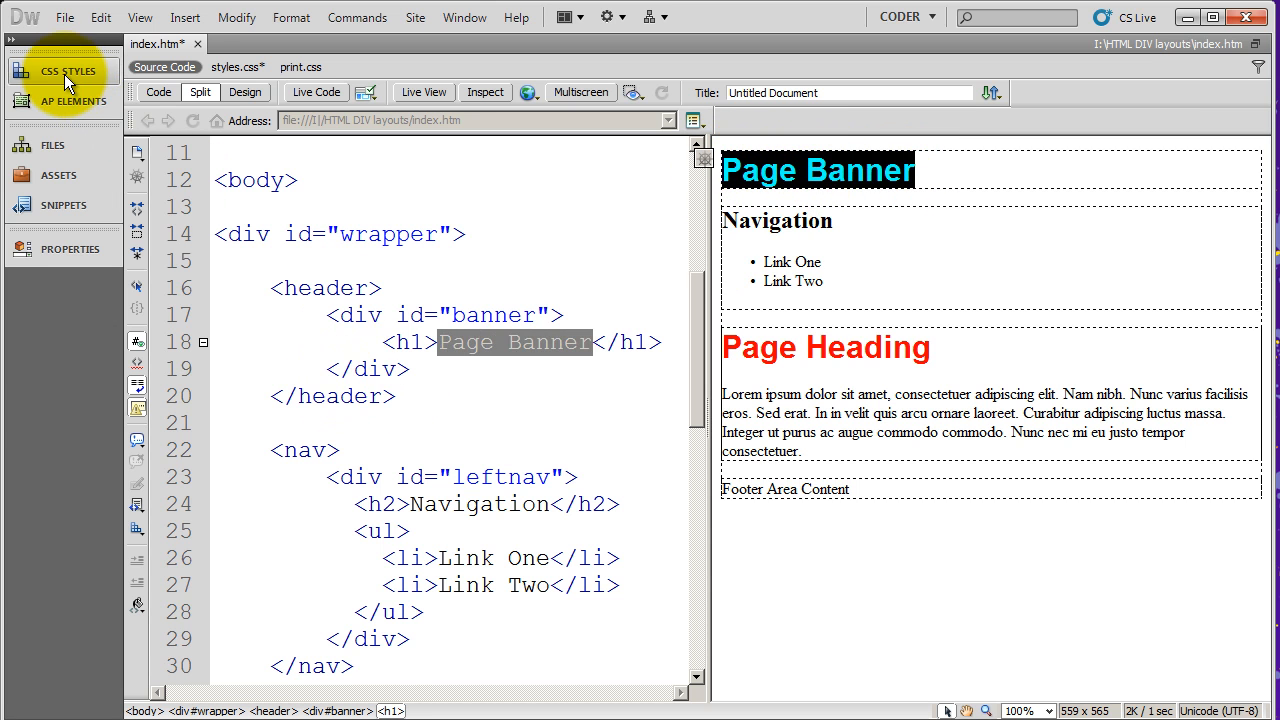
pyautogui.click(64, 70)
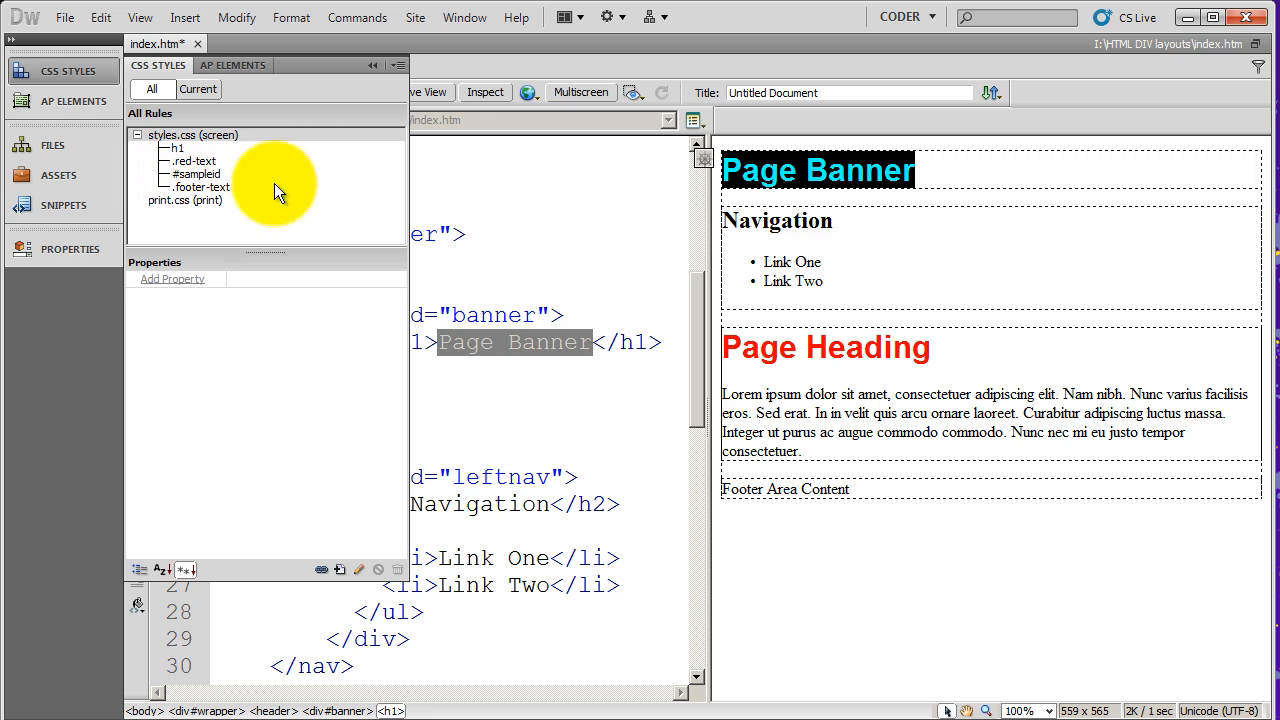
pyautogui.moveTo(248, 100)
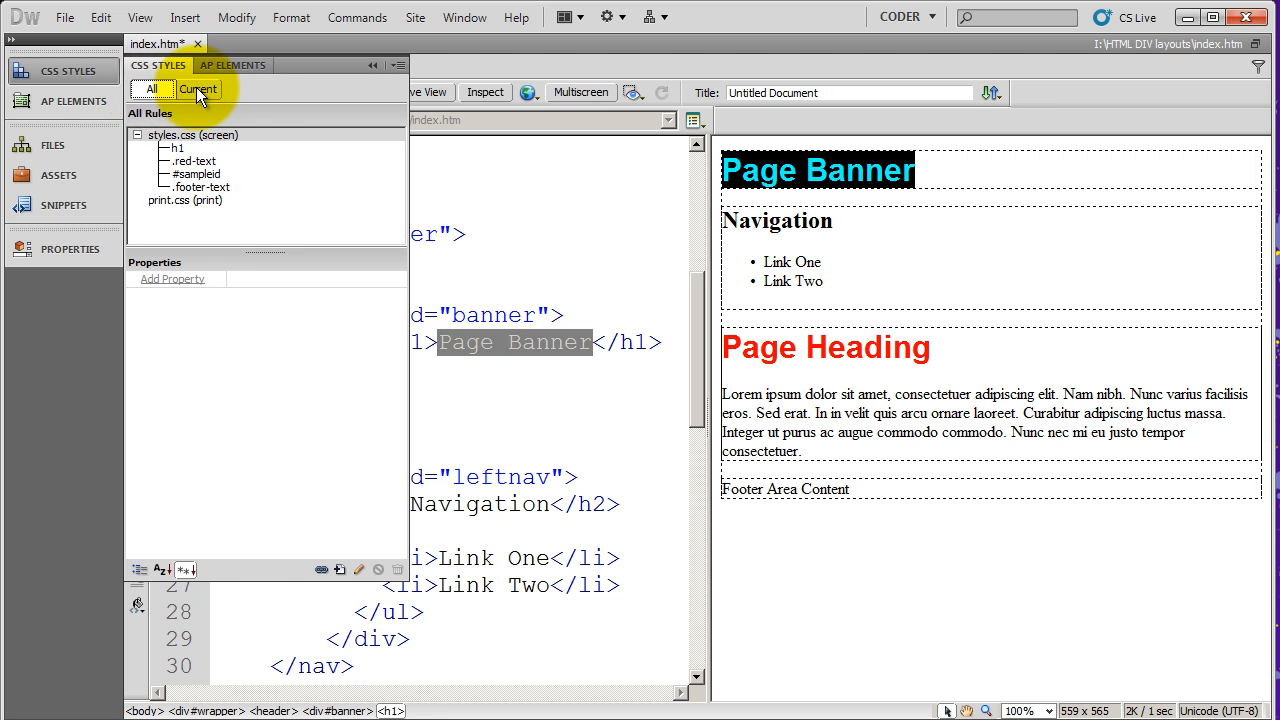
pyautogui.click(197, 89)
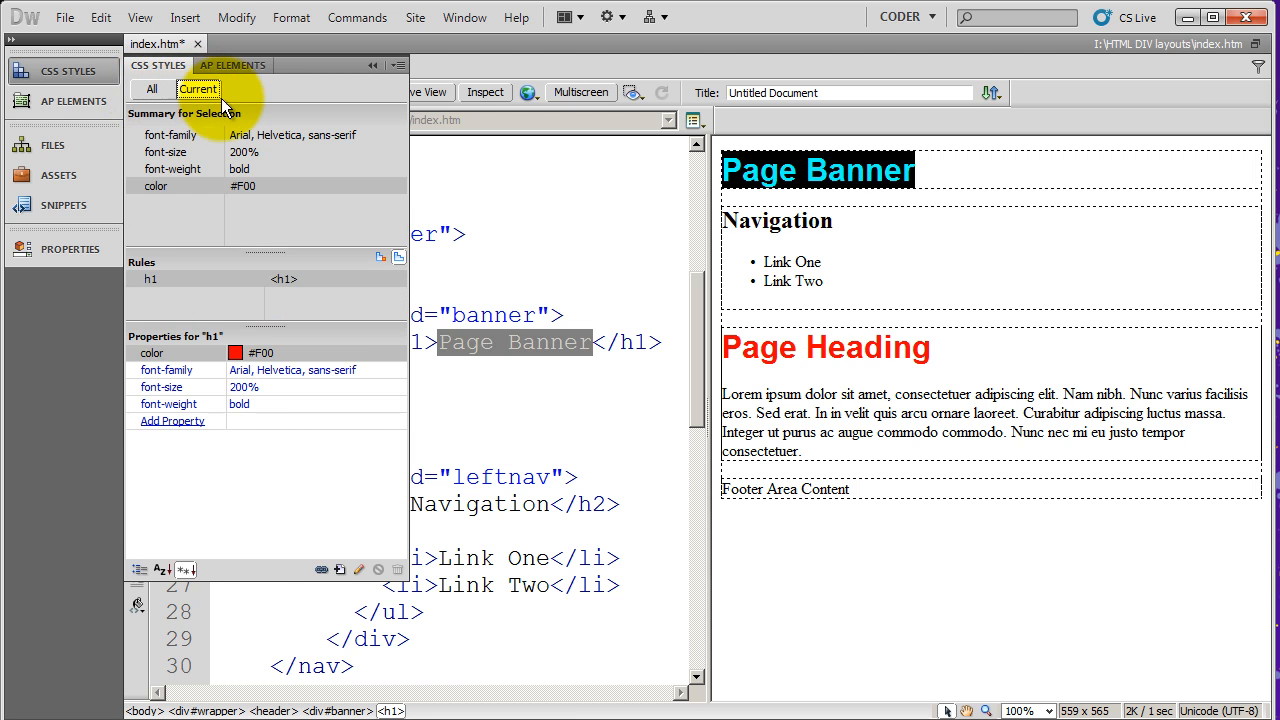
pyautogui.moveTo(175, 285)
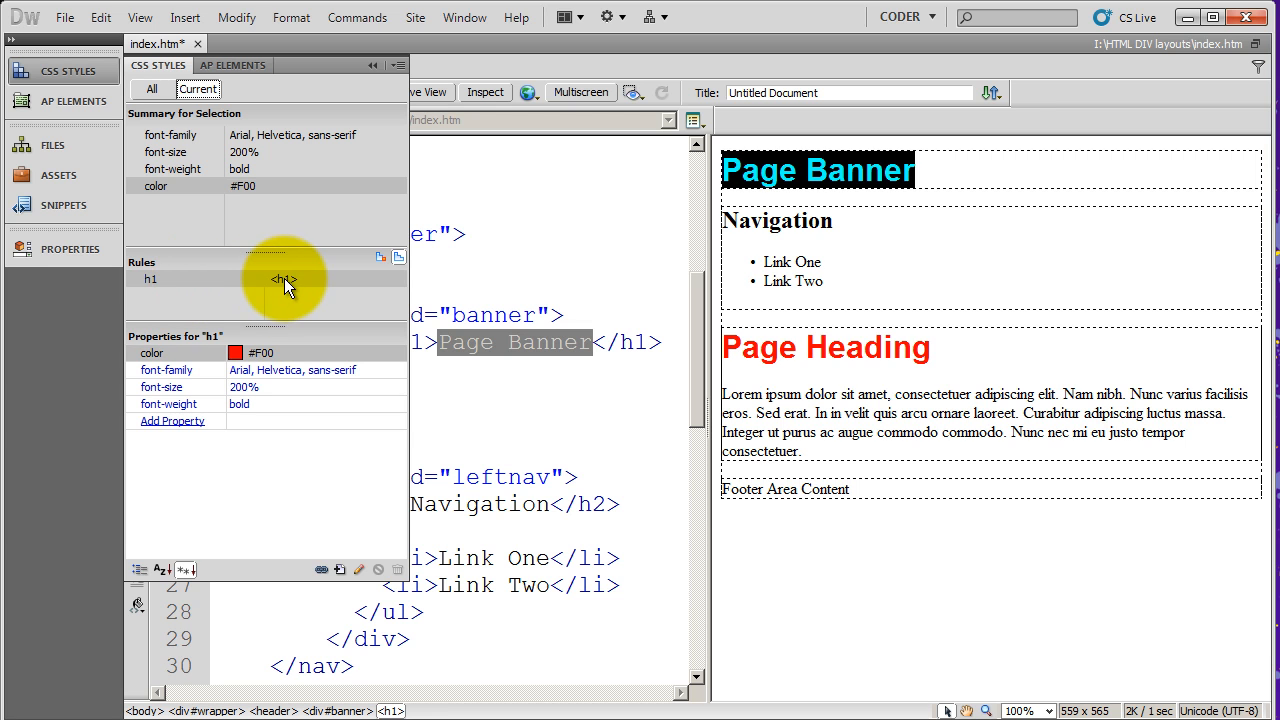
pyautogui.moveTo(190, 420)
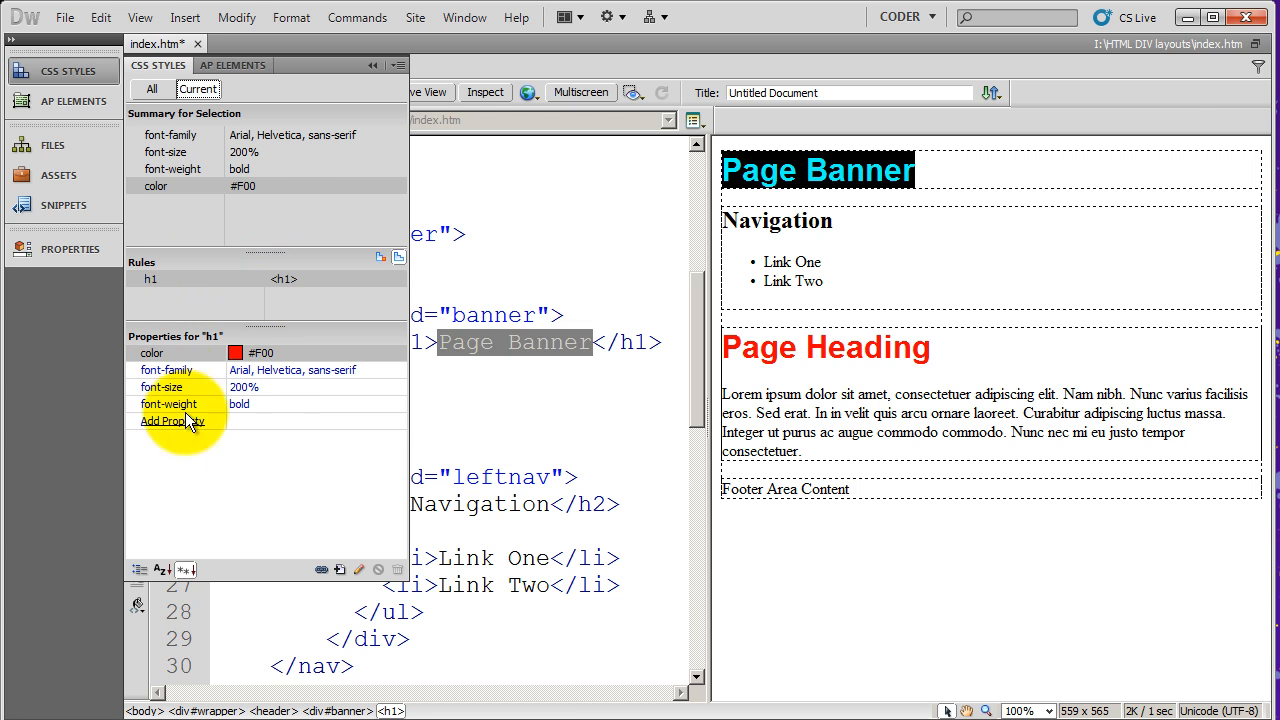
pyautogui.moveTo(220, 373)
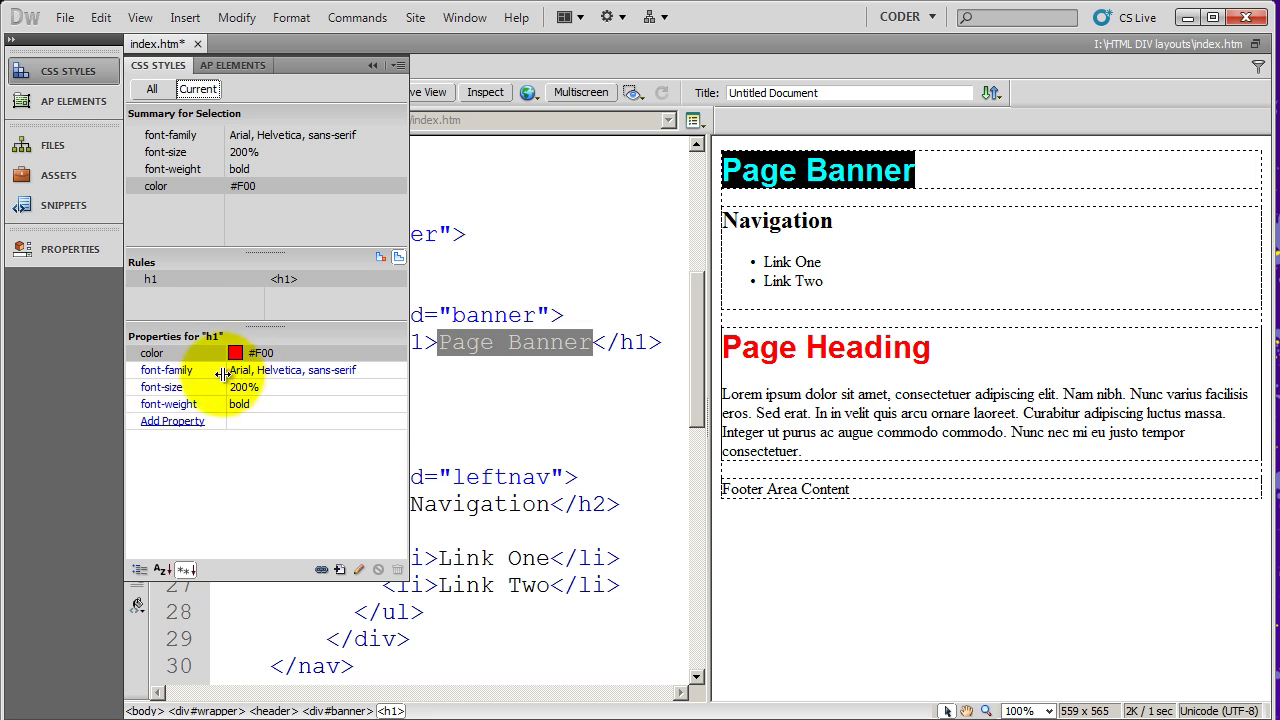
pyautogui.moveTo(237, 403)
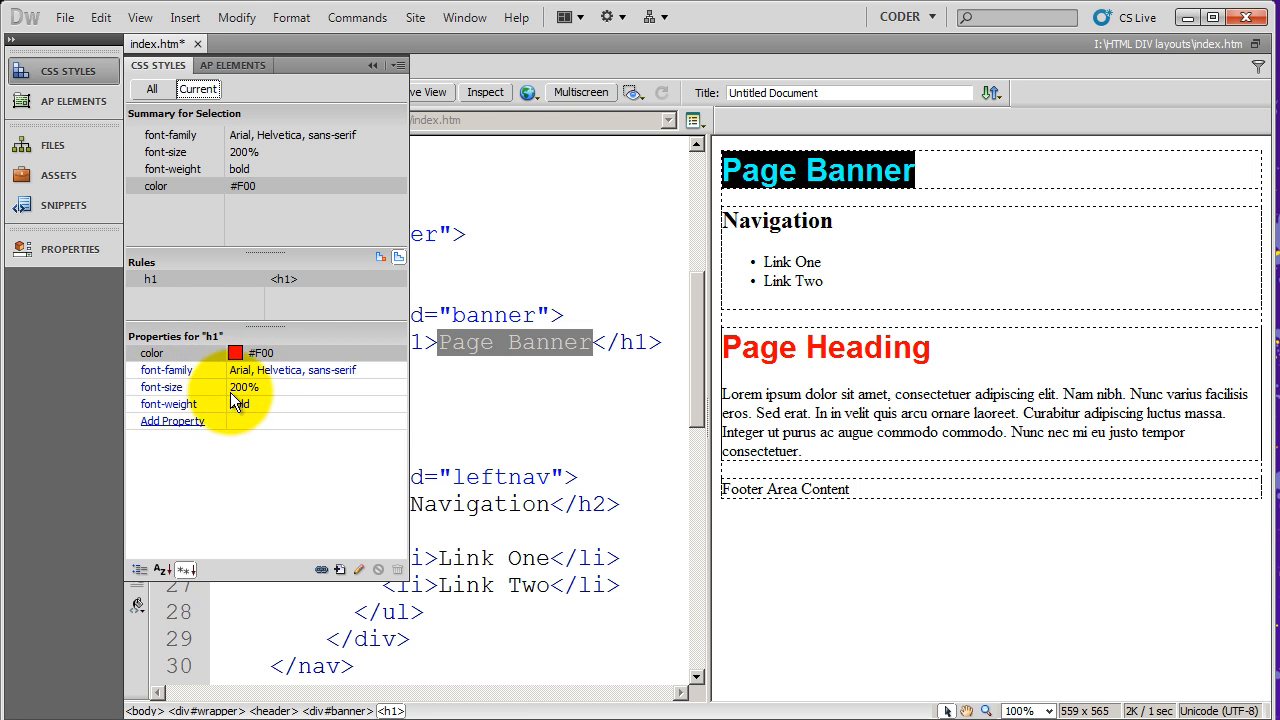
# - Set the h1 font-size to 250% in the CSS Styles Properties pane
pyautogui.click(243, 387)
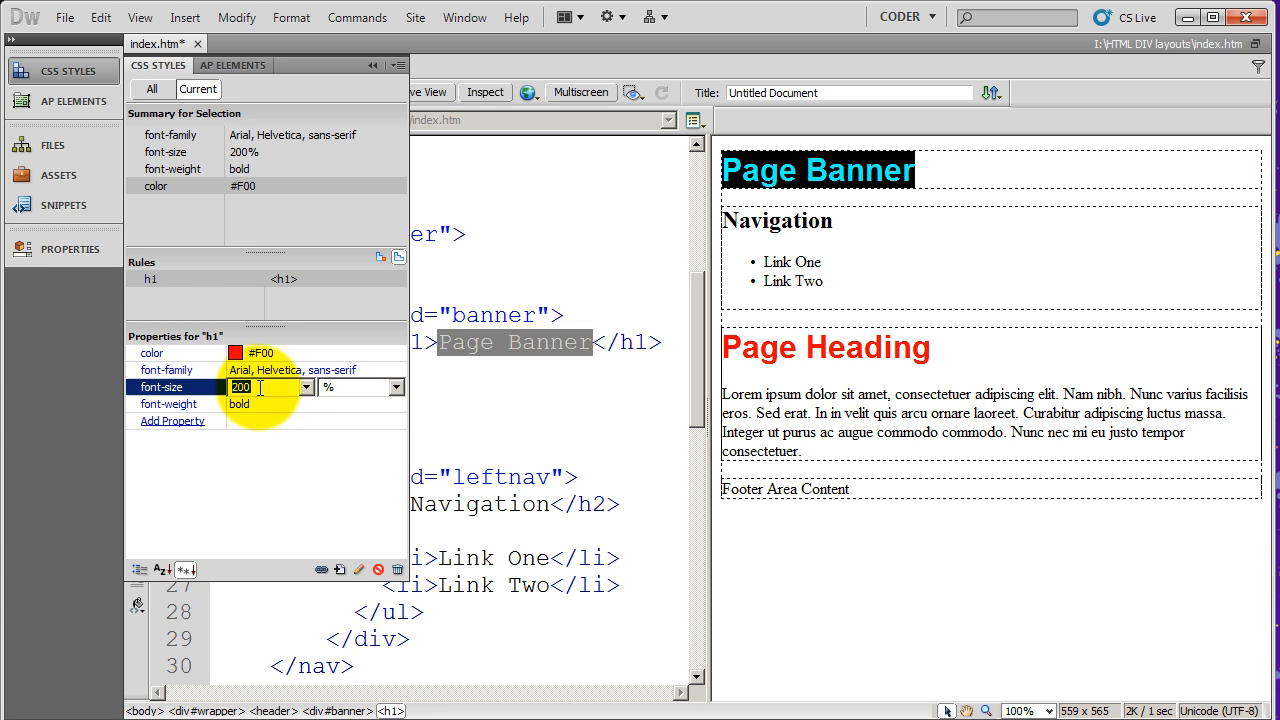
pyautogui.write('250')
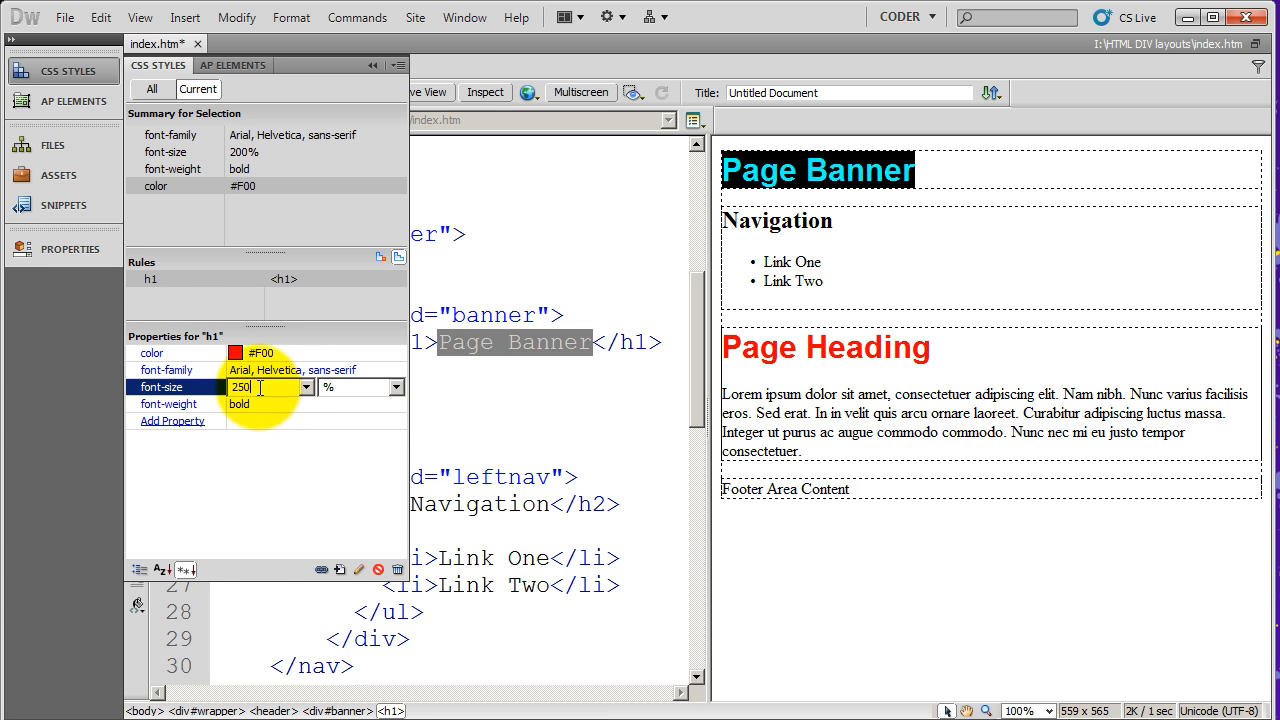
pyautogui.click(397, 387)
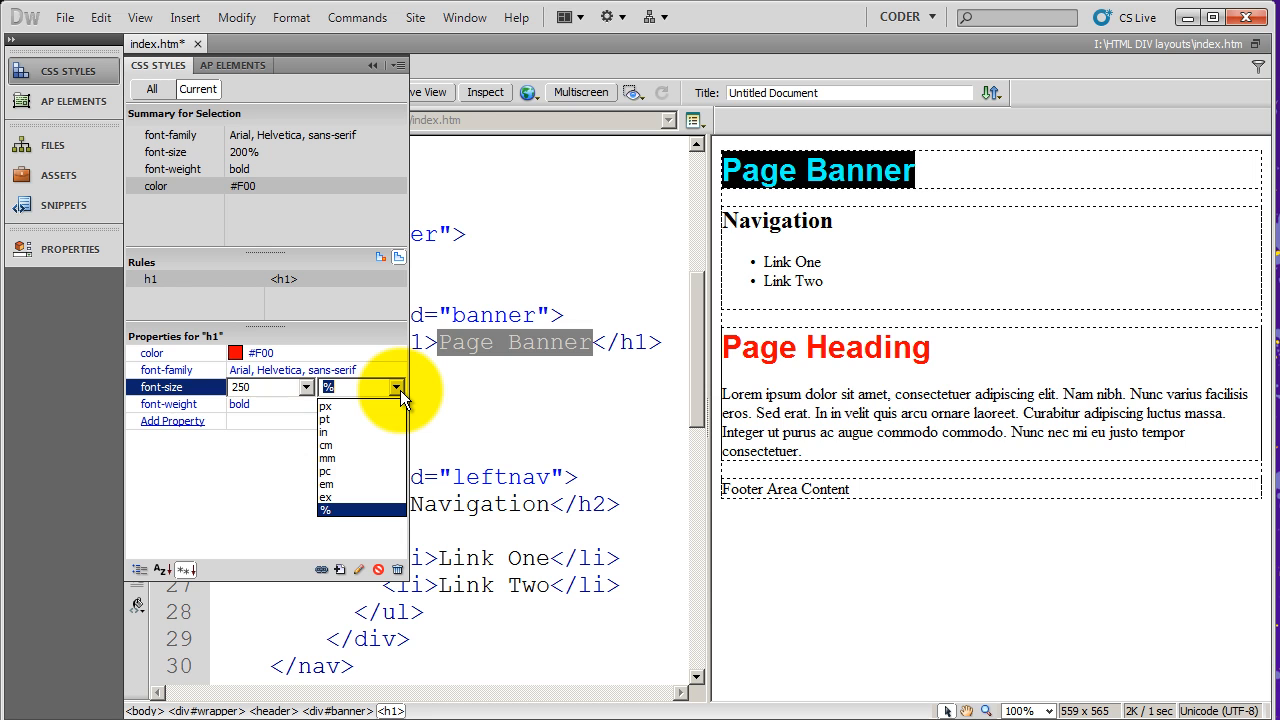
pyautogui.click(325, 509)
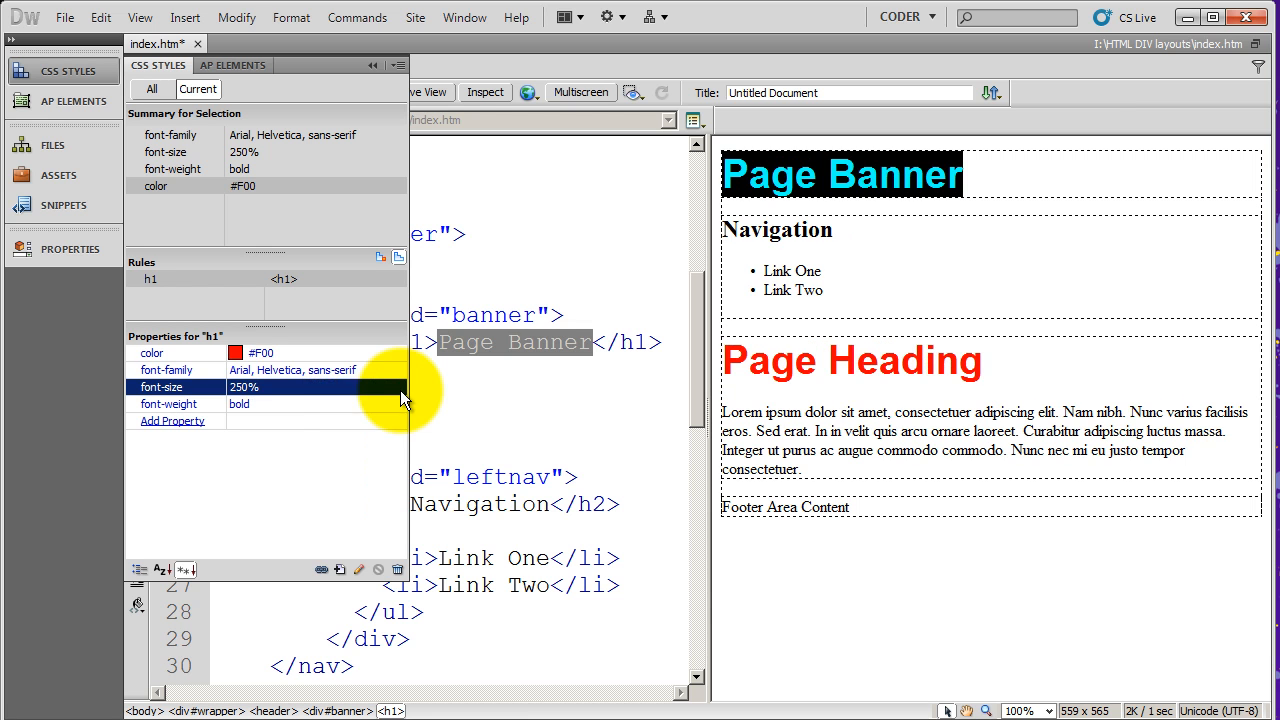
pyautogui.moveTo(320, 482)
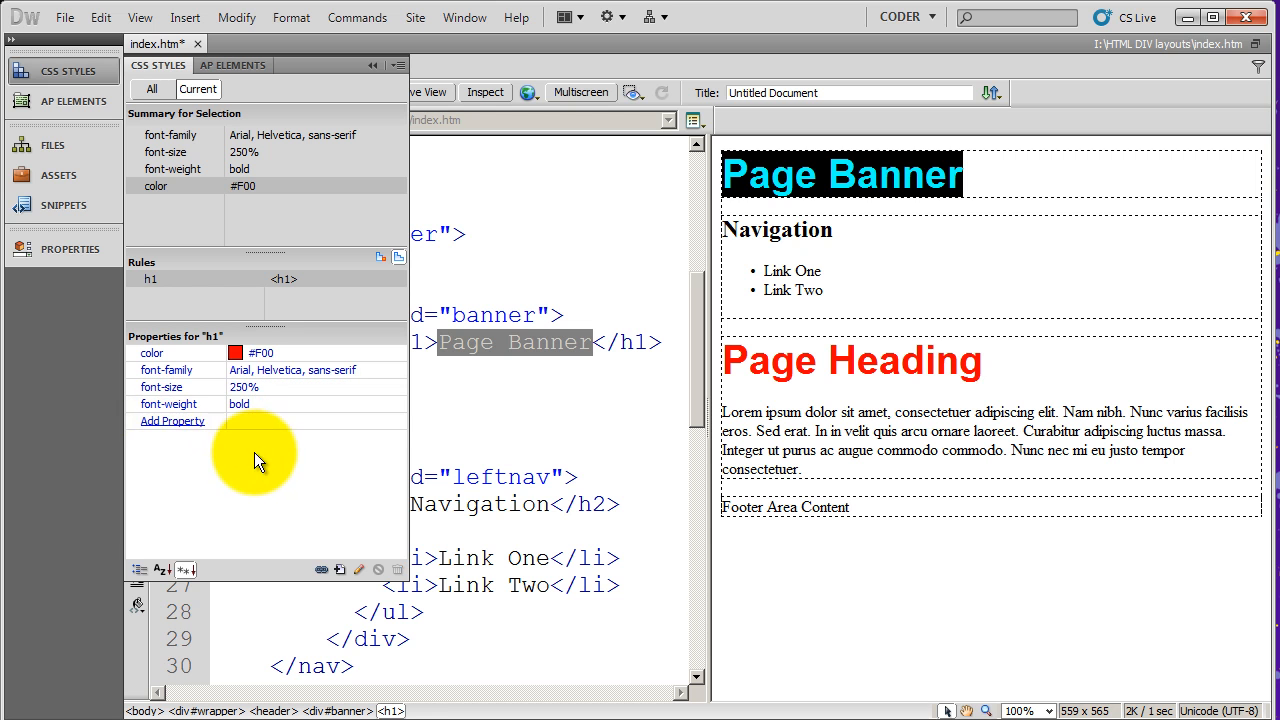
# - Add a border-top property of 1px #000 solid to the h1 rule
pyautogui.click(171, 420)
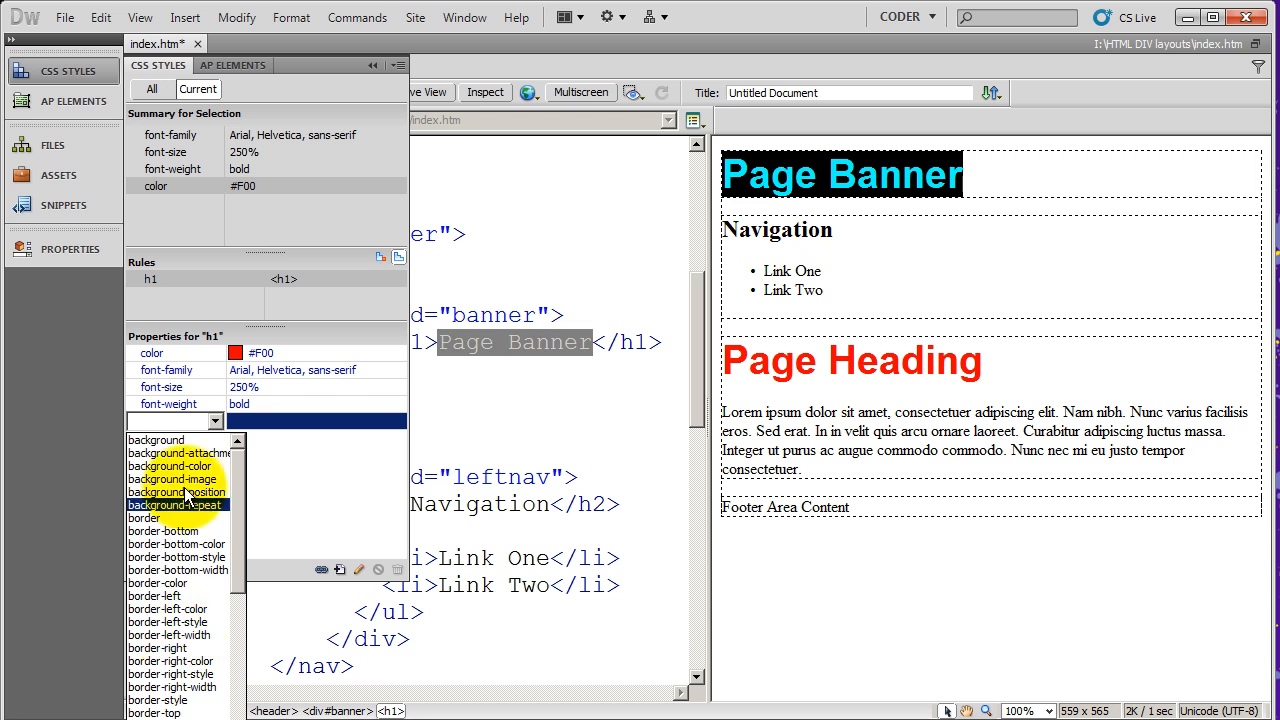
pyautogui.moveTo(185, 673)
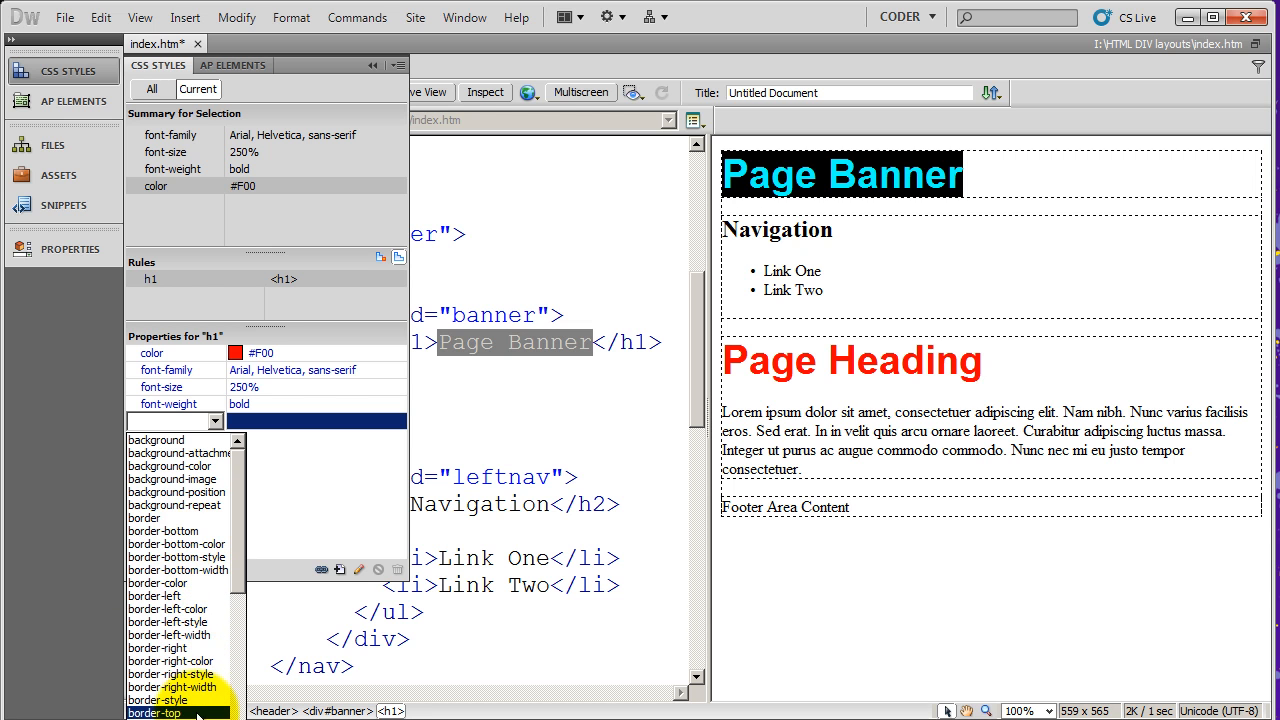
pyautogui.click(170, 661)
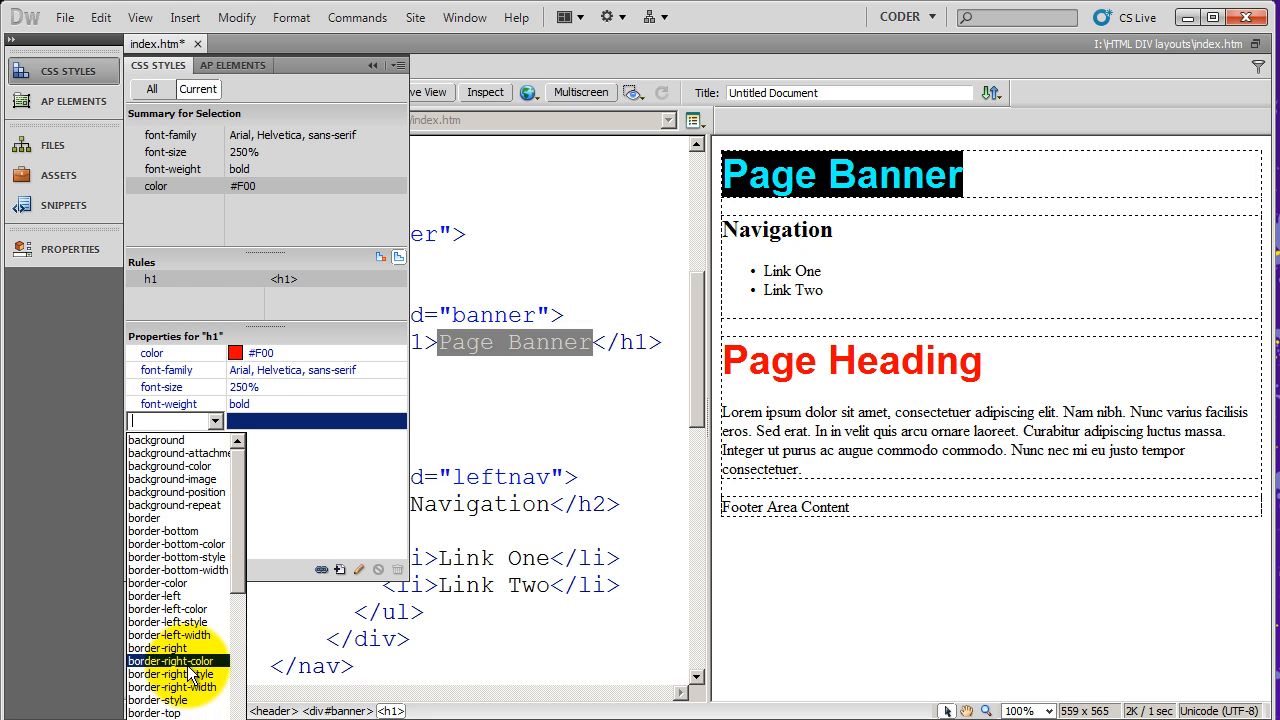
pyautogui.click(156, 713)
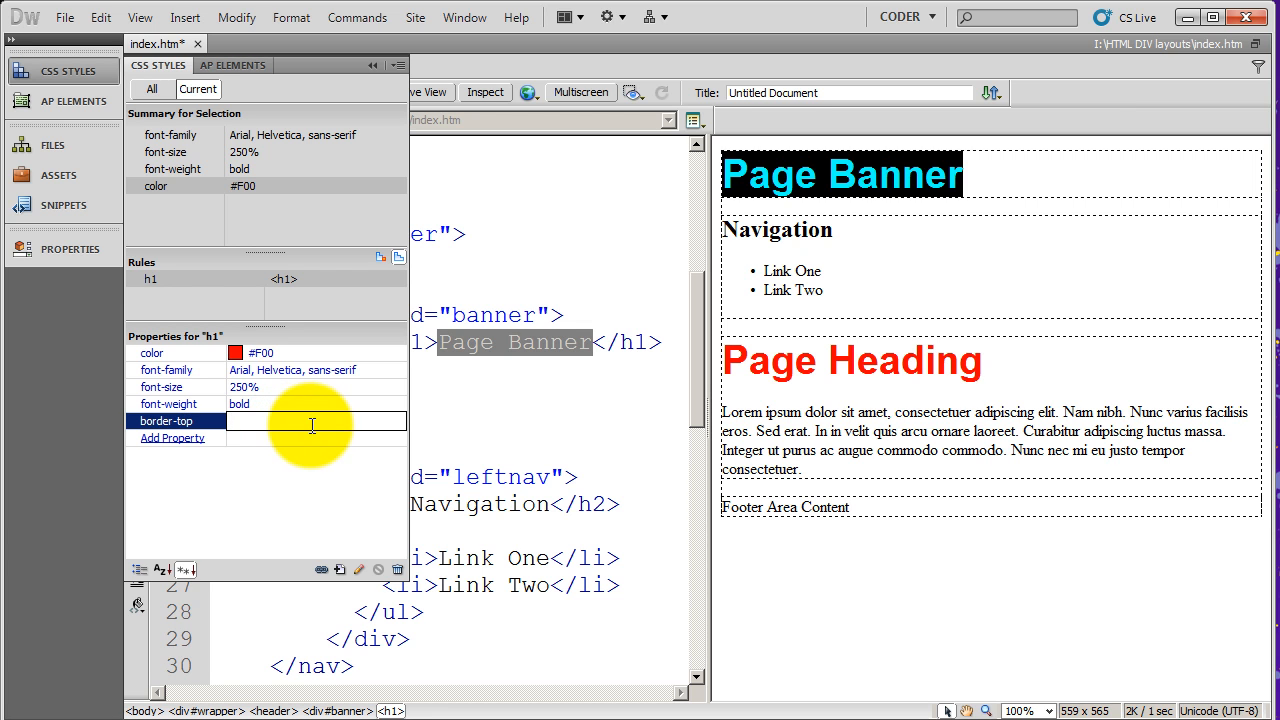
pyautogui.write('1p')
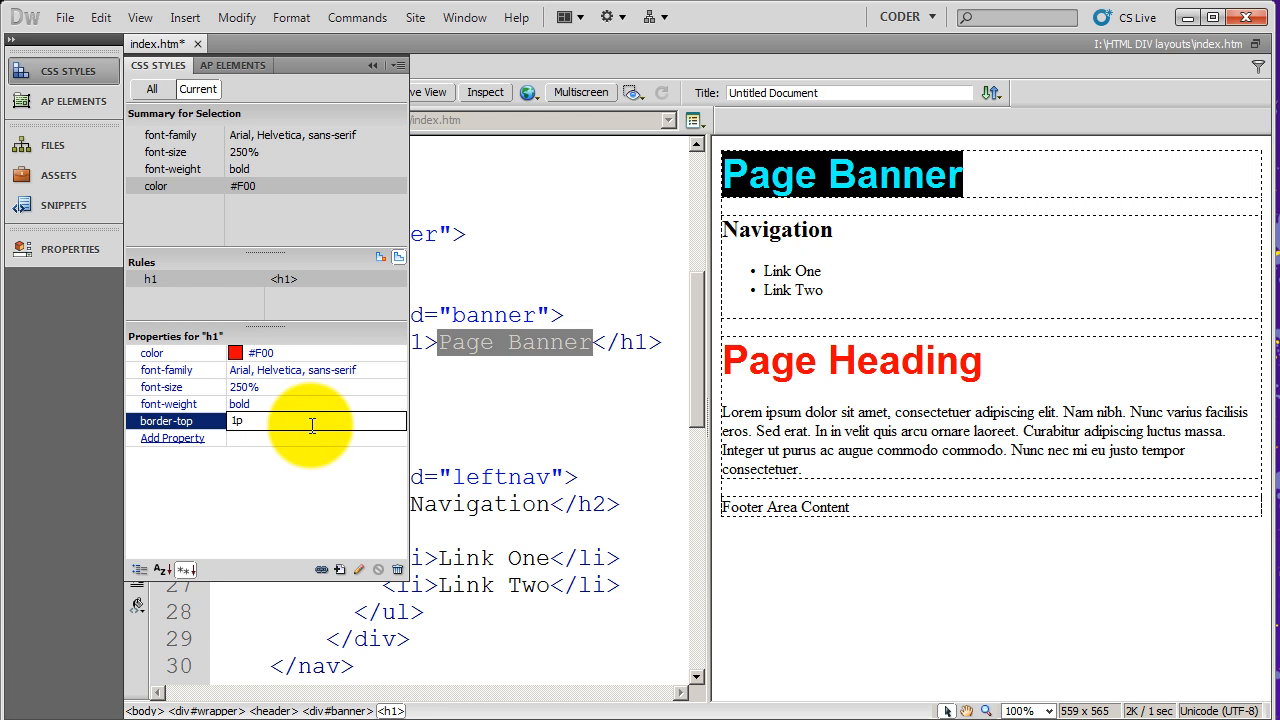
pyautogui.write('x #')
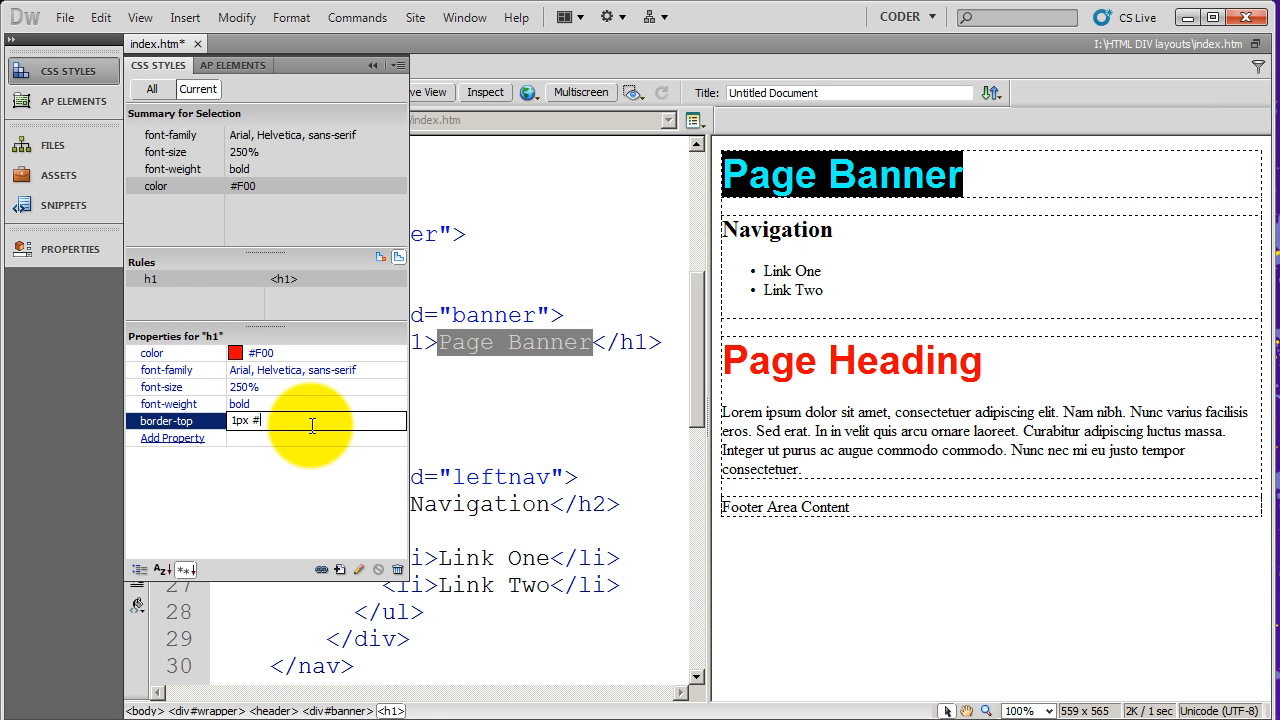
pyautogui.write('000')
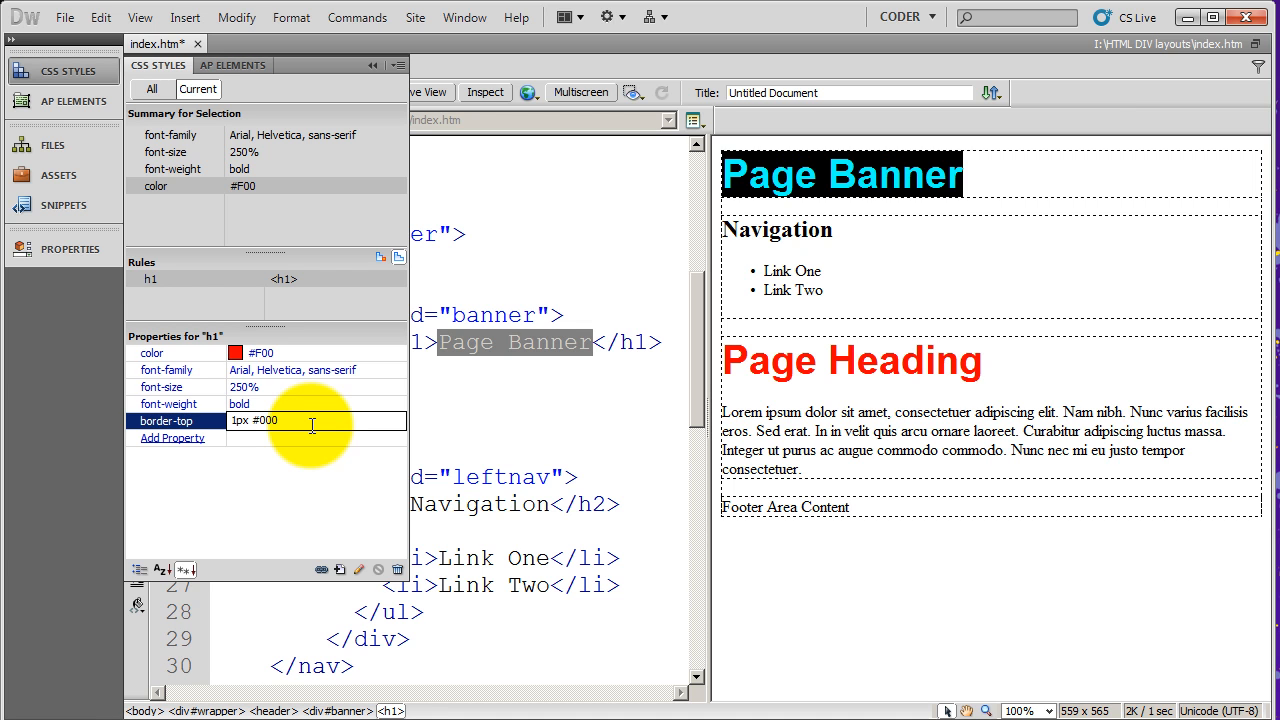
pyautogui.write('solid')
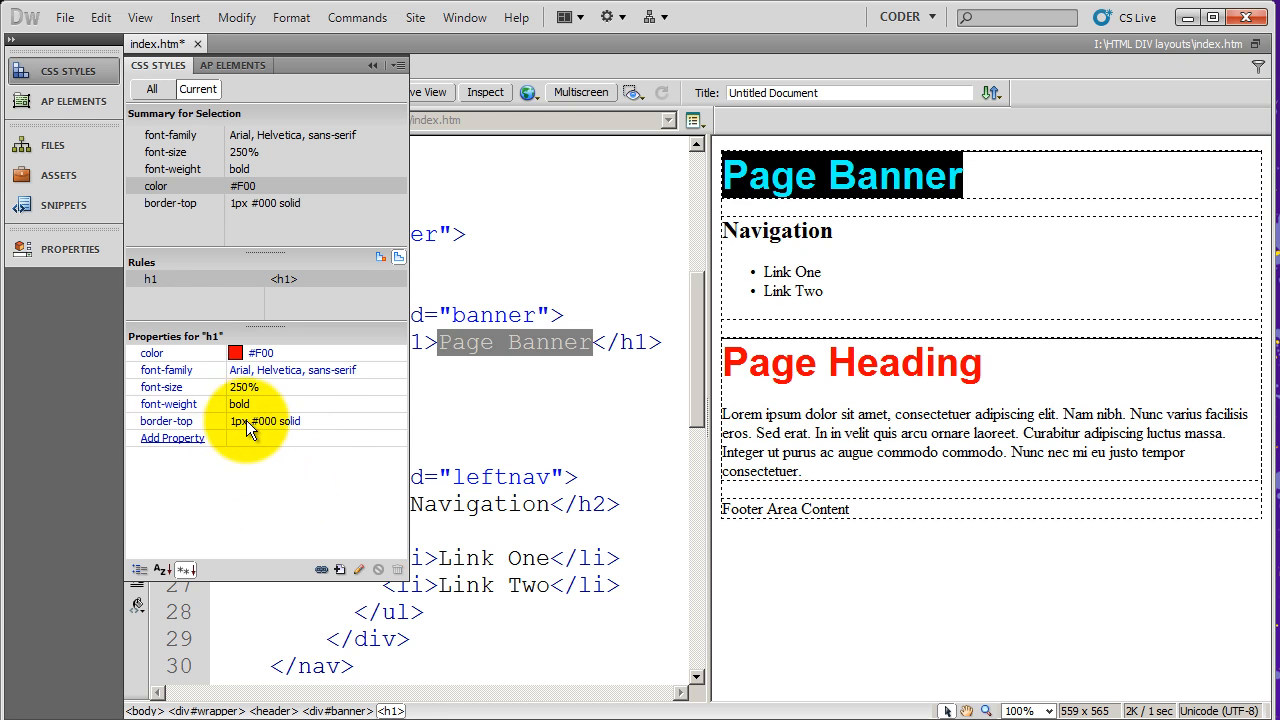
pyautogui.moveTo(245, 403)
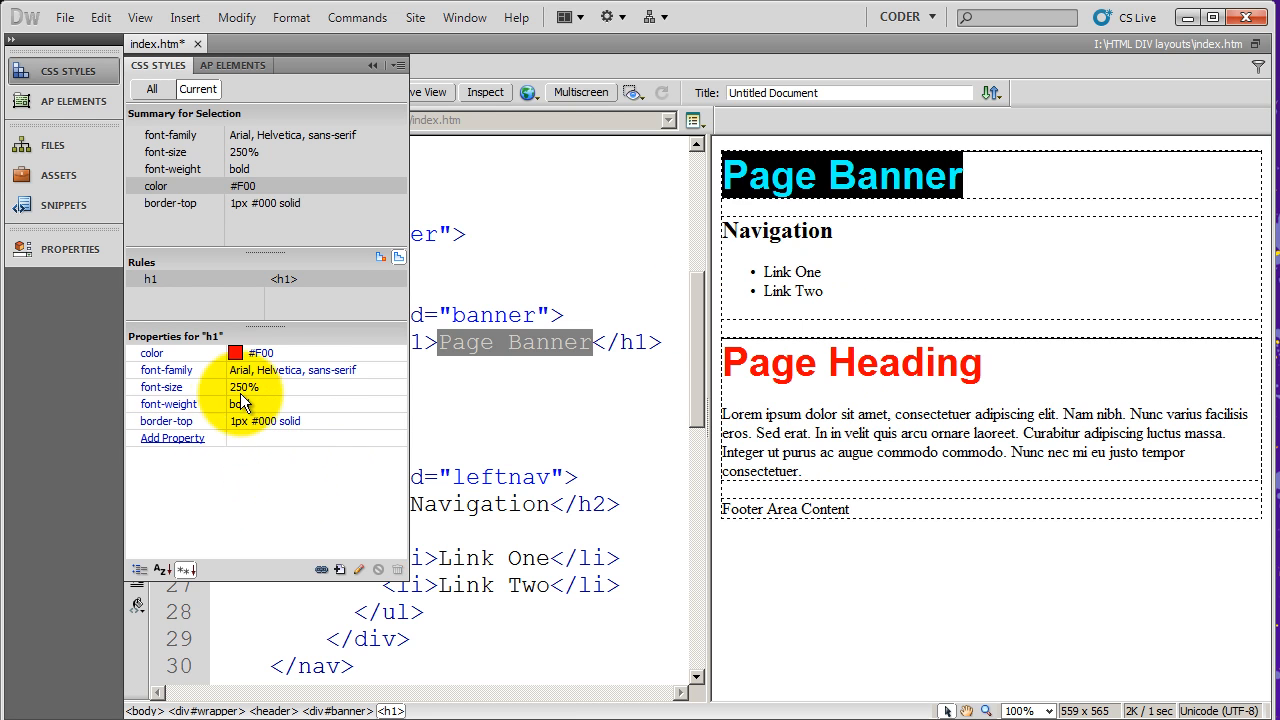
pyautogui.moveTo(308, 382)
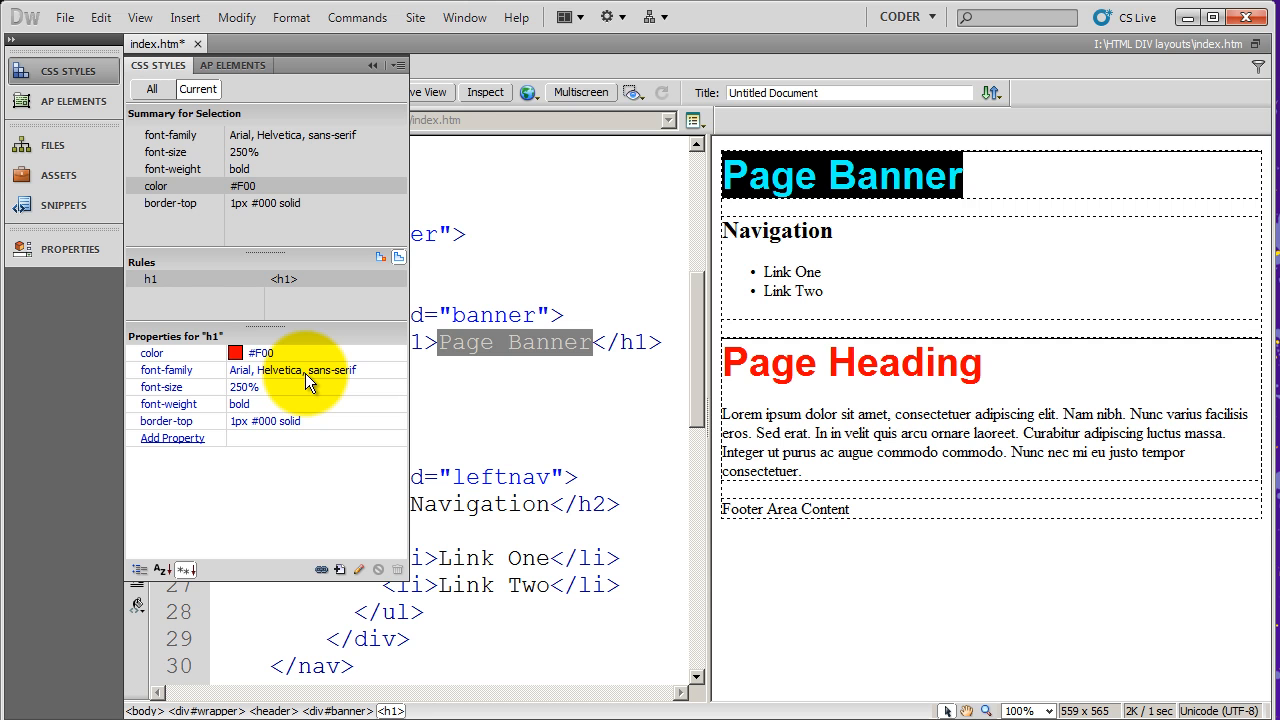
pyautogui.moveTo(255, 403)
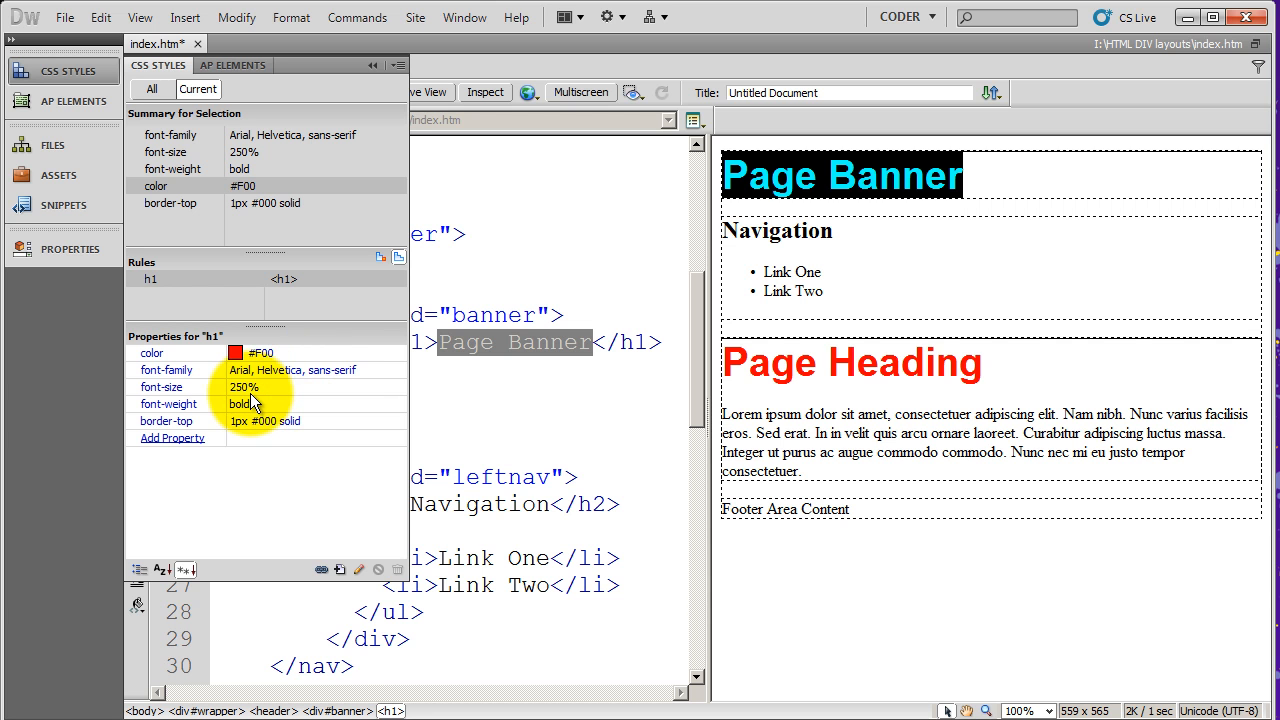
pyautogui.moveTo(1093, 475)
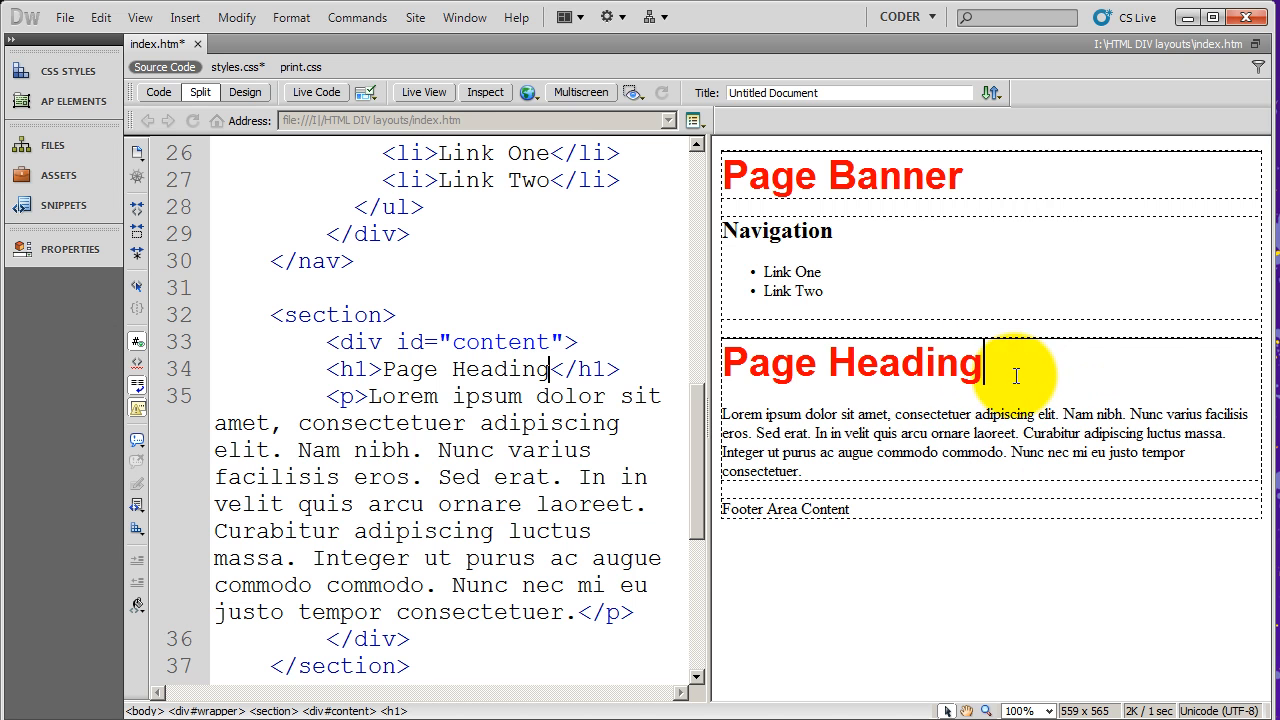
pyautogui.moveTo(870, 182)
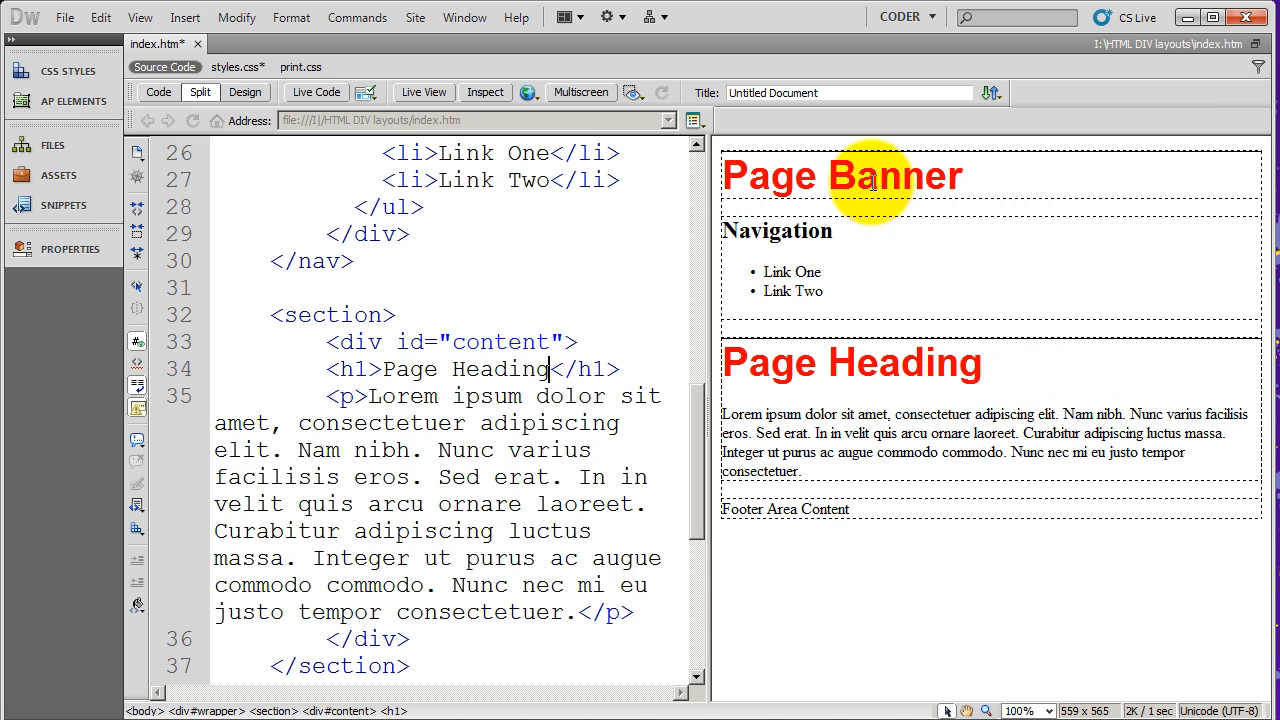
pyautogui.moveTo(1020, 350)
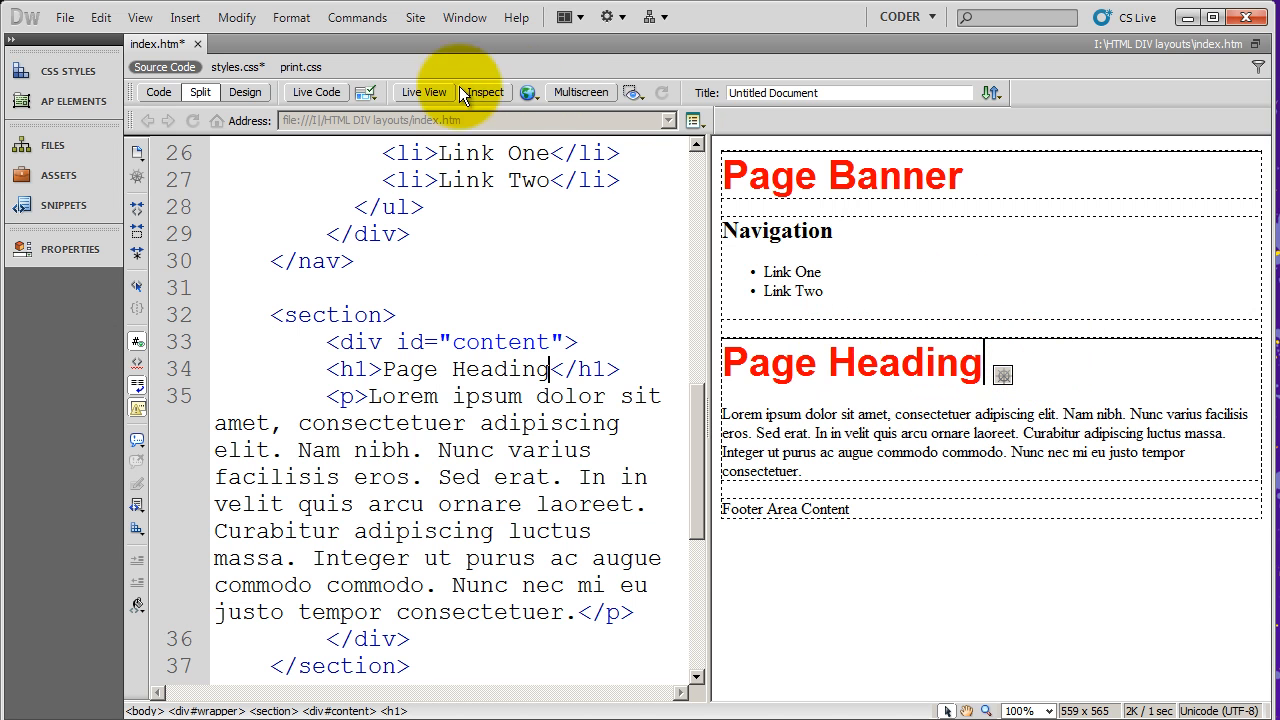
pyautogui.moveTo(789, 290)
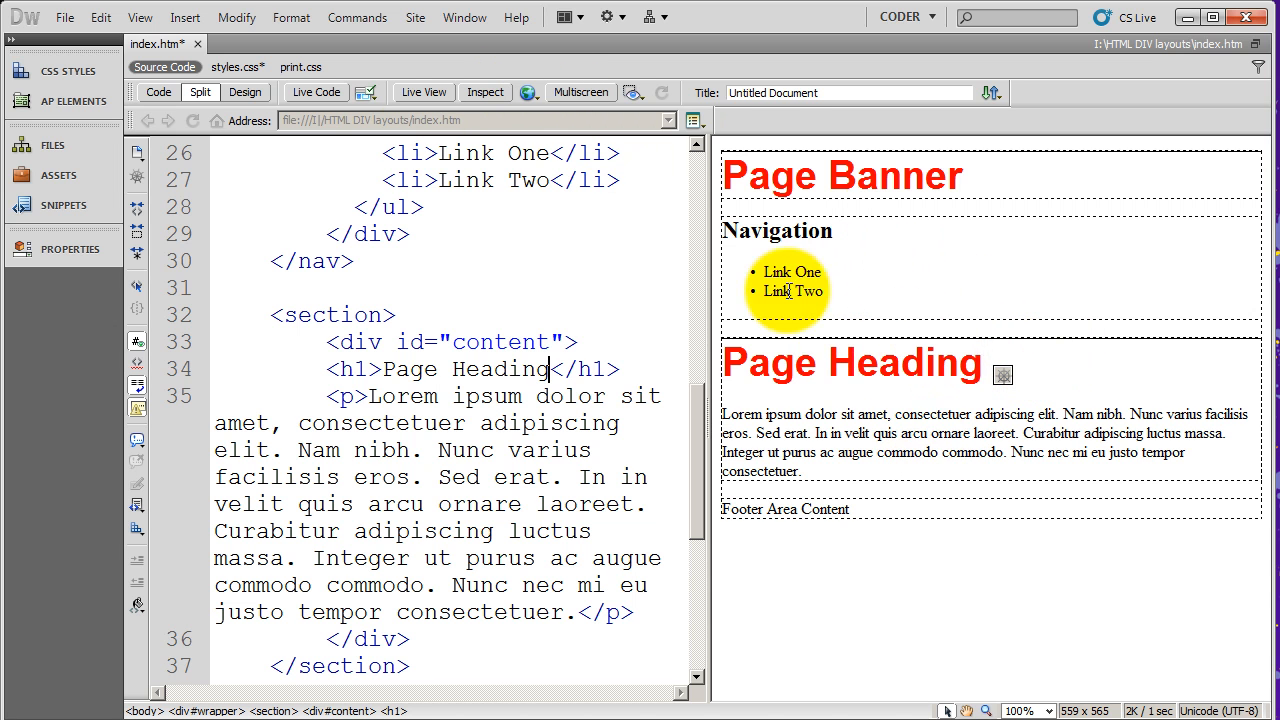
# - Switch to Live View to see black lines above the red headings
pyautogui.click(423, 91)
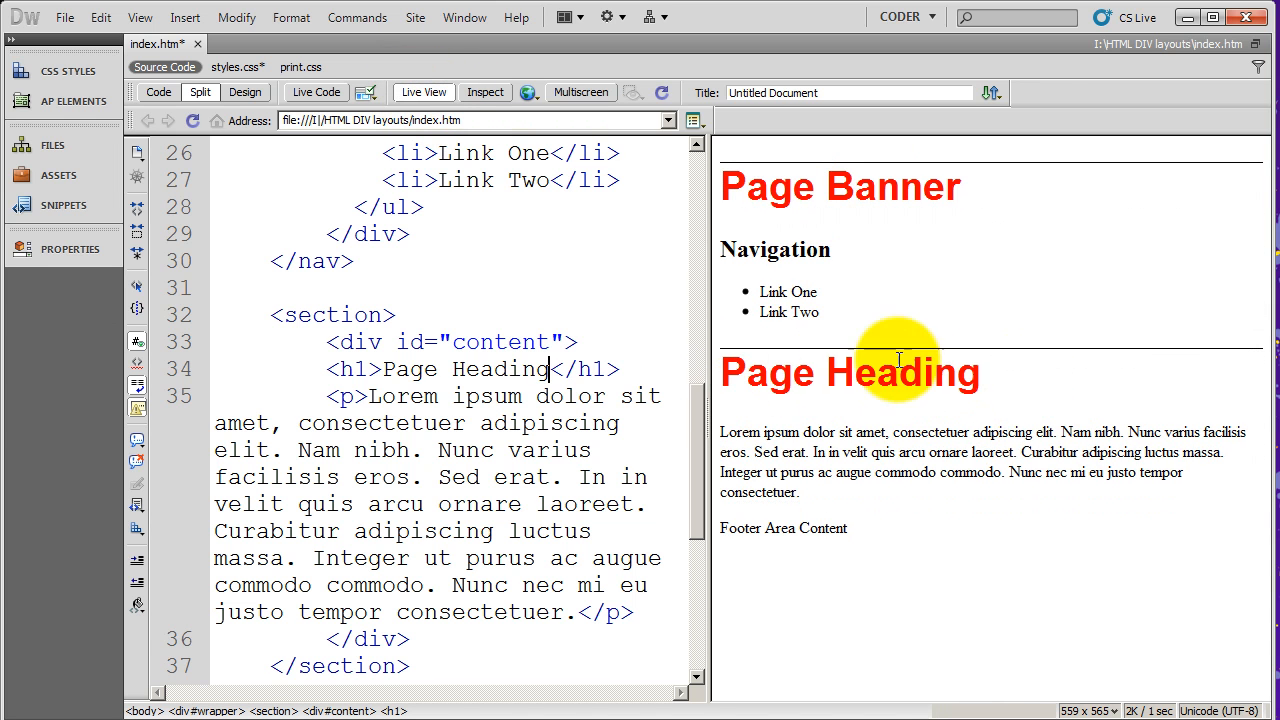
pyautogui.moveTo(975, 360)
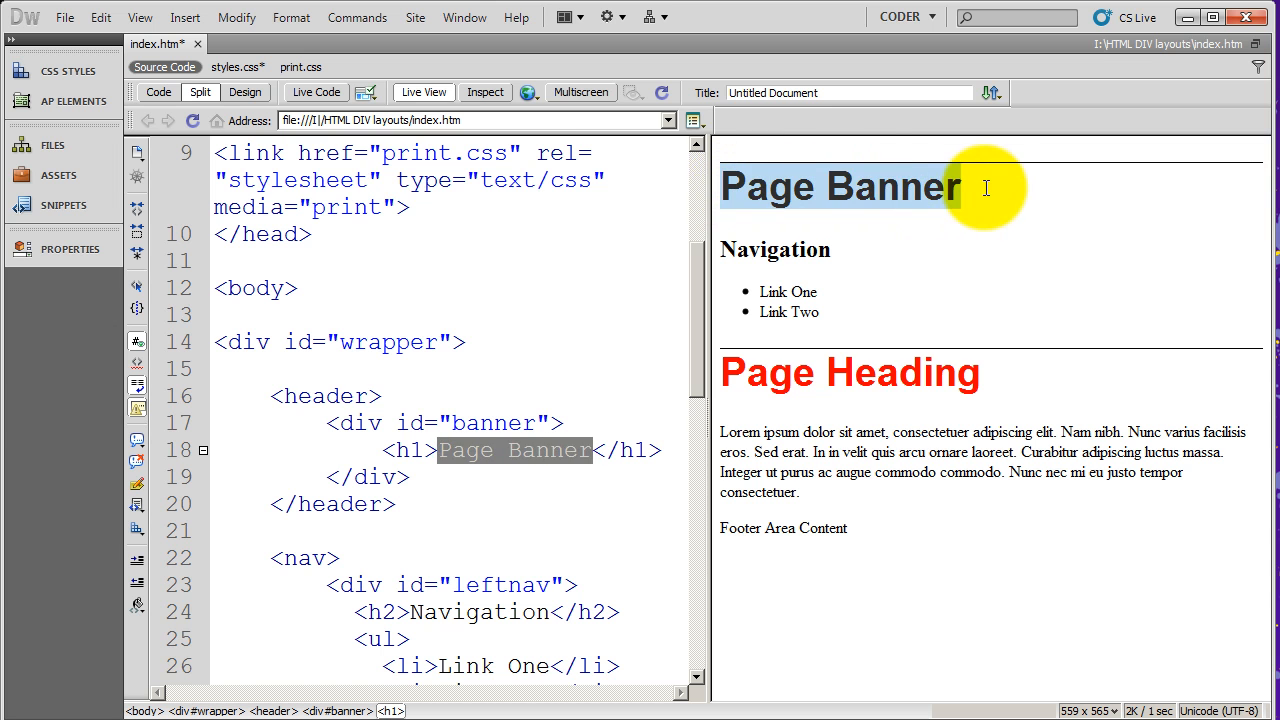
pyautogui.moveTo(905, 218)
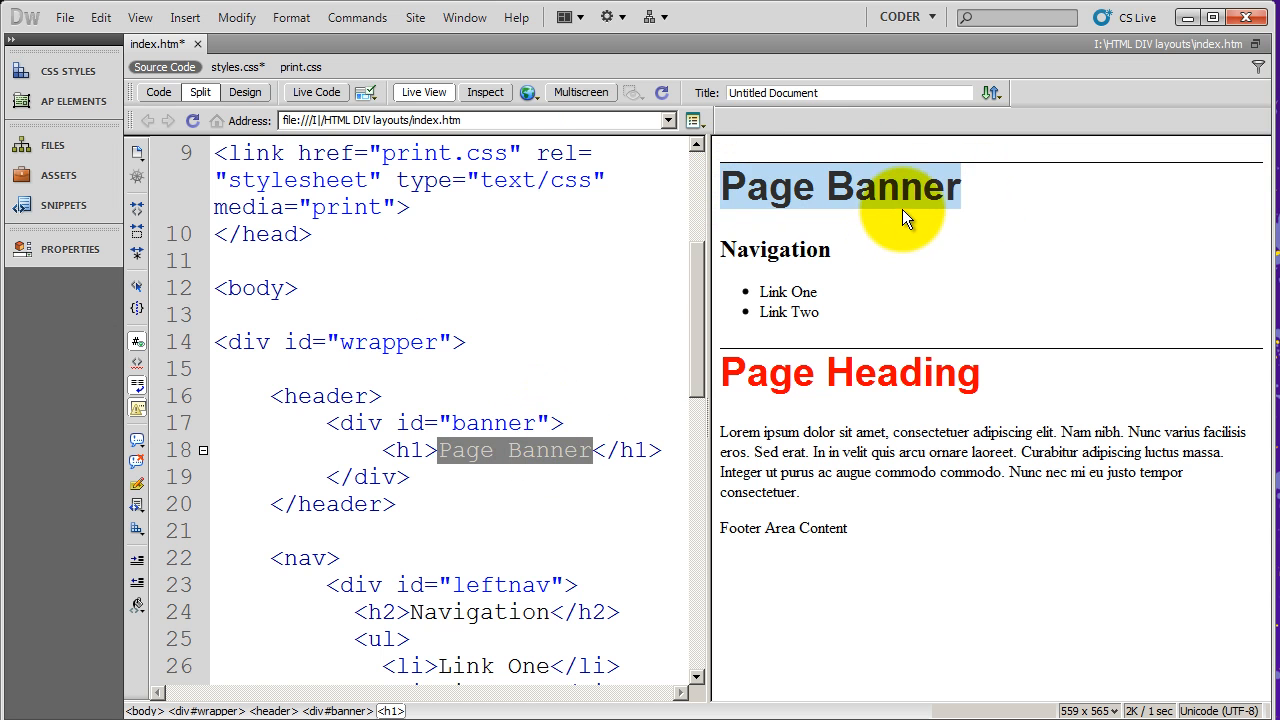
# - Show the CSS Styles panel with the h1 rule's properties
pyautogui.click(63, 71)
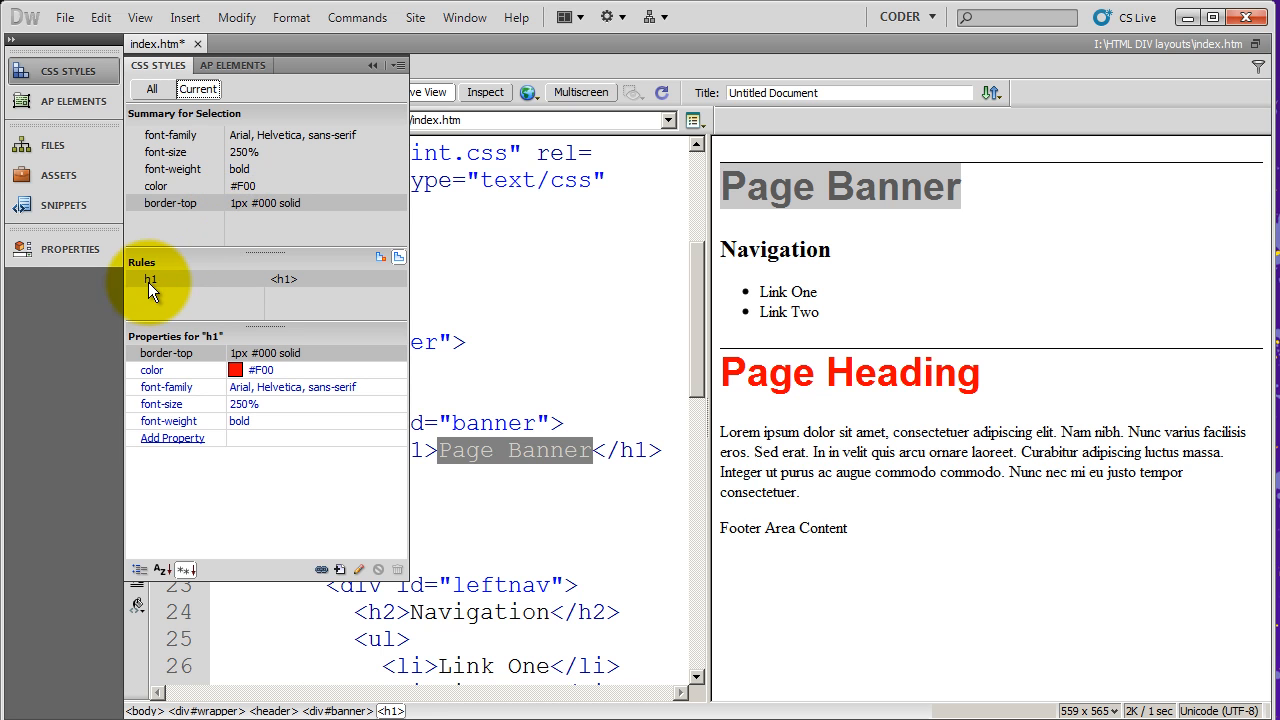
pyautogui.moveTo(178, 301)
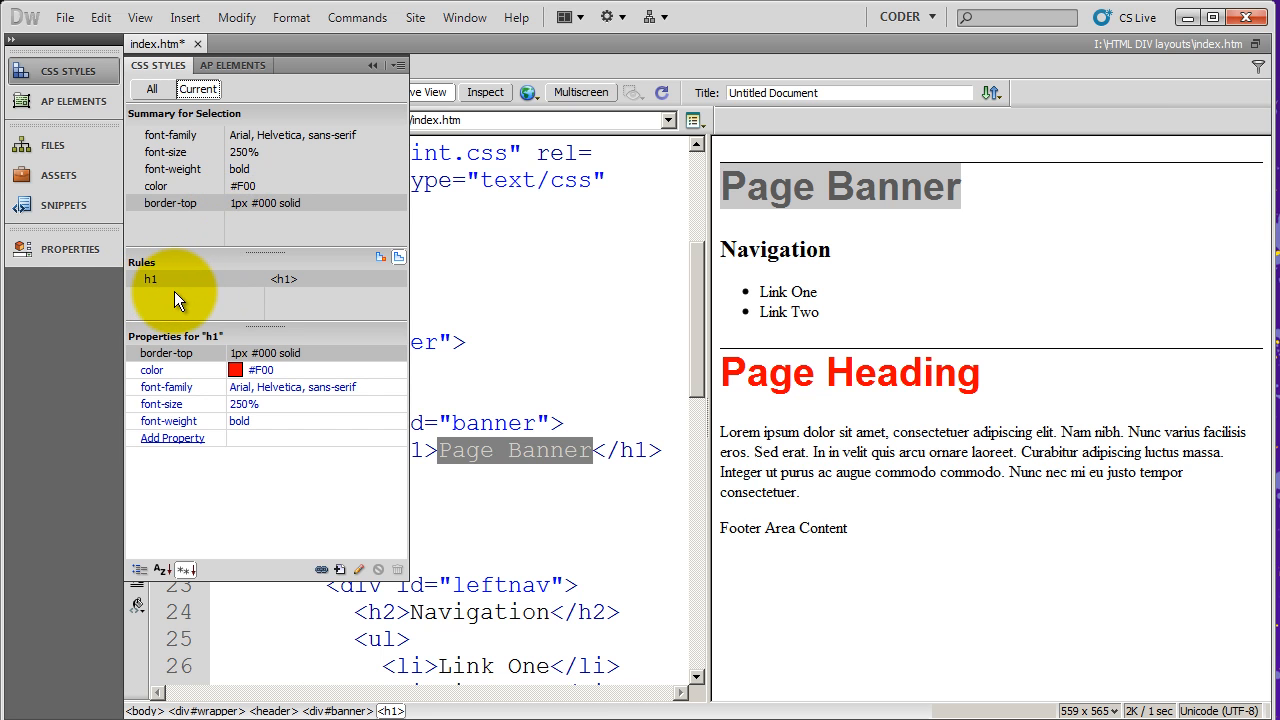
pyautogui.moveTo(262, 421)
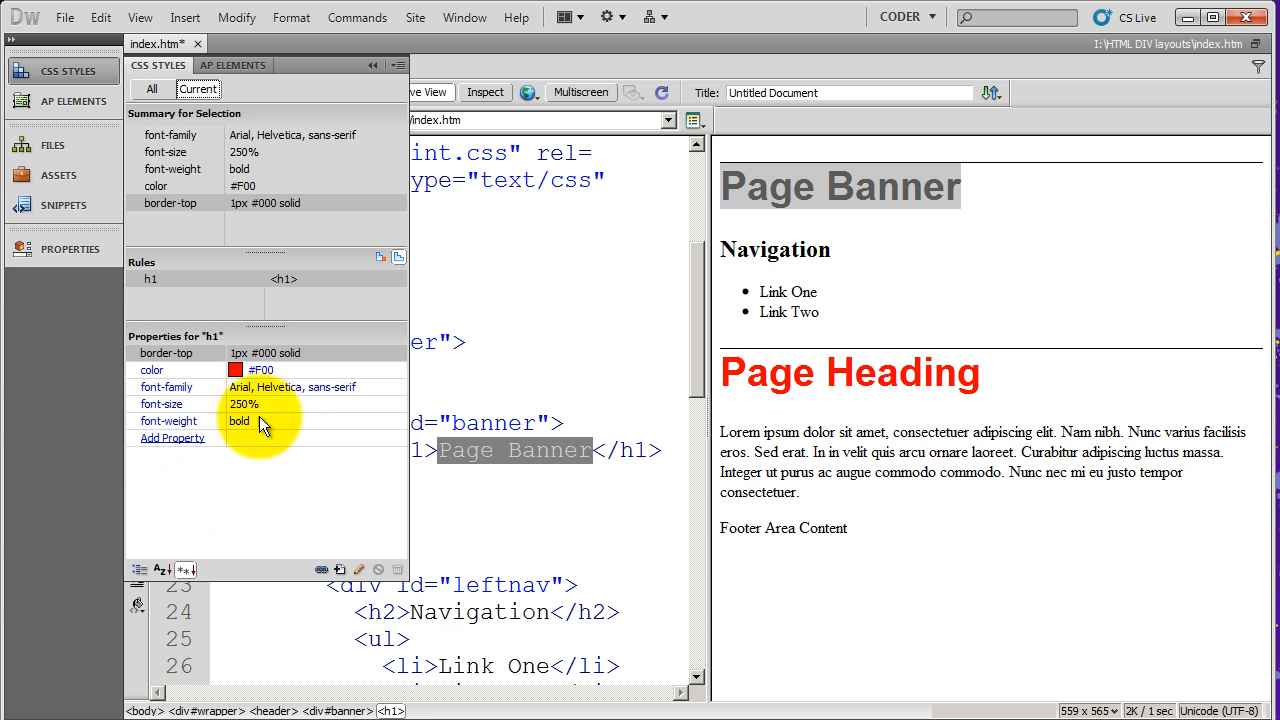
pyautogui.moveTo(262, 393)
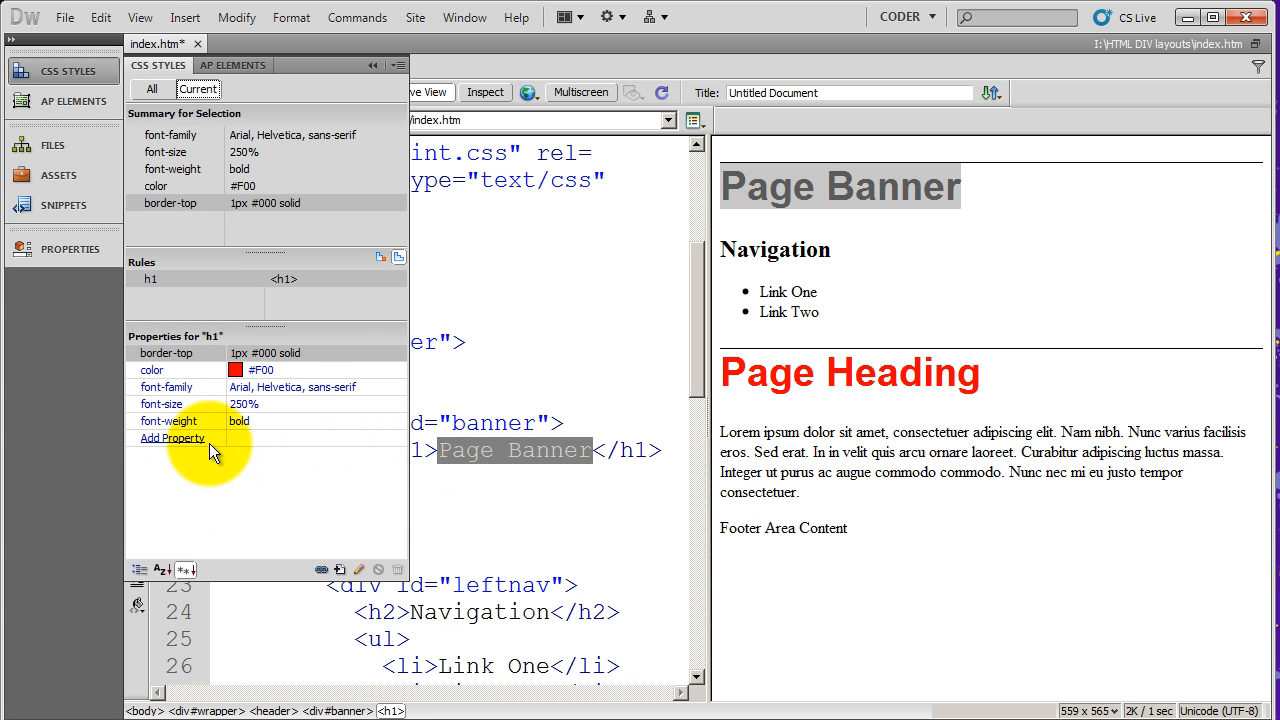
pyautogui.moveTo(410, 82)
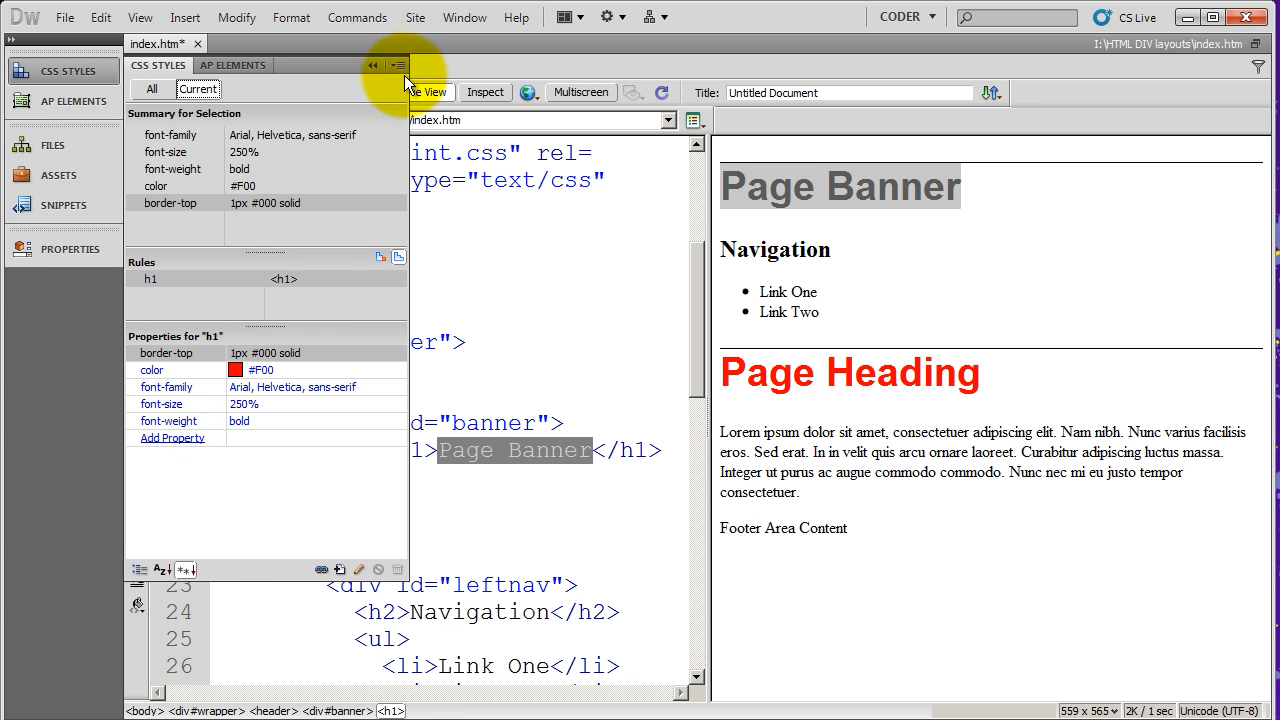
pyautogui.moveTo(315, 488)
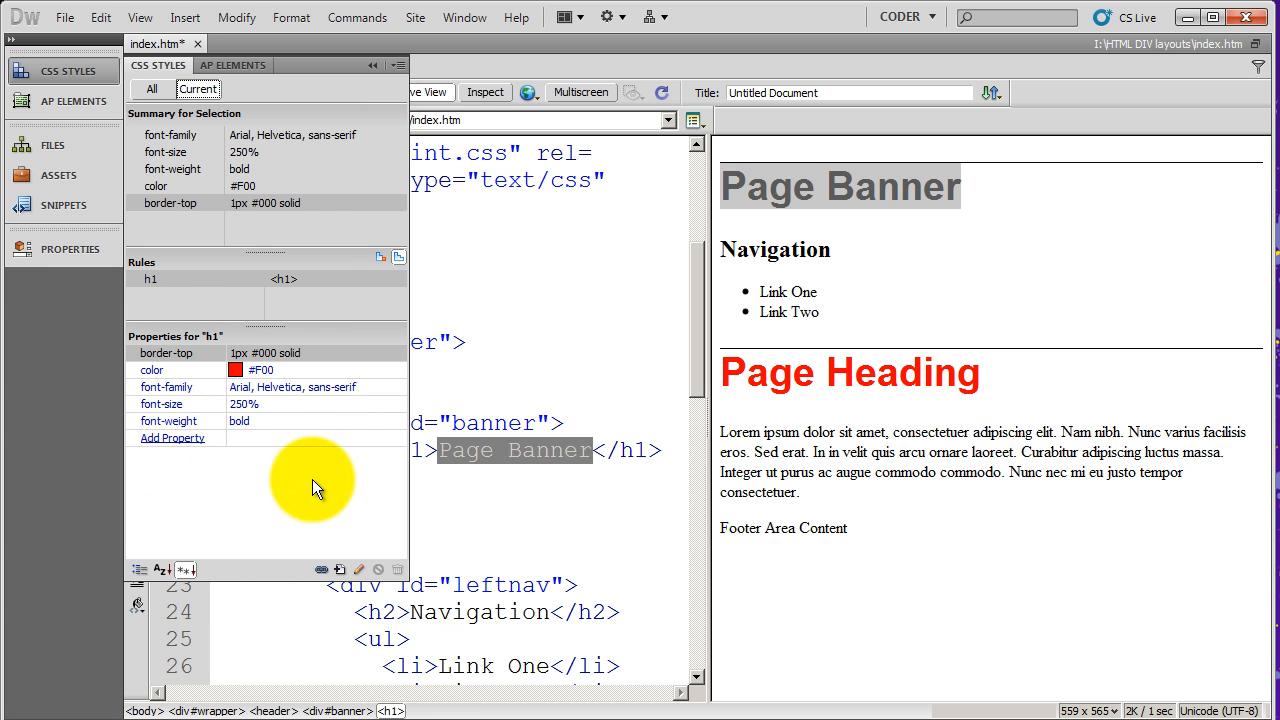
pyautogui.moveTo(899, 362)
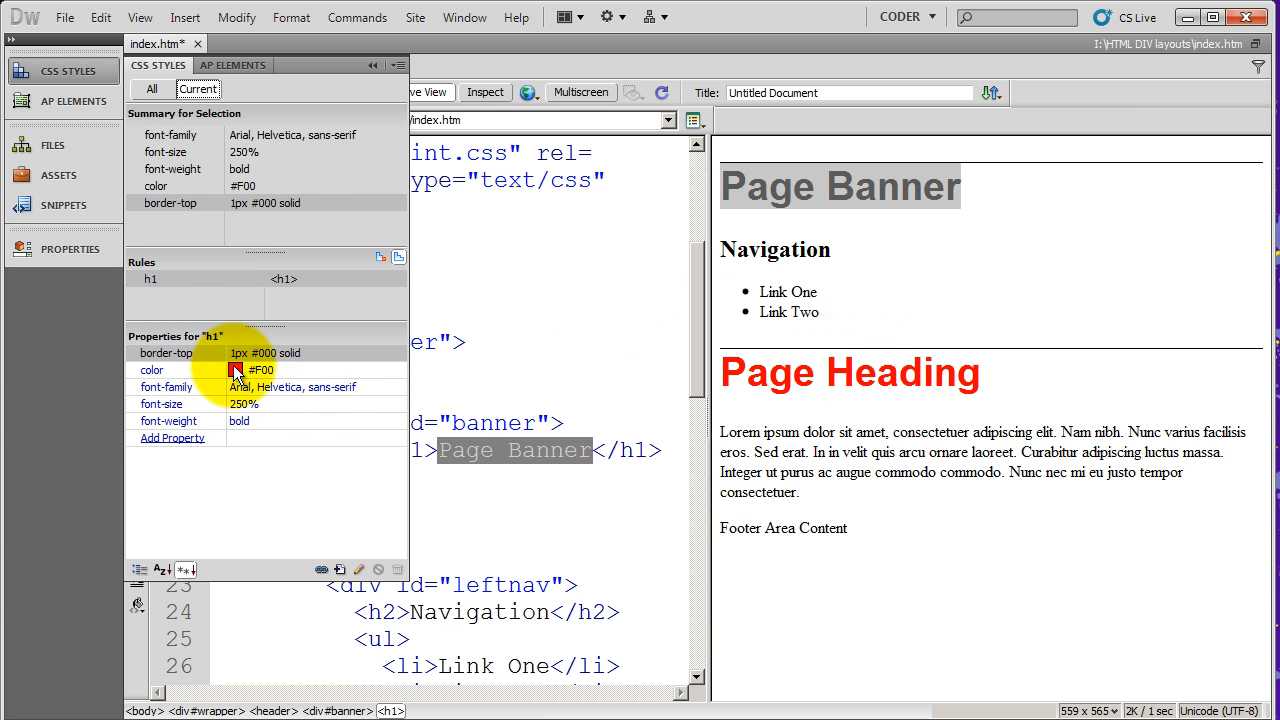
# - Set the h1 color to green #390 and view the styles.css code
pyautogui.click(236, 369)
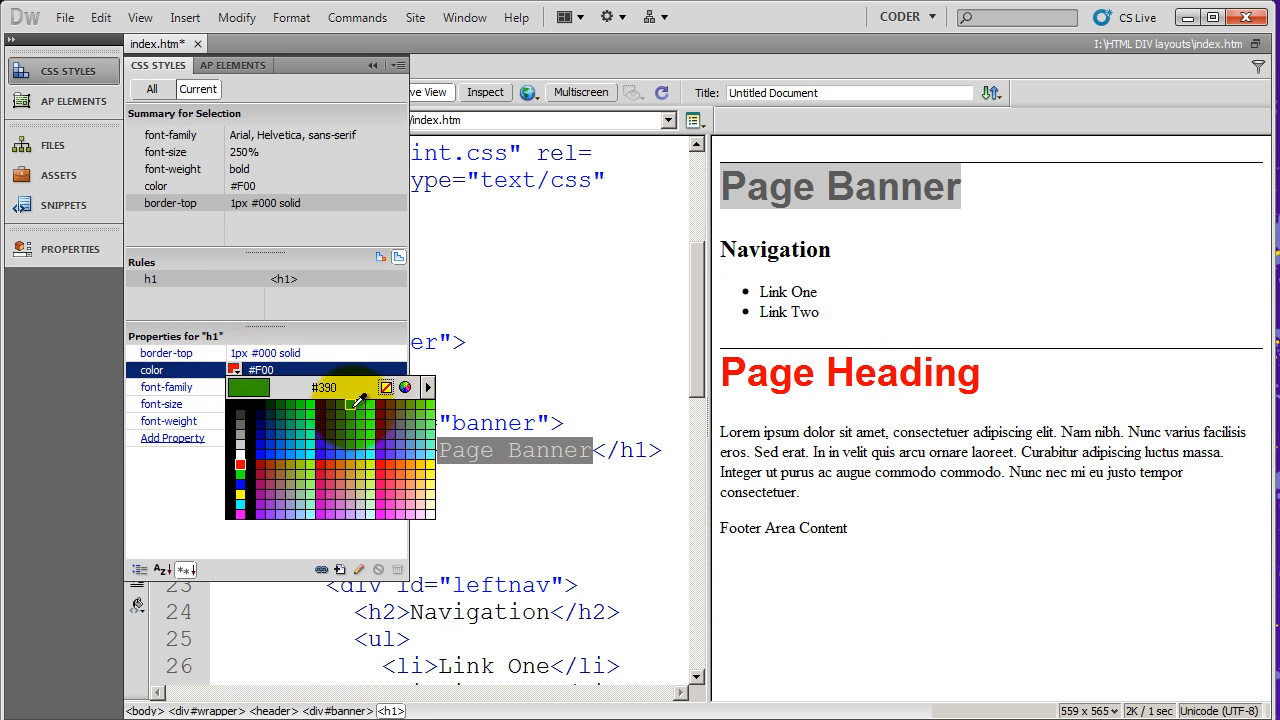
pyautogui.click(358, 401)
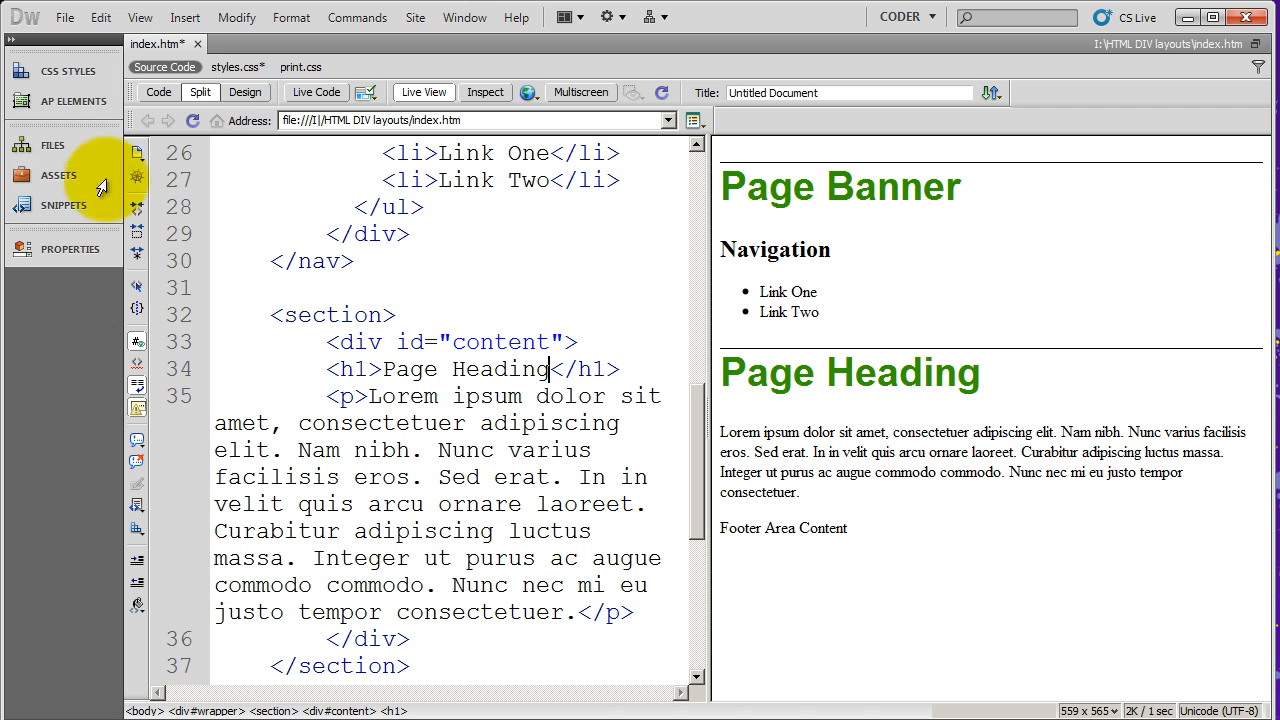
pyautogui.click(237, 67)
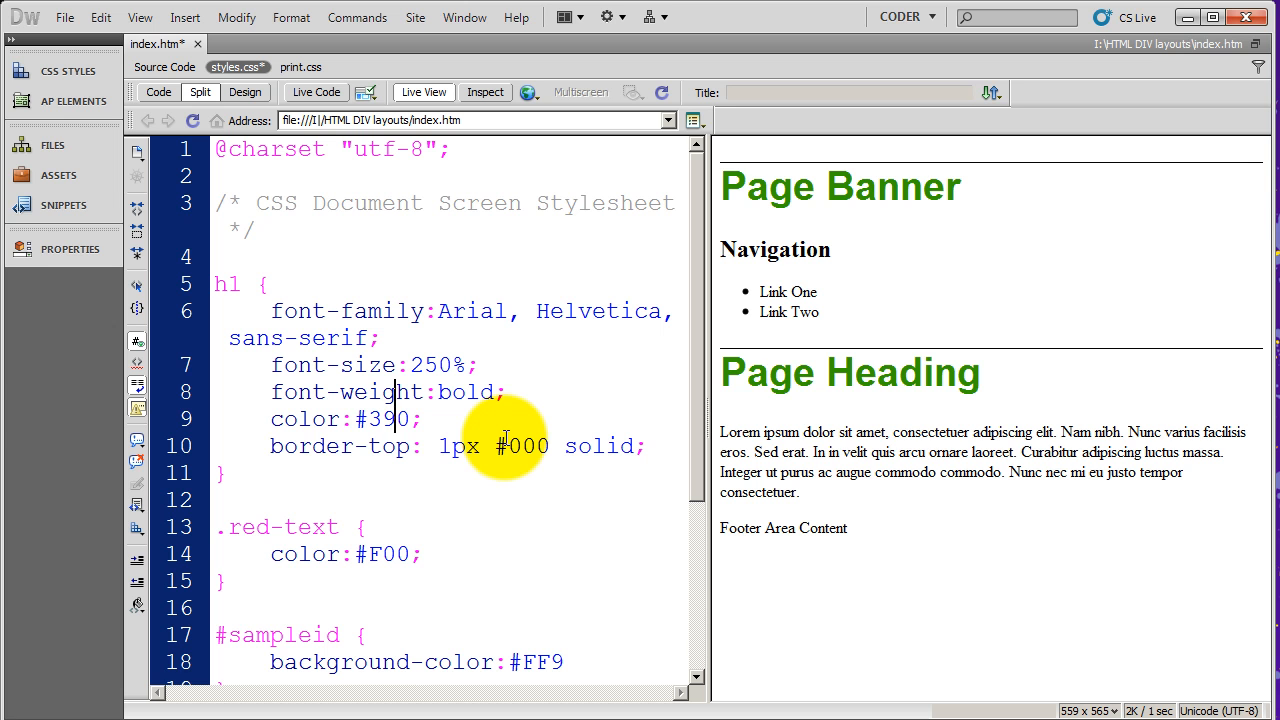
# - Collapse the CSS Styles panel and open the Assets panel on site images
pyautogui.click(67, 71)
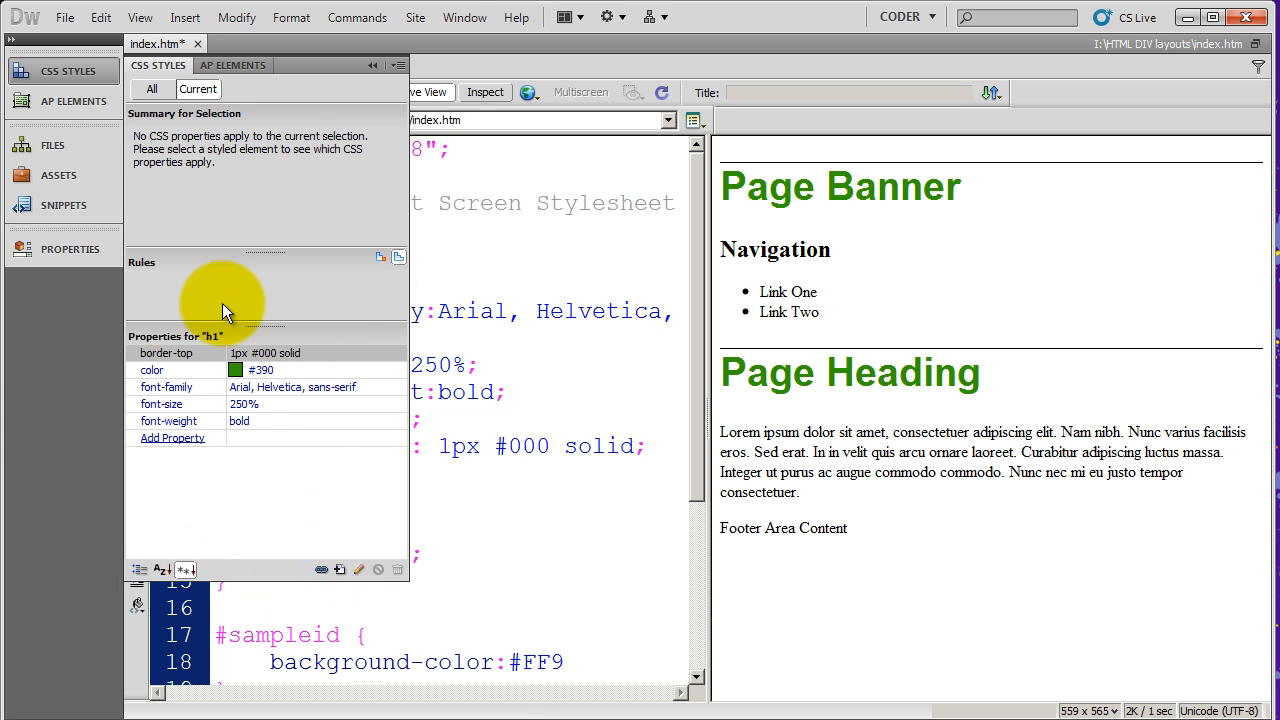
pyautogui.click(55, 71)
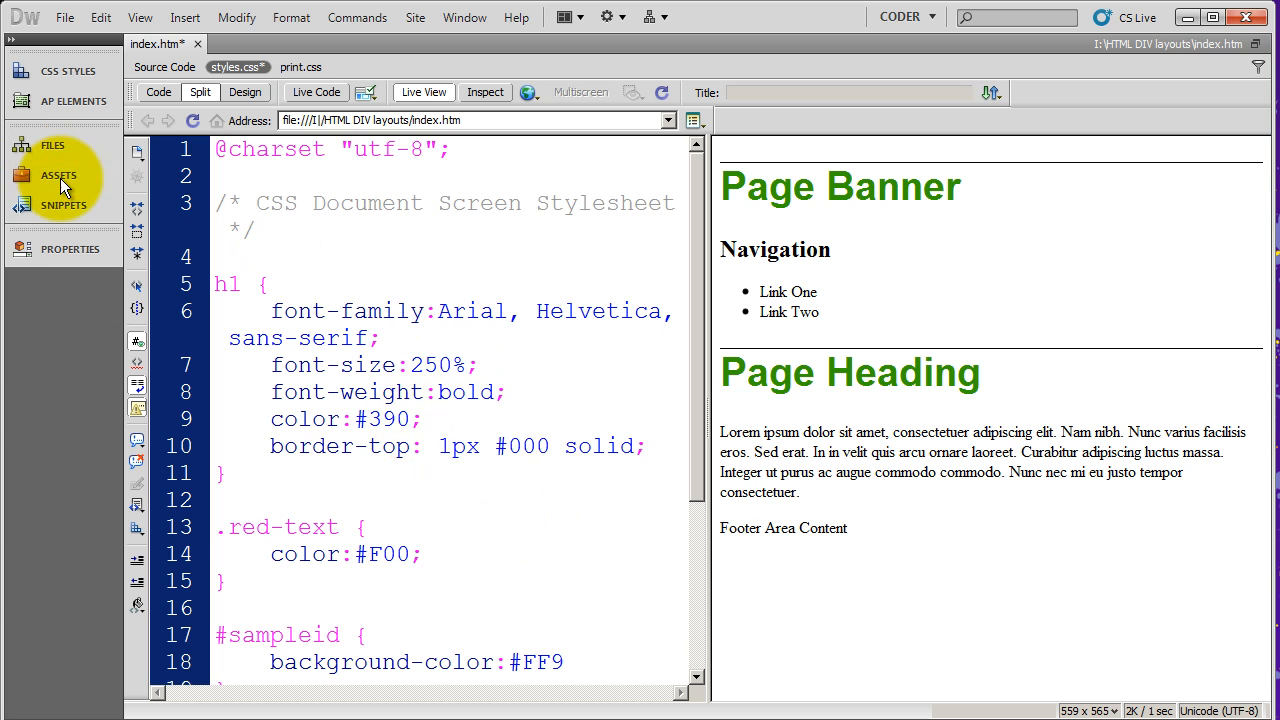
pyautogui.click(58, 175)
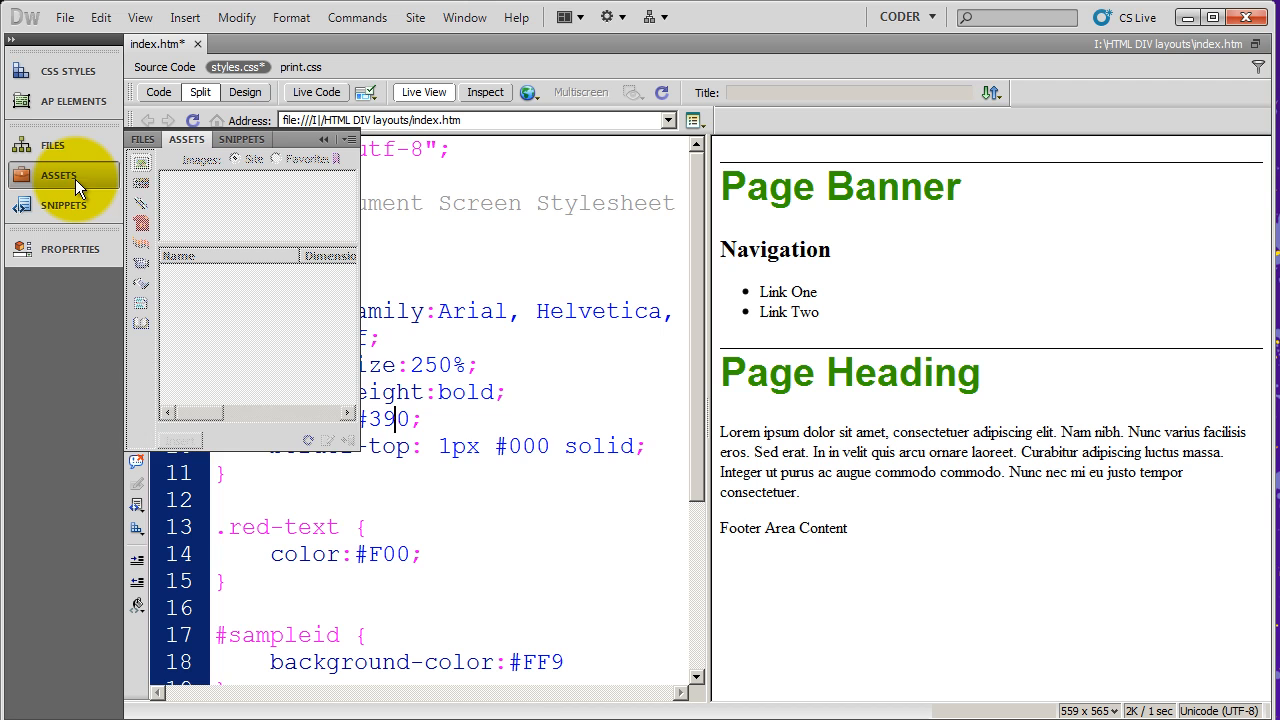